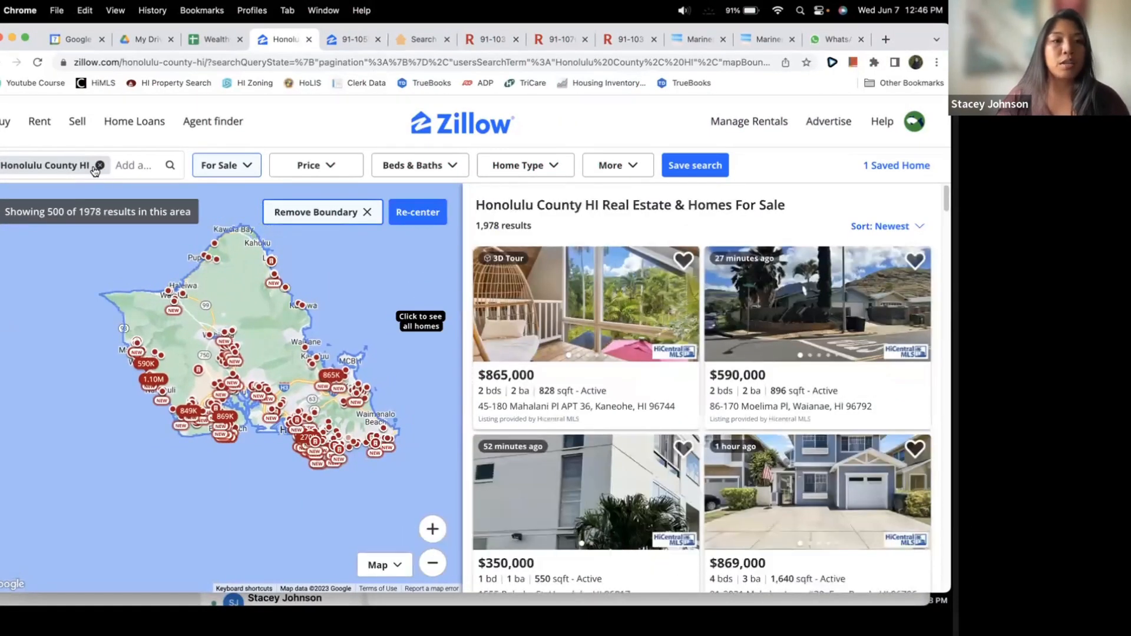
# Replace the location search with 'Honolulu County, HI' from the suggestions
pyautogui.click(100, 165)
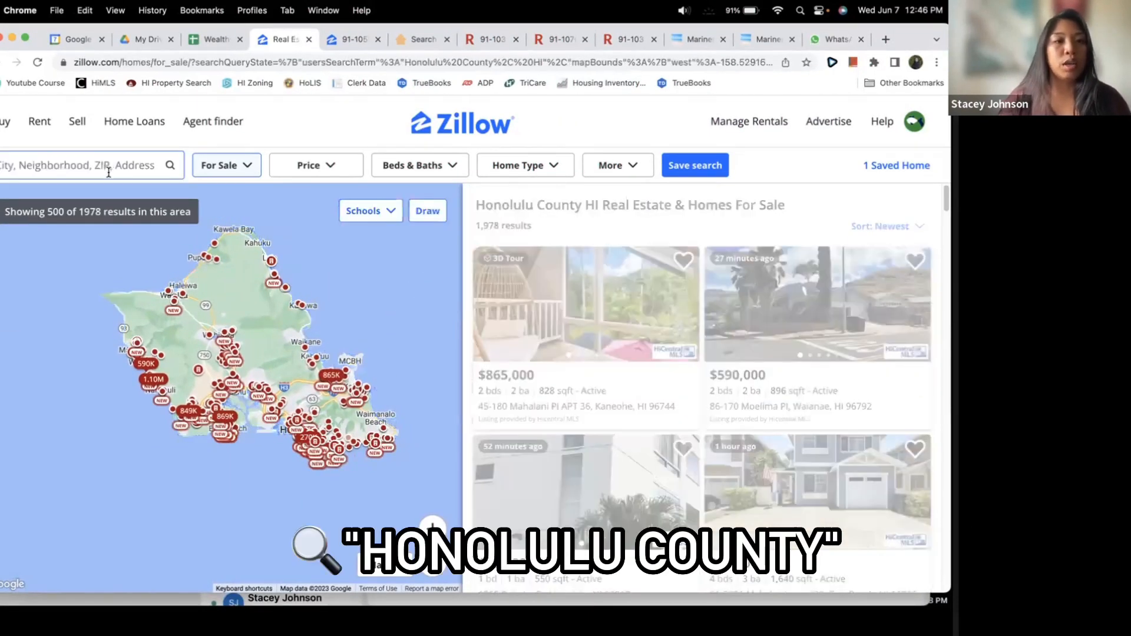
pyautogui.click(90, 165)
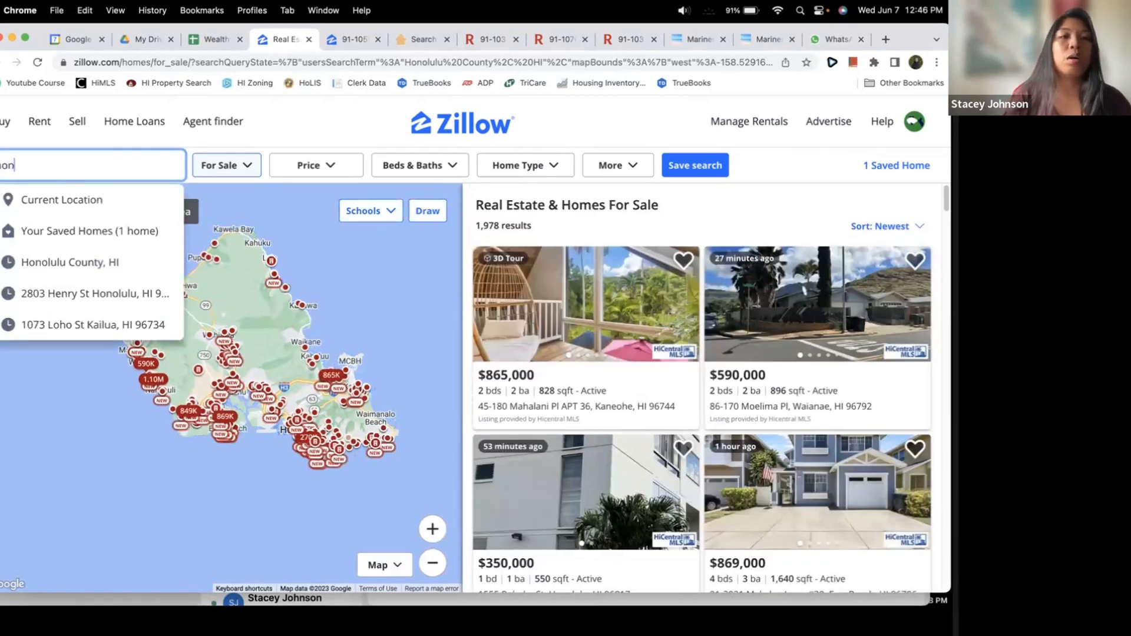
pyautogui.write('honolulu county')
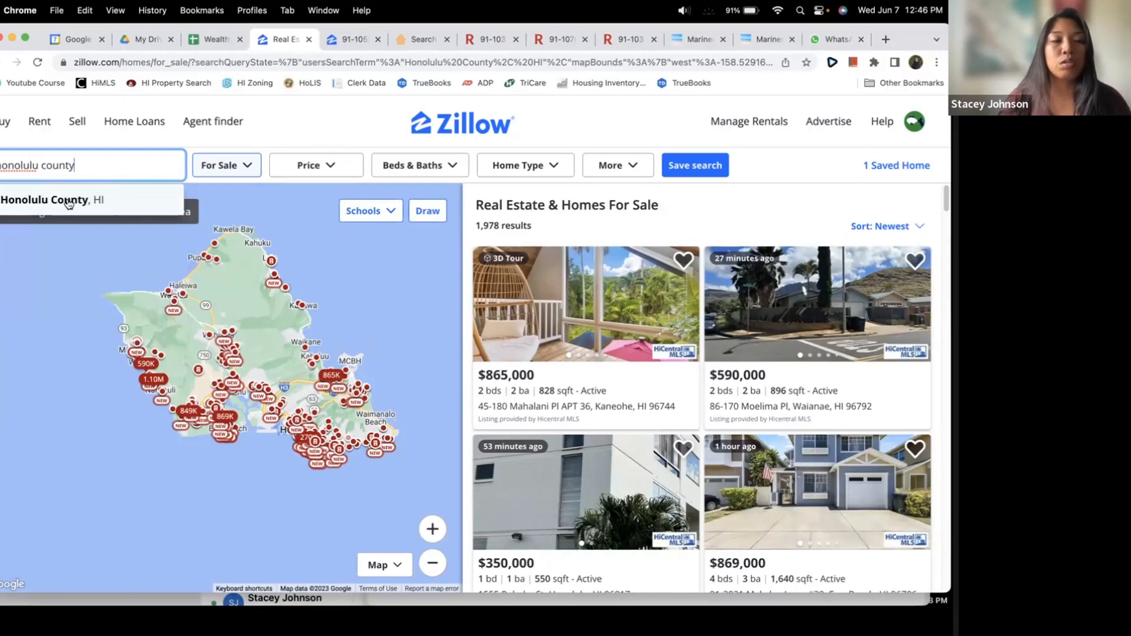
pyautogui.click(45, 200)
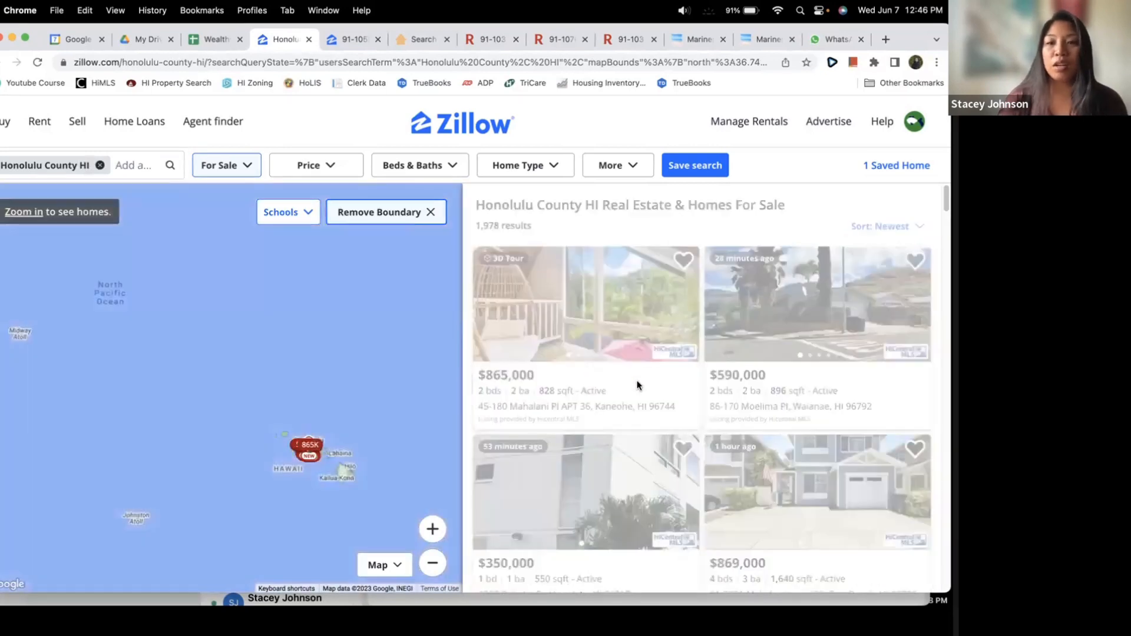
# Scroll to the $670,000 Kaimalie St card, flip its photo, and open the listing
pyautogui.scroll(-3)
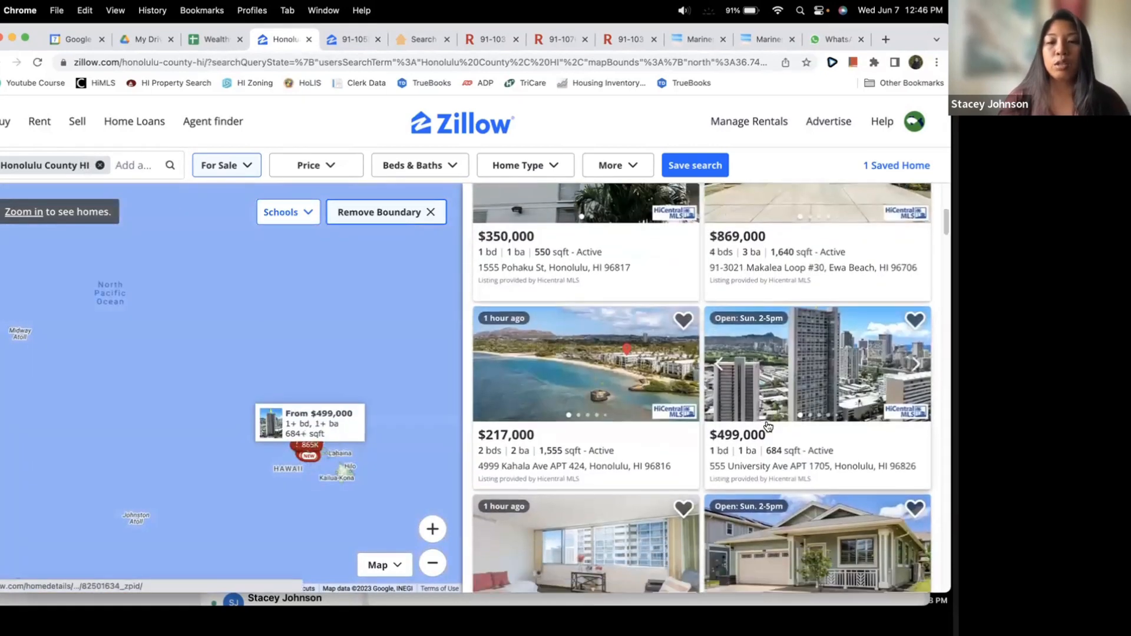
pyautogui.scroll(-3)
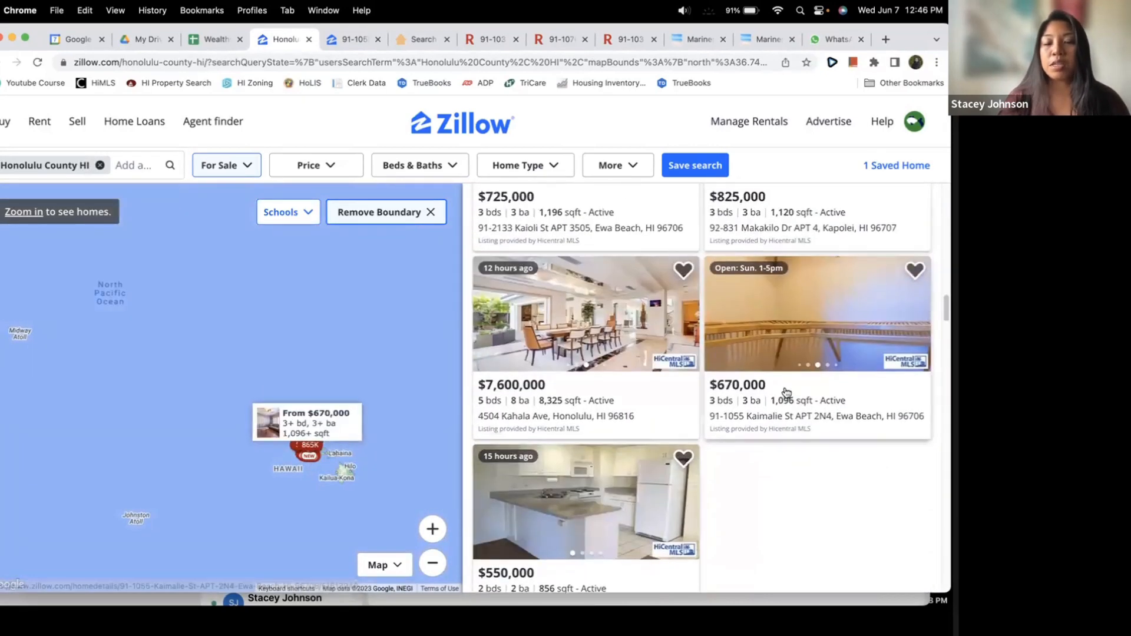
pyautogui.scroll(-3)
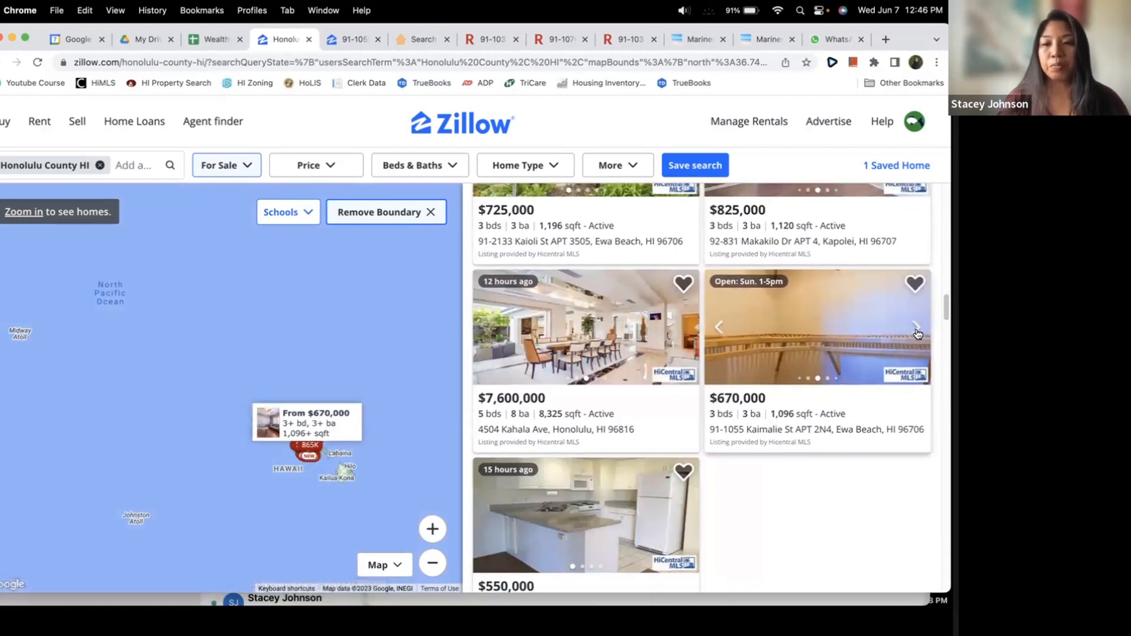
pyautogui.click(916, 327)
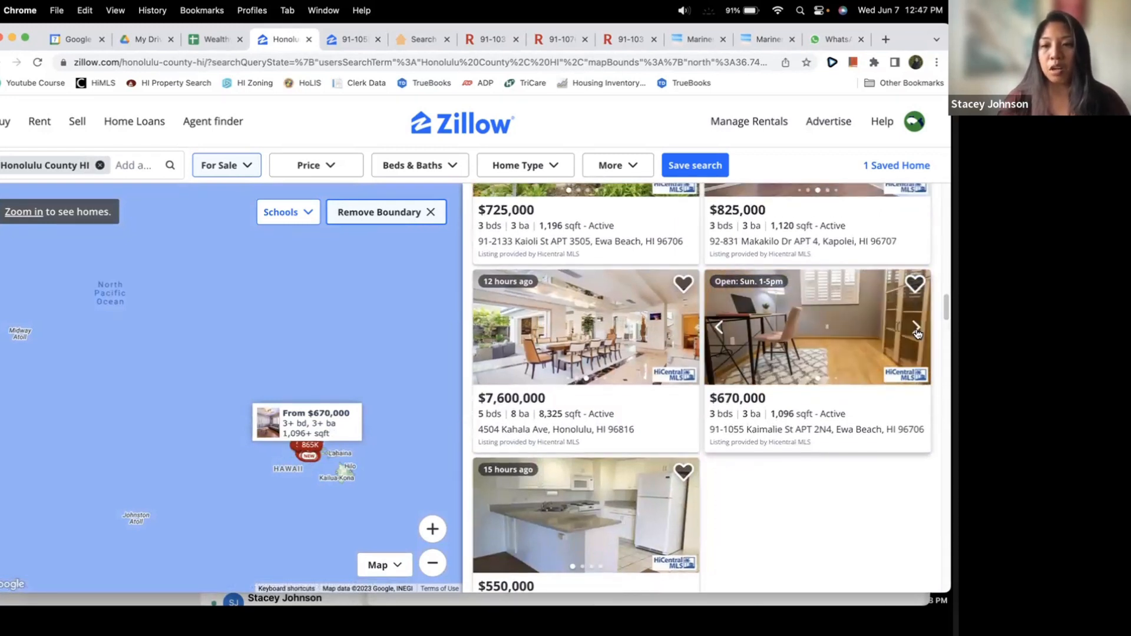
pyautogui.click(915, 327)
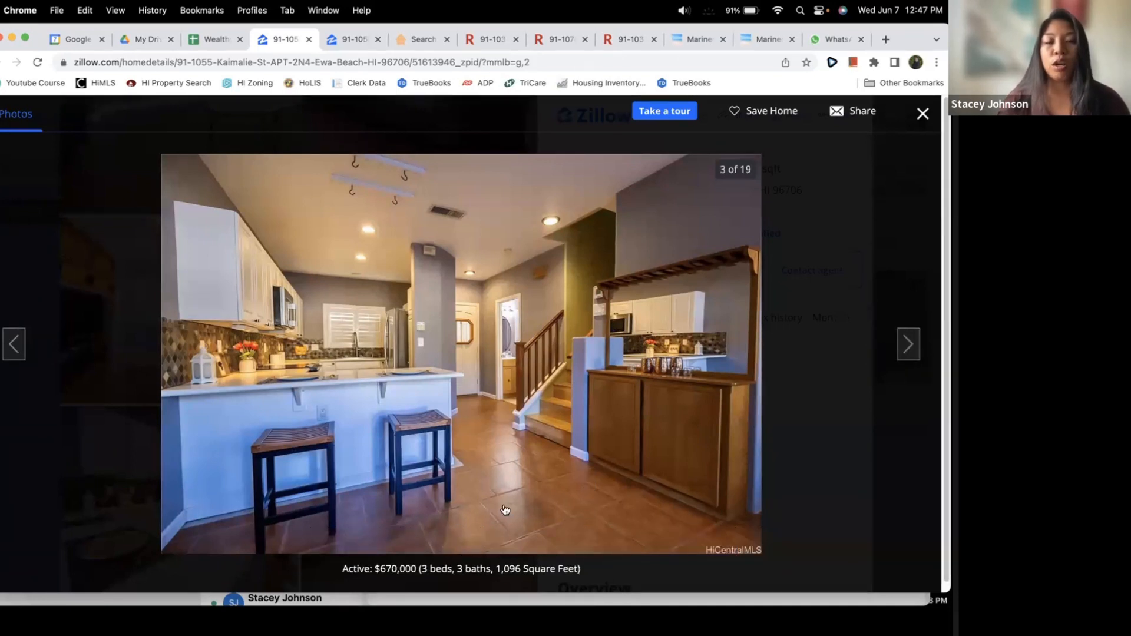
pyautogui.moveTo(908, 344)
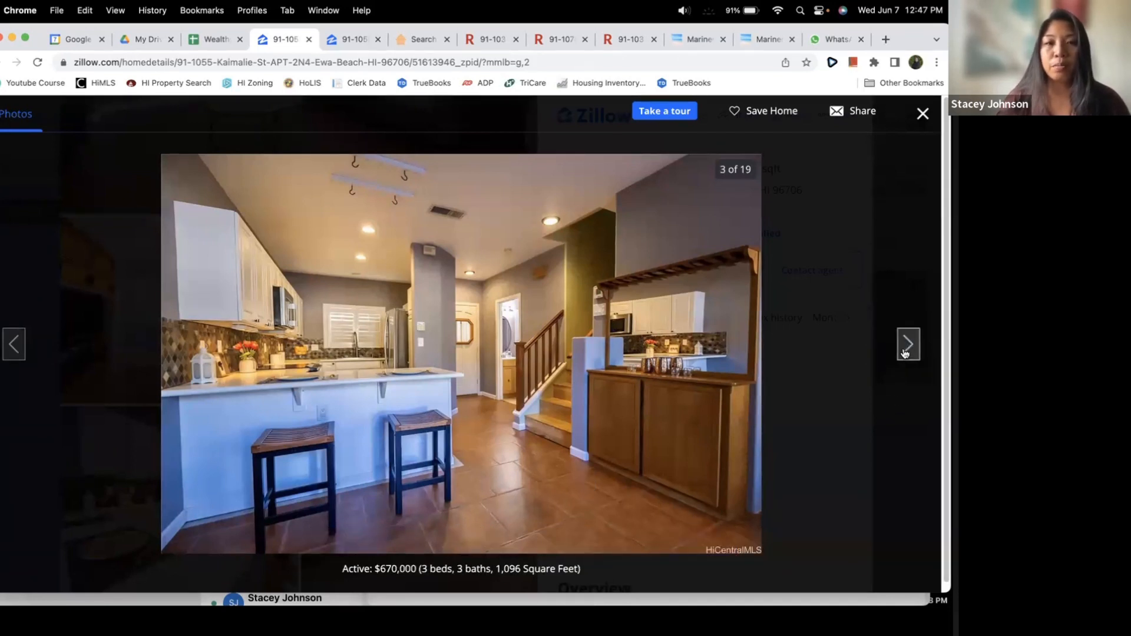
# Page through the Kaimalie St photos, then return to the listing details
pyautogui.click(909, 344)
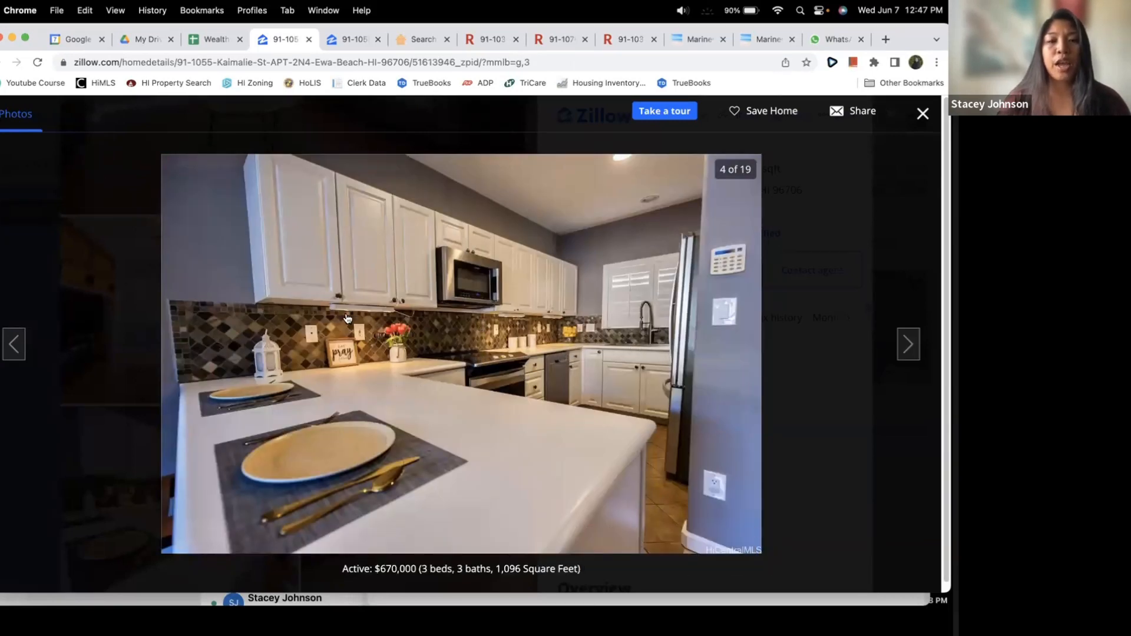
pyautogui.moveTo(482, 311)
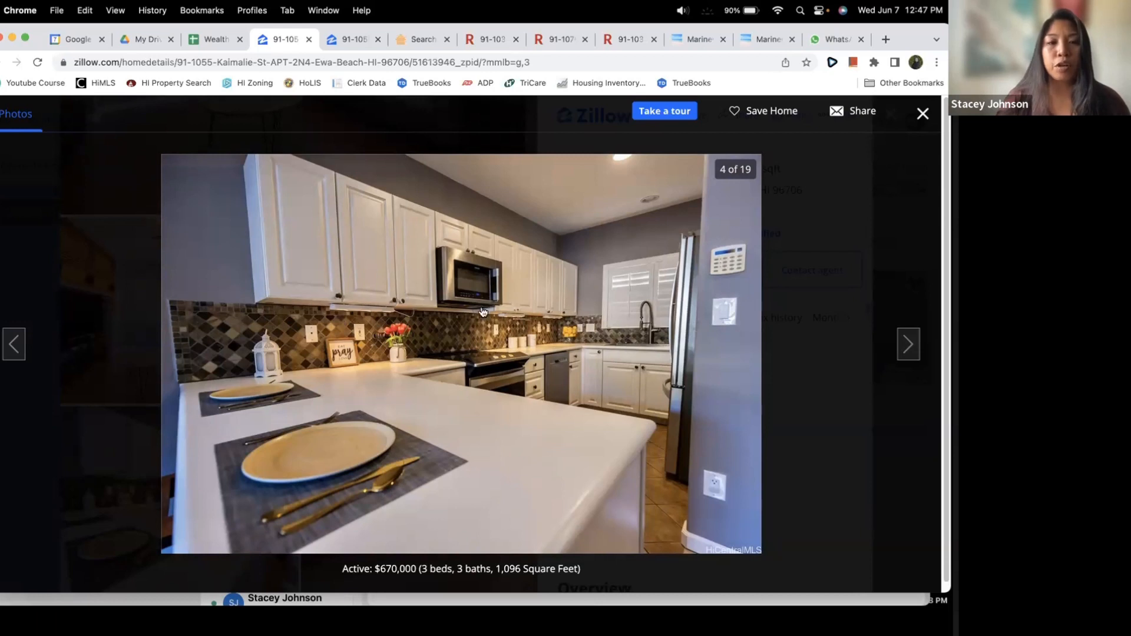
pyautogui.moveTo(441, 534)
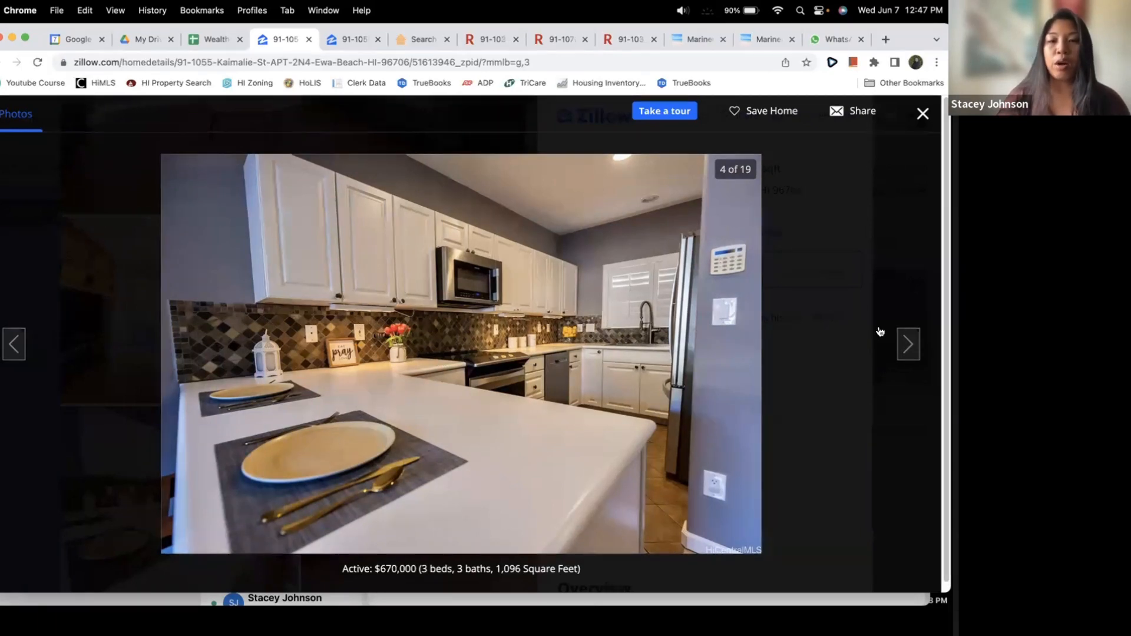
pyautogui.click(909, 344)
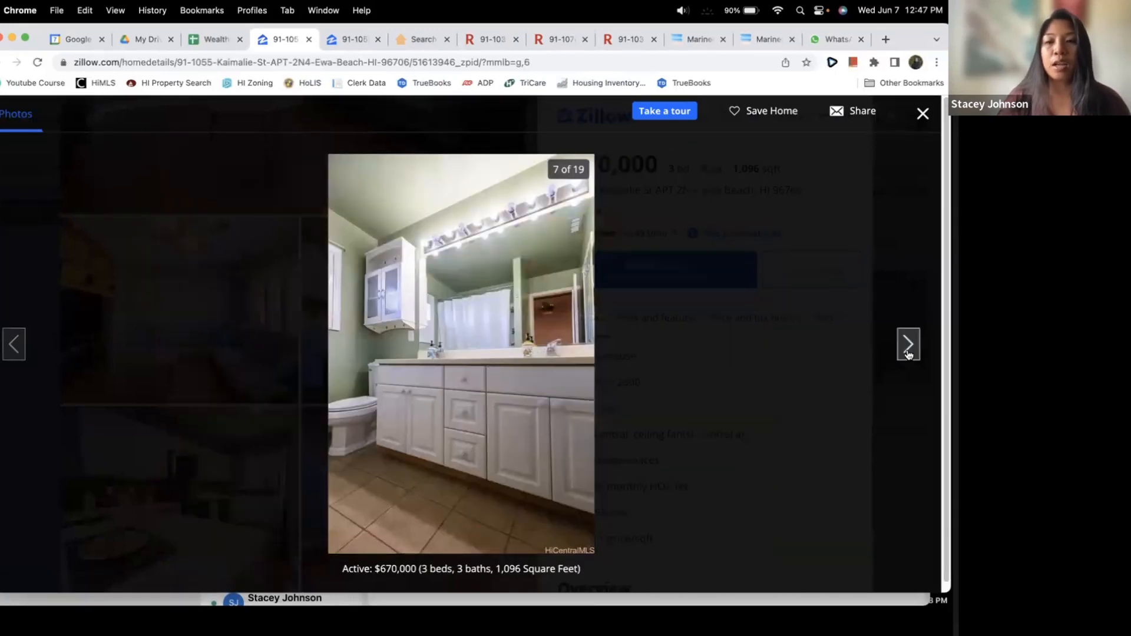
pyautogui.click(908, 344)
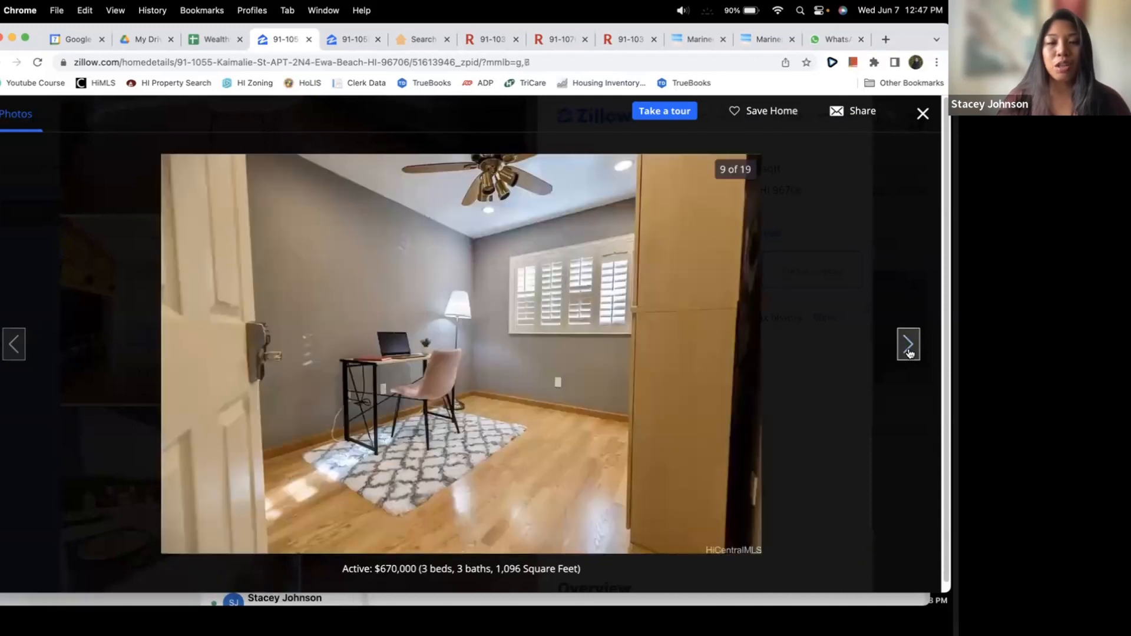
pyautogui.click(909, 344)
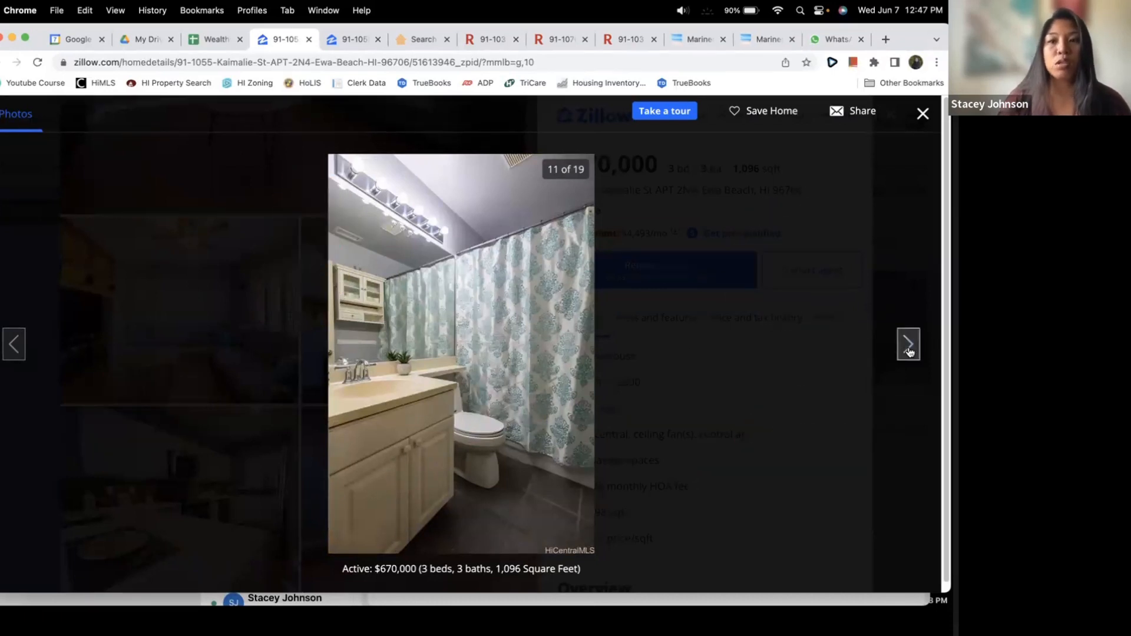
pyautogui.click(909, 344)
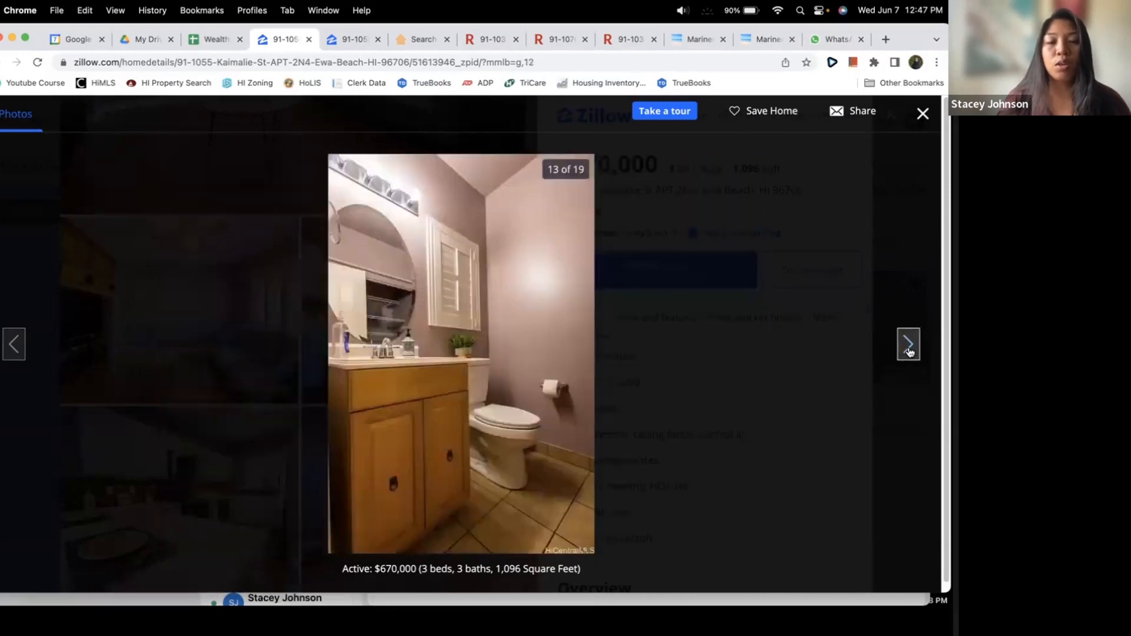
pyautogui.click(909, 345)
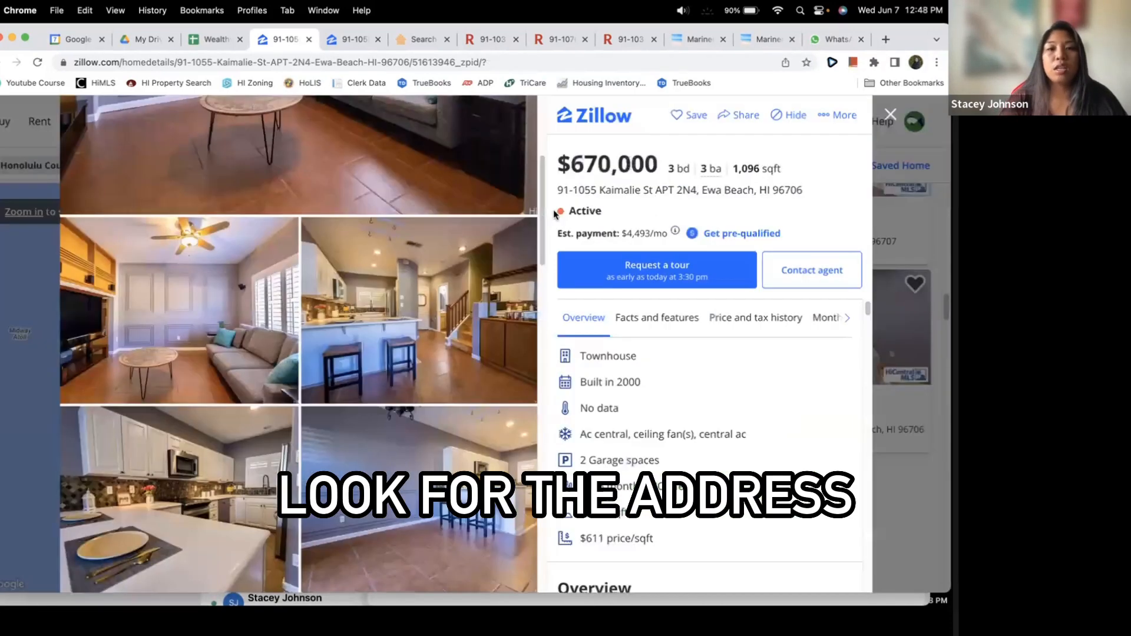
pyautogui.doubleClick(567, 189)
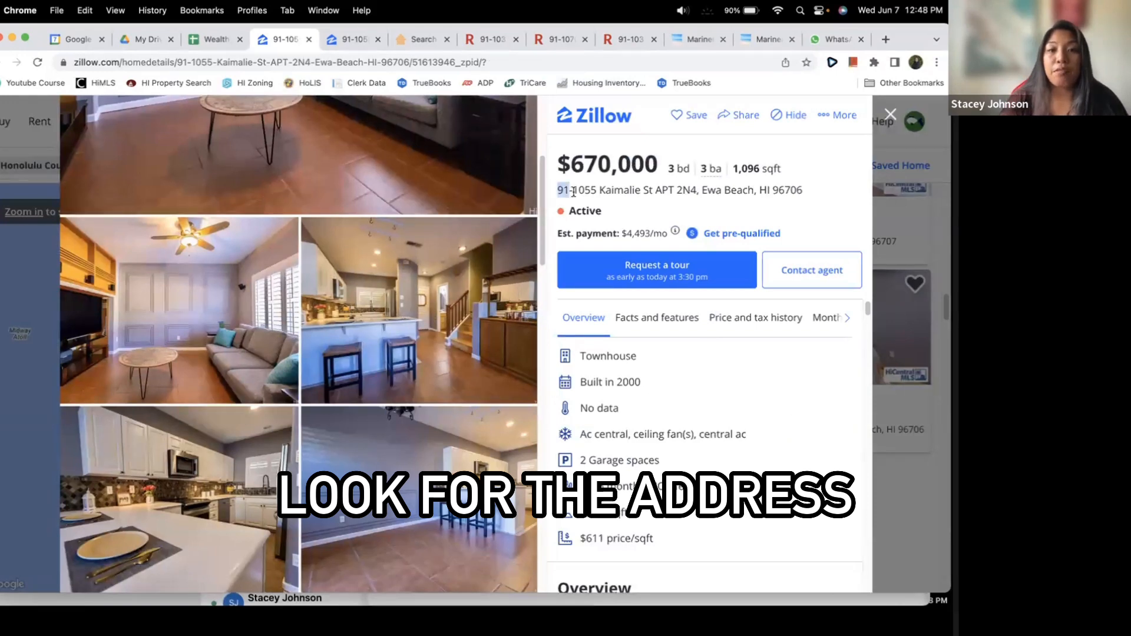
pyautogui.rightClick(627, 189)
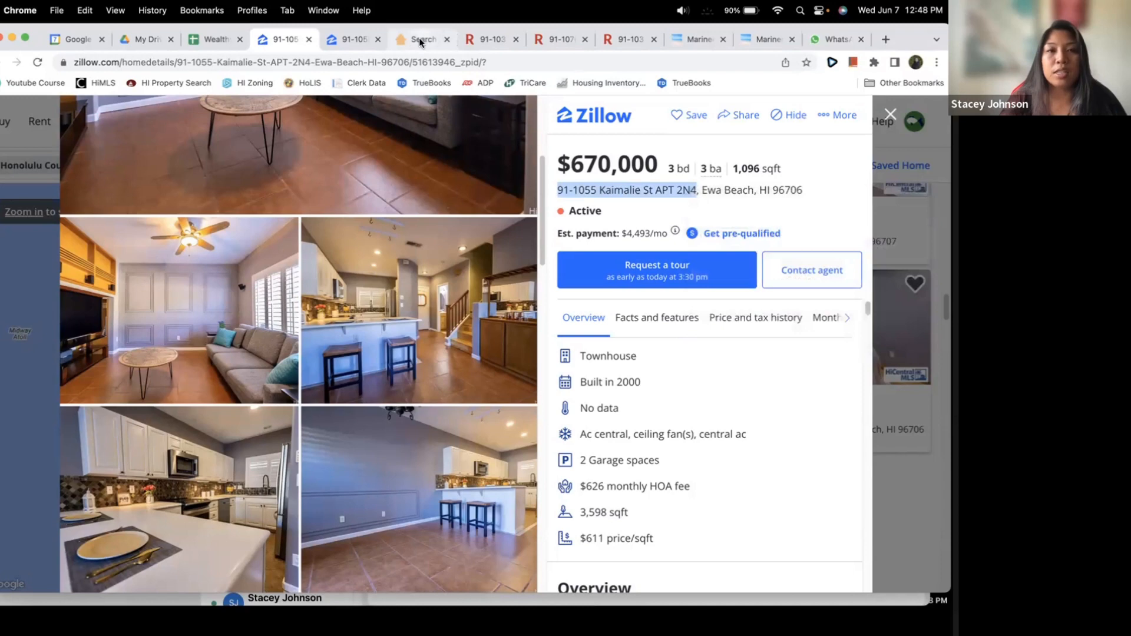
pyautogui.click(423, 39)
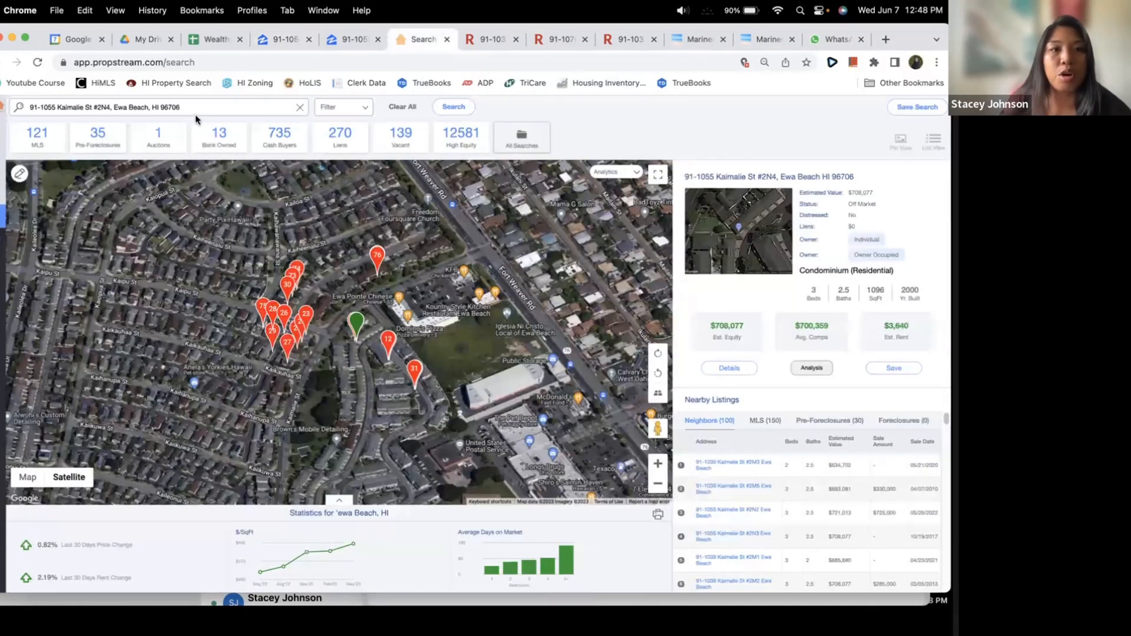
pyautogui.moveTo(710, 320)
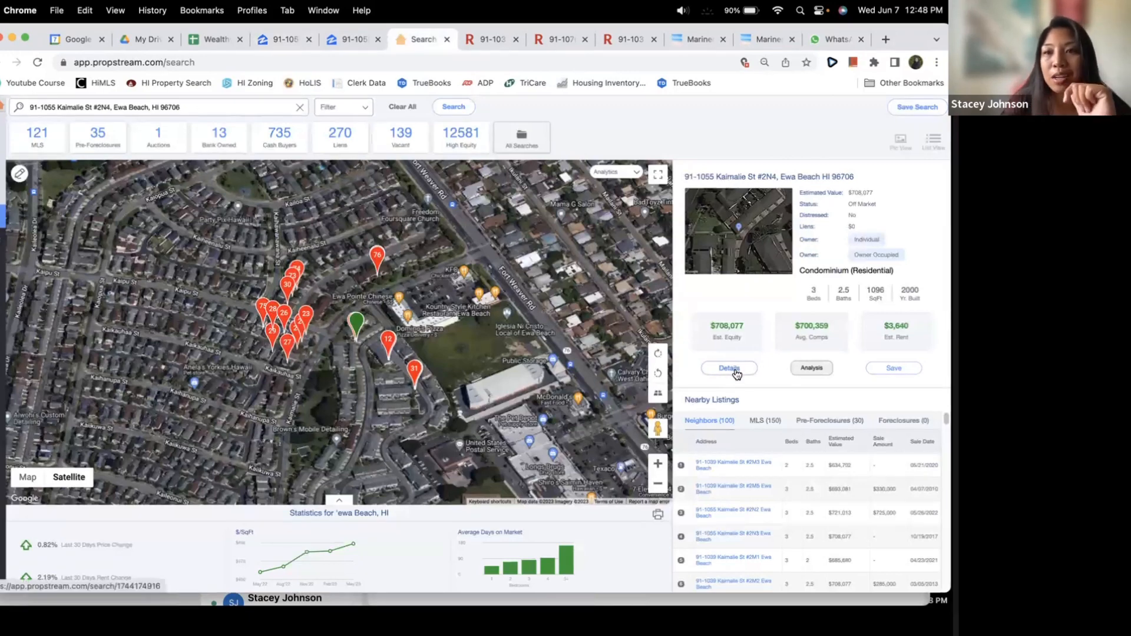
pyautogui.click(728, 368)
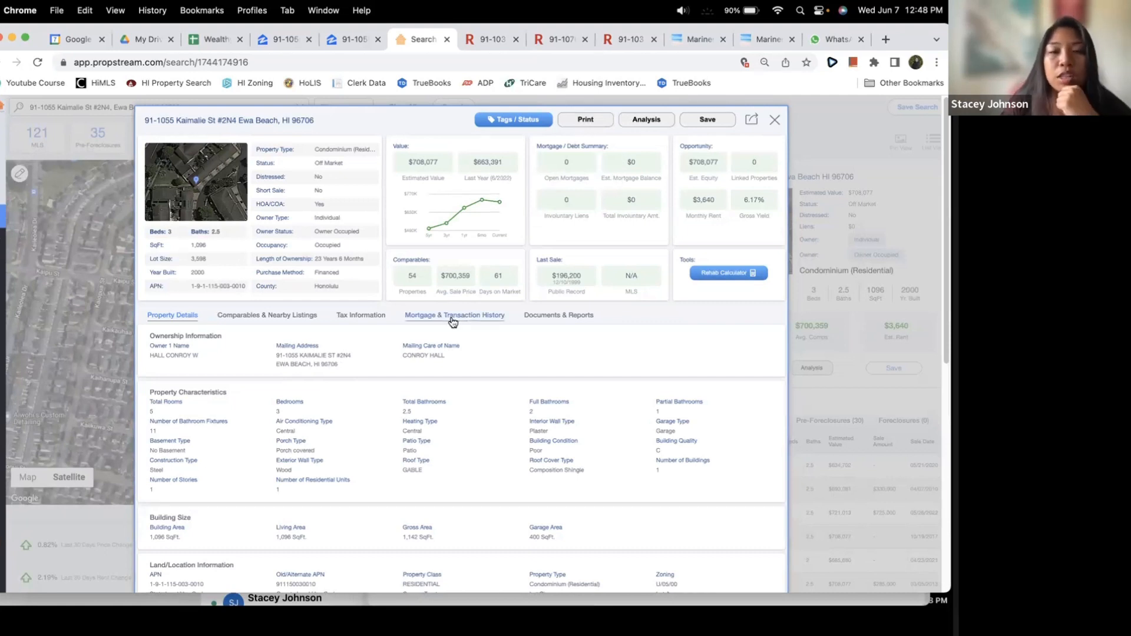
# Show the 'Comparables & Nearby Listings' tab with 39 sold comparable condos
pyautogui.click(454, 315)
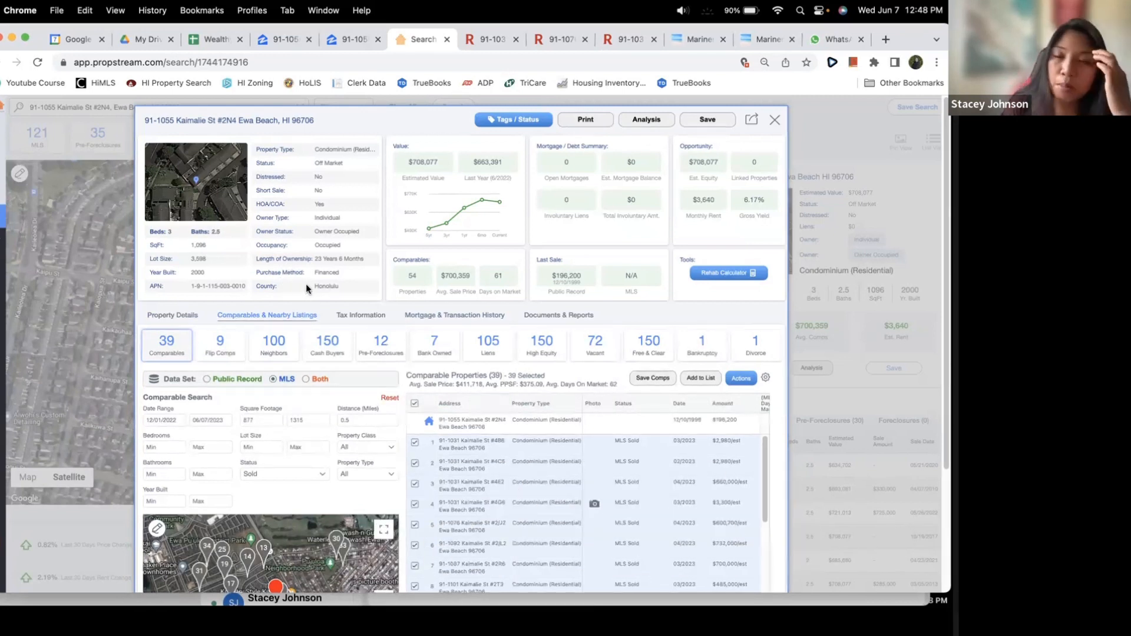
pyautogui.scroll(-3)
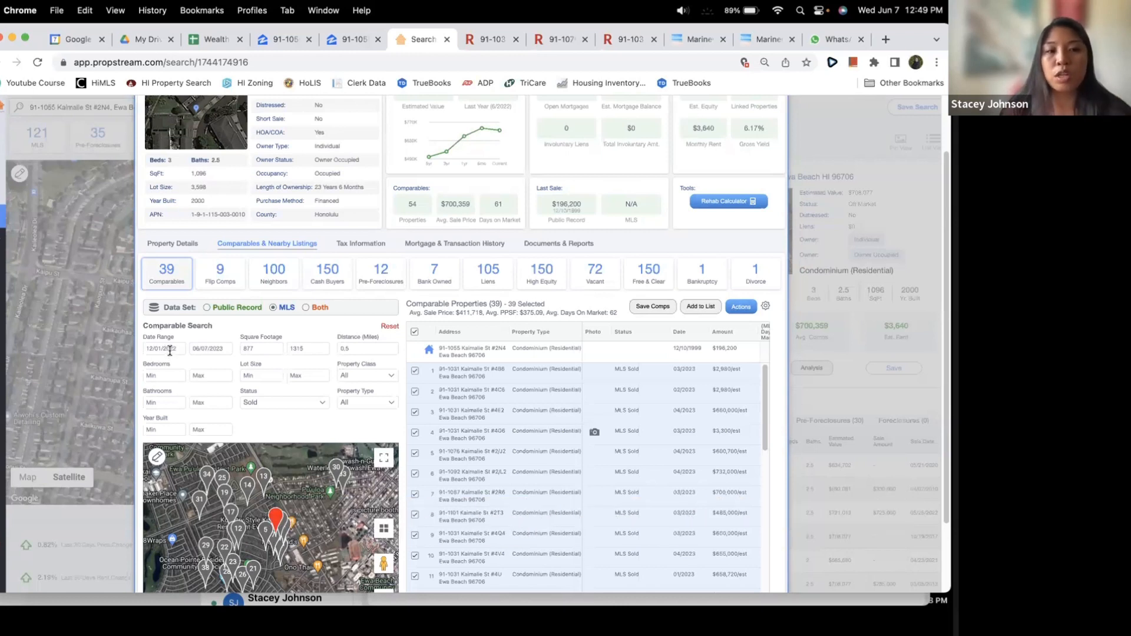
pyautogui.click(164, 348)
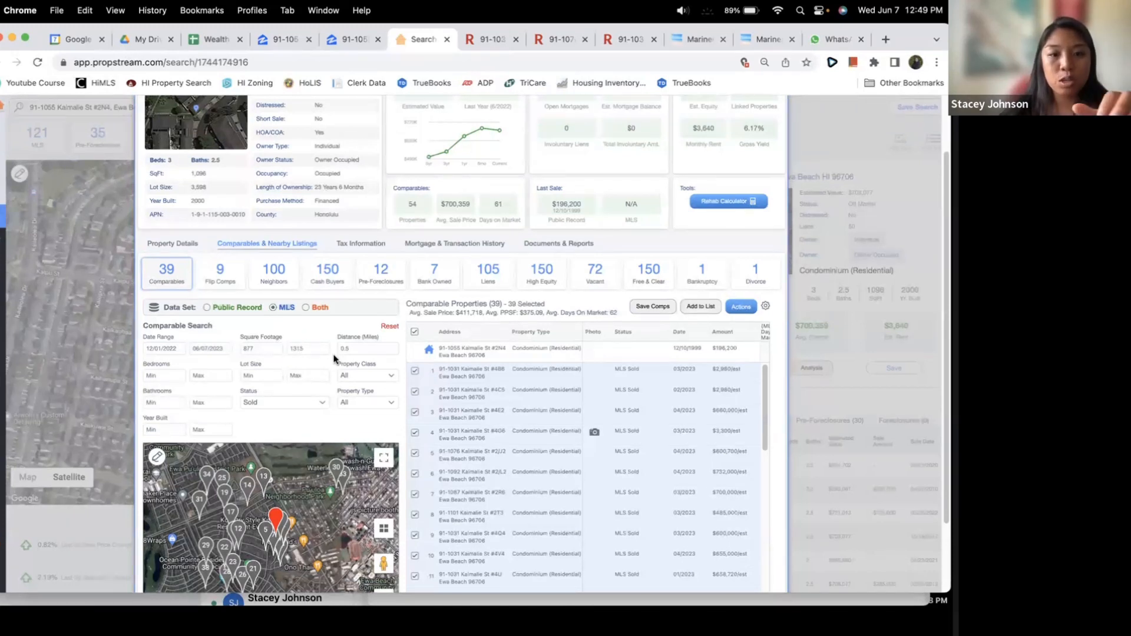
pyautogui.scroll(-3)
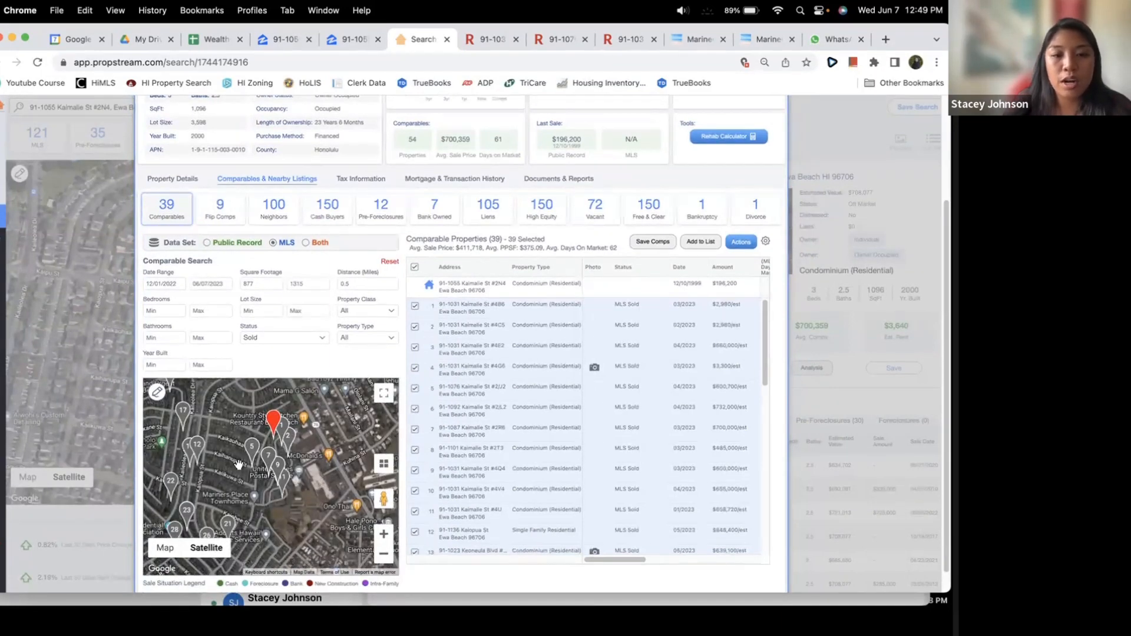
pyautogui.moveTo(514, 405)
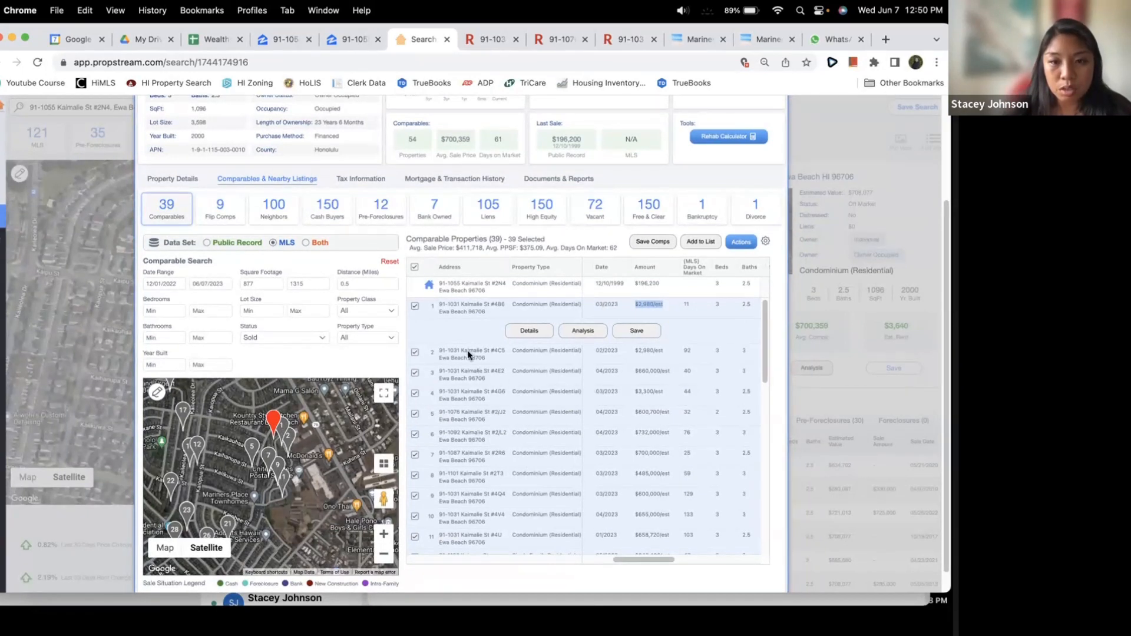
# Right-click a comparable row to copy its address
pyautogui.rightClick(469, 415)
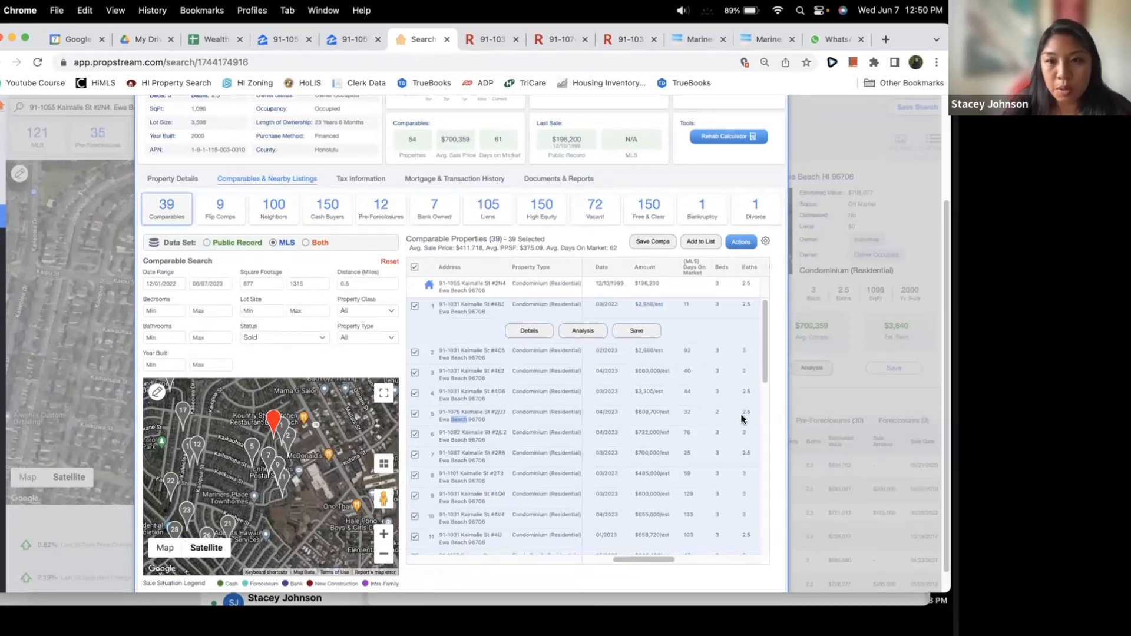
pyautogui.moveTo(493, 443)
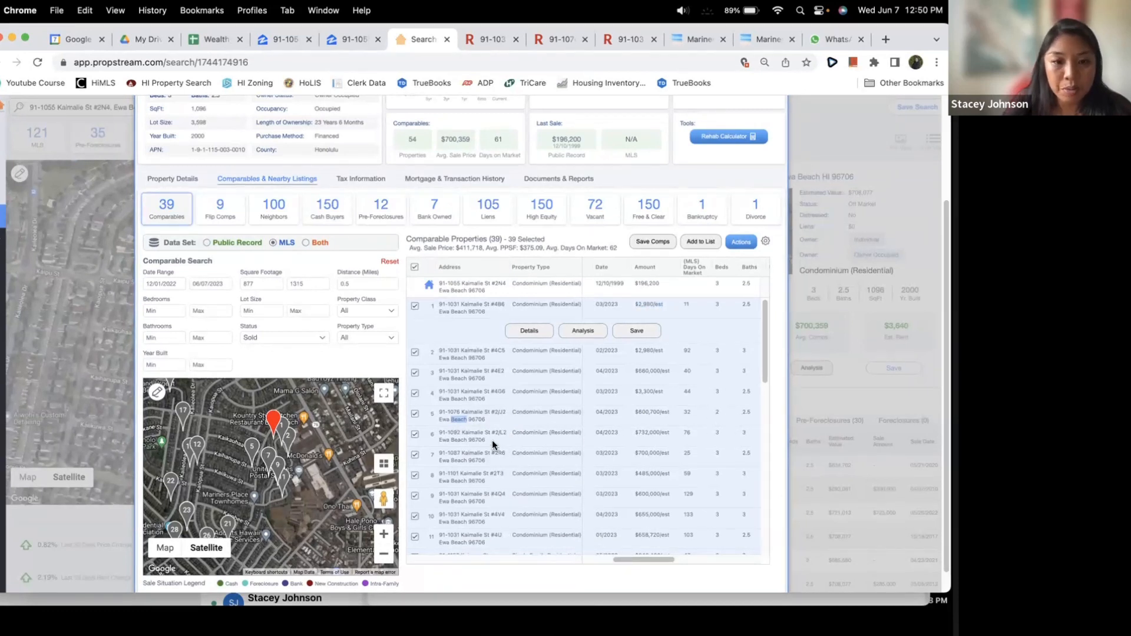
pyautogui.moveTo(467, 464)
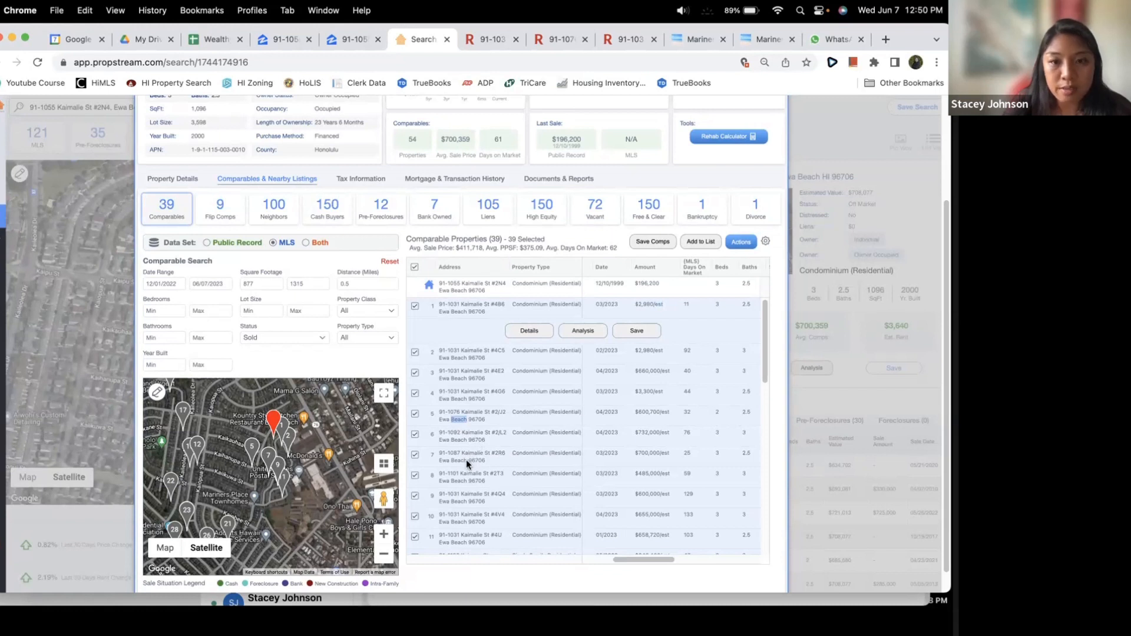
pyautogui.moveTo(713, 461)
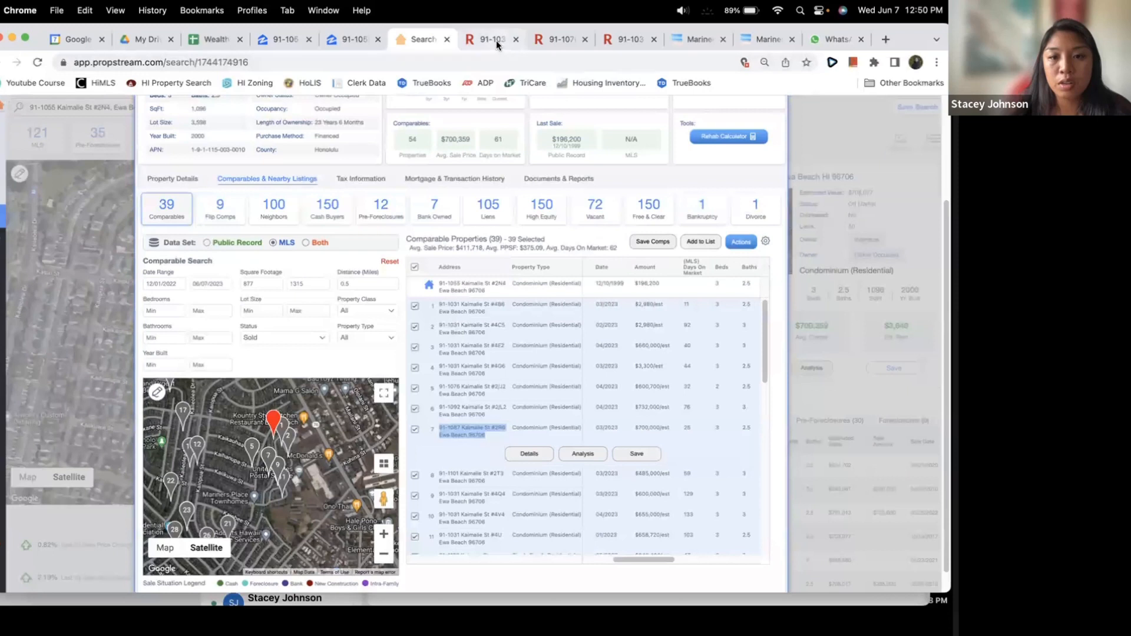
pyautogui.moveTo(556, 39)
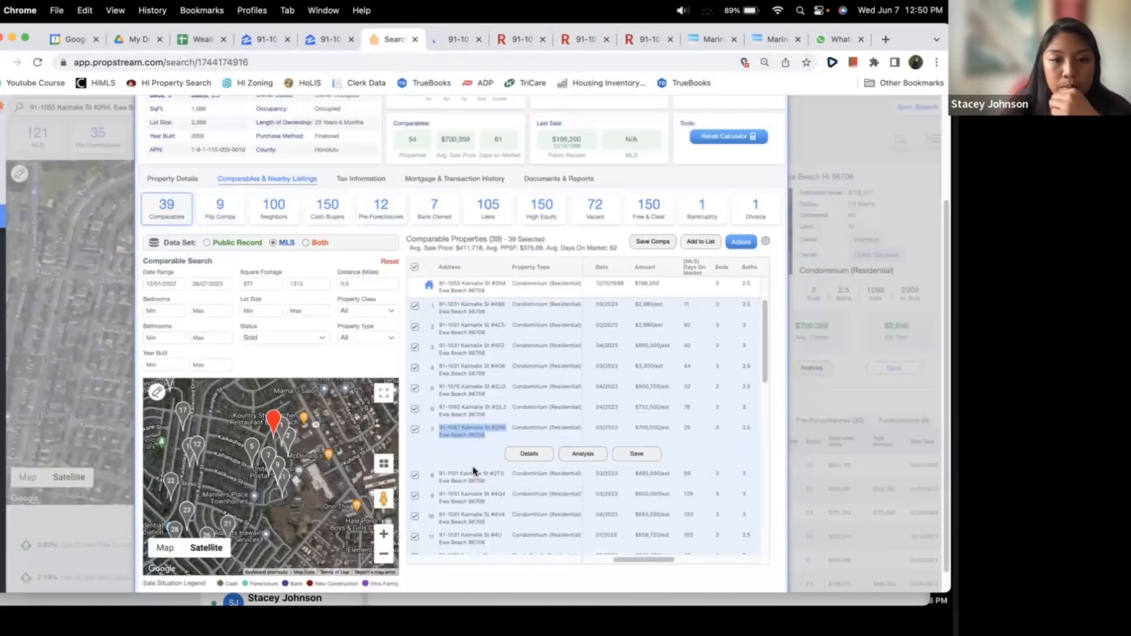
pyautogui.moveTo(471, 505)
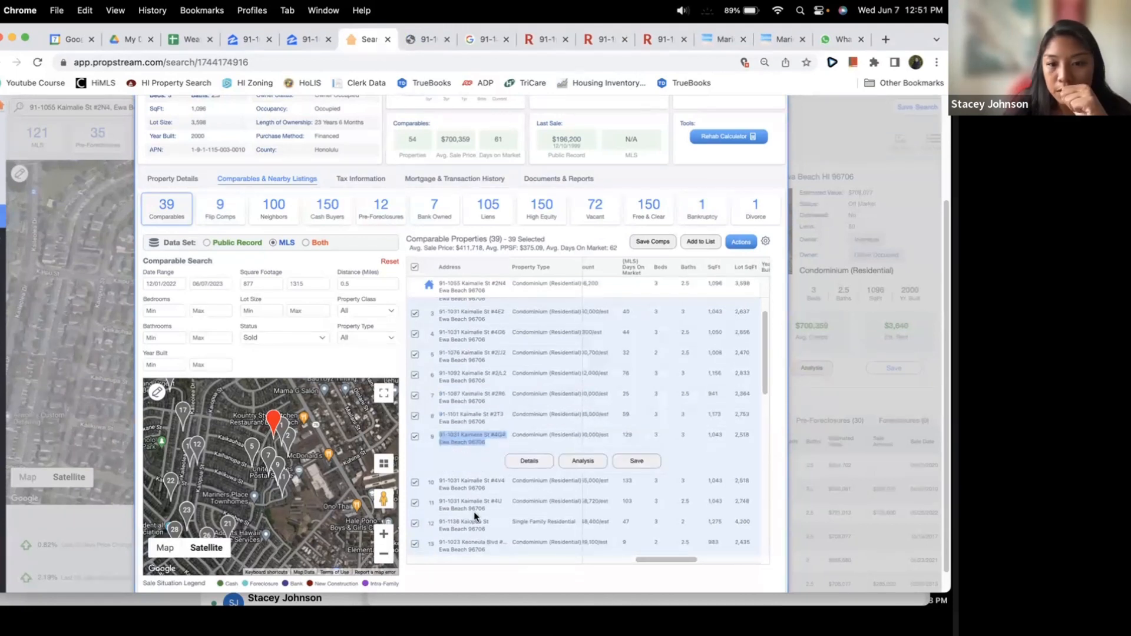
pyautogui.moveTo(534, 108)
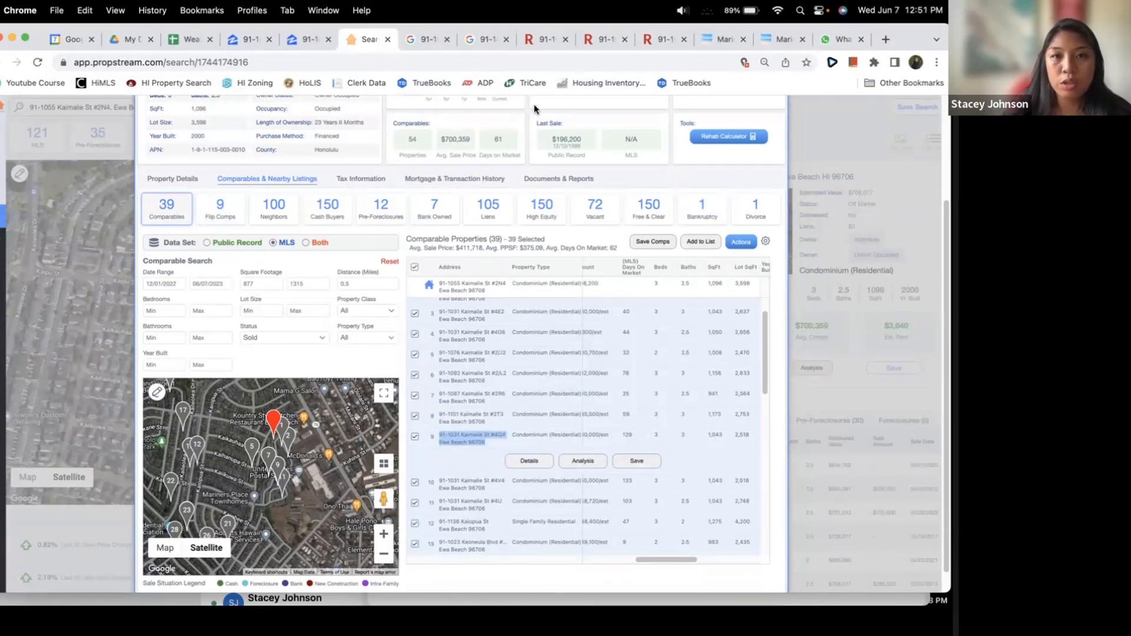
pyautogui.moveTo(547, 38)
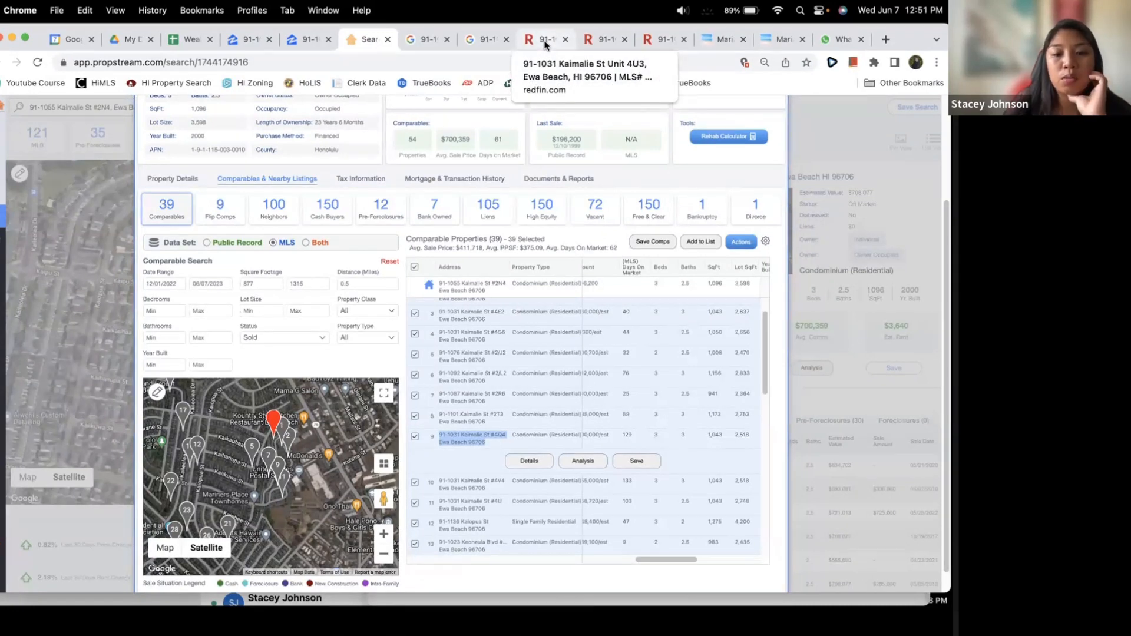
pyautogui.moveTo(595, 39)
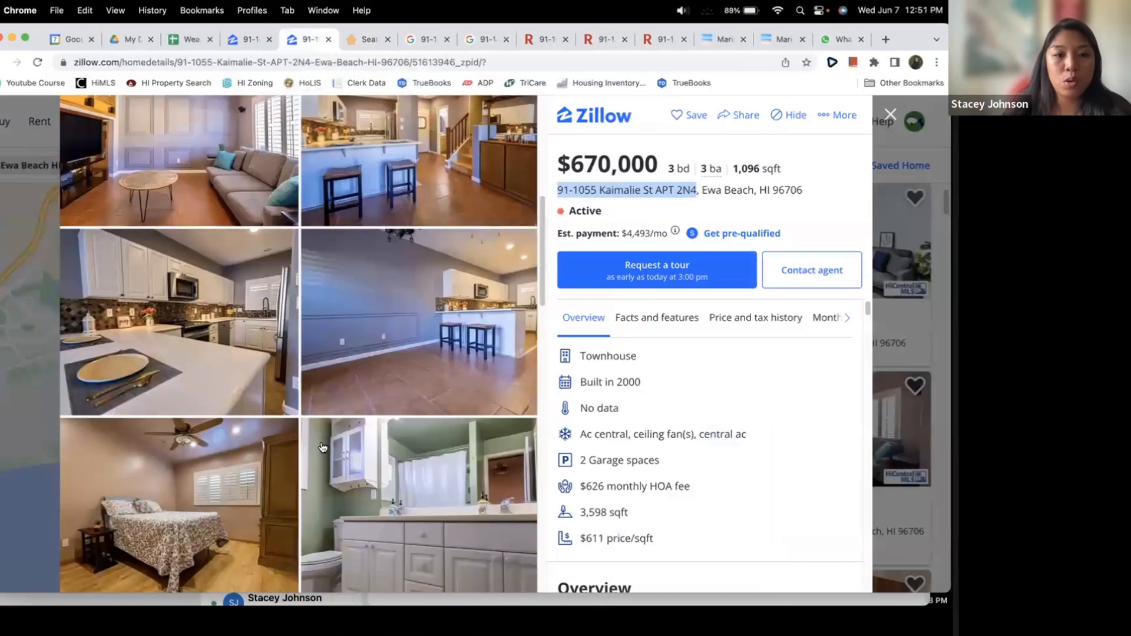
pyautogui.scroll(-3)
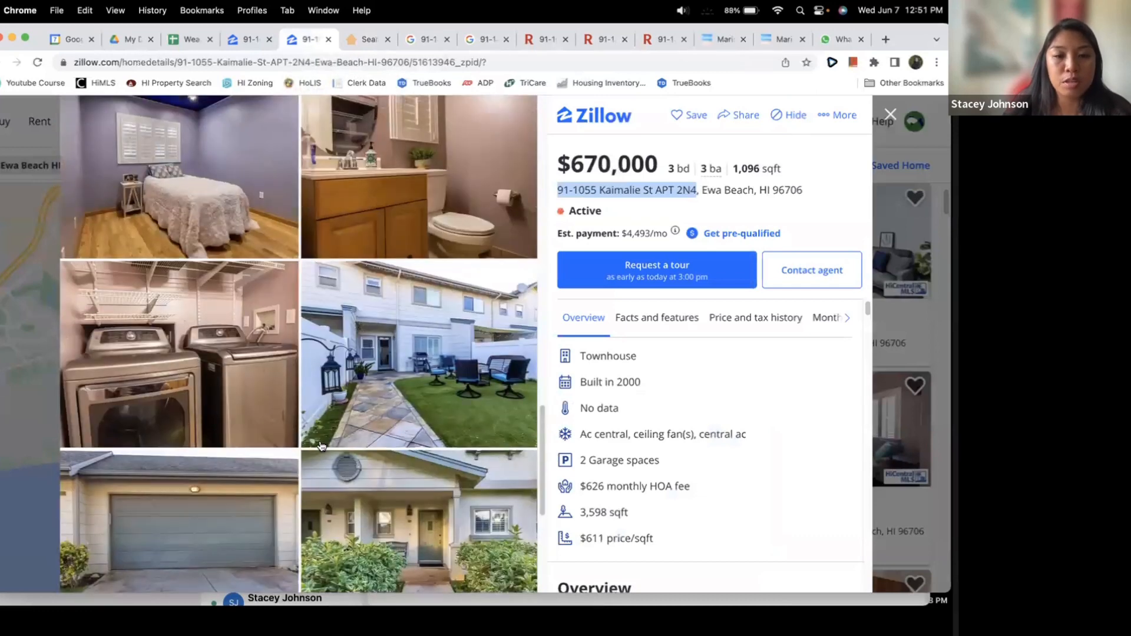
pyautogui.scroll(-3)
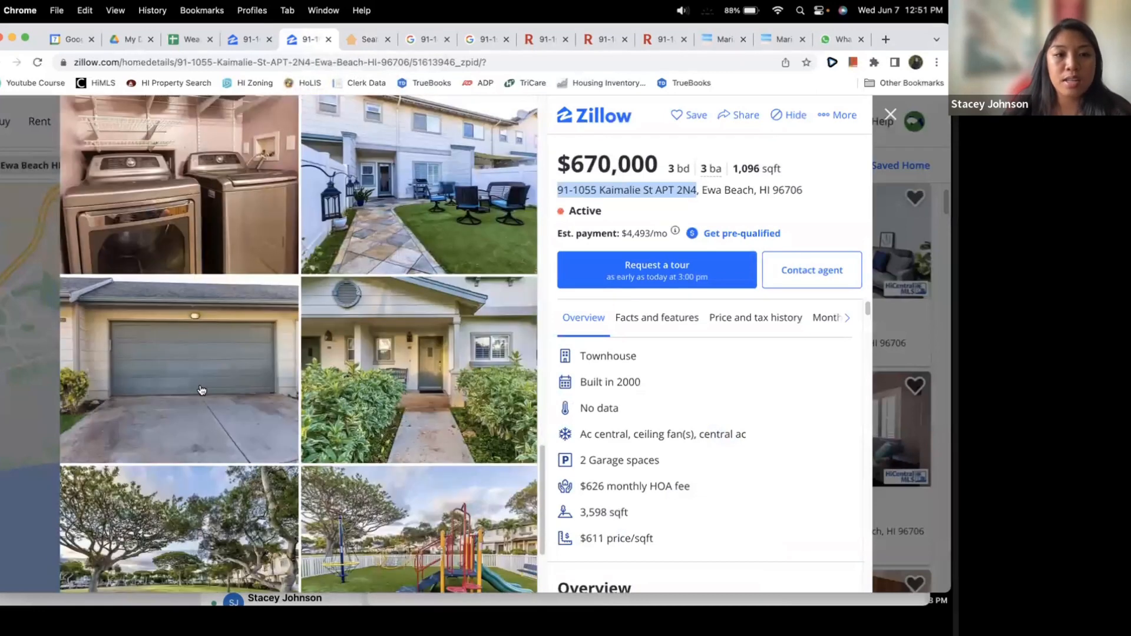
pyautogui.scroll(-3)
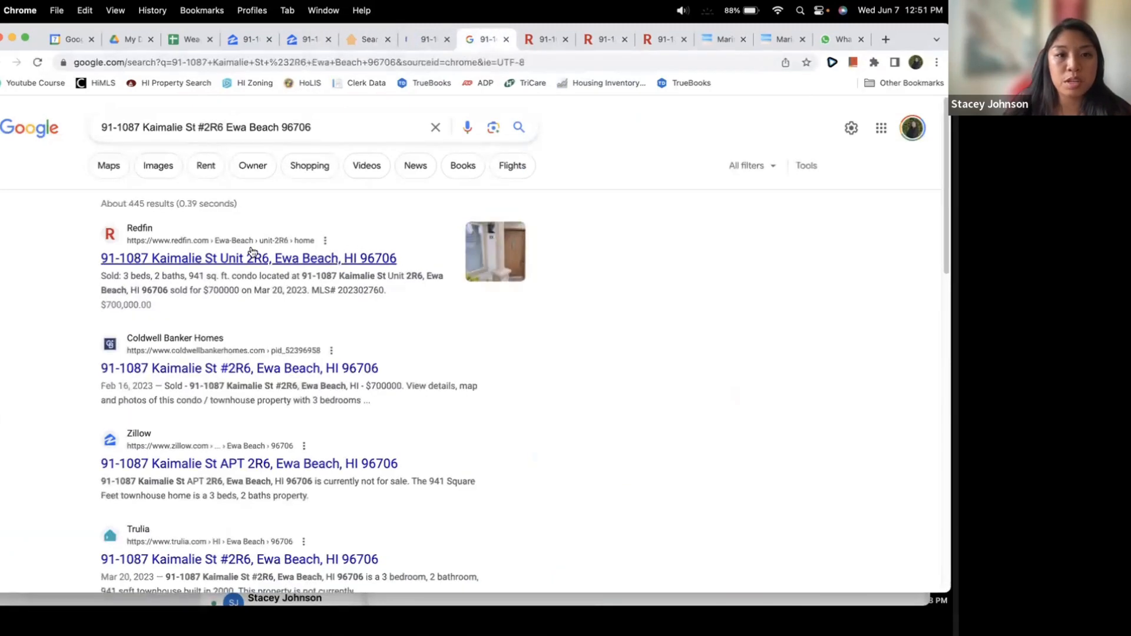
# Open Redfin's $700,000 record for Unit 2R6 and copy its MLS number
pyautogui.click(248, 258)
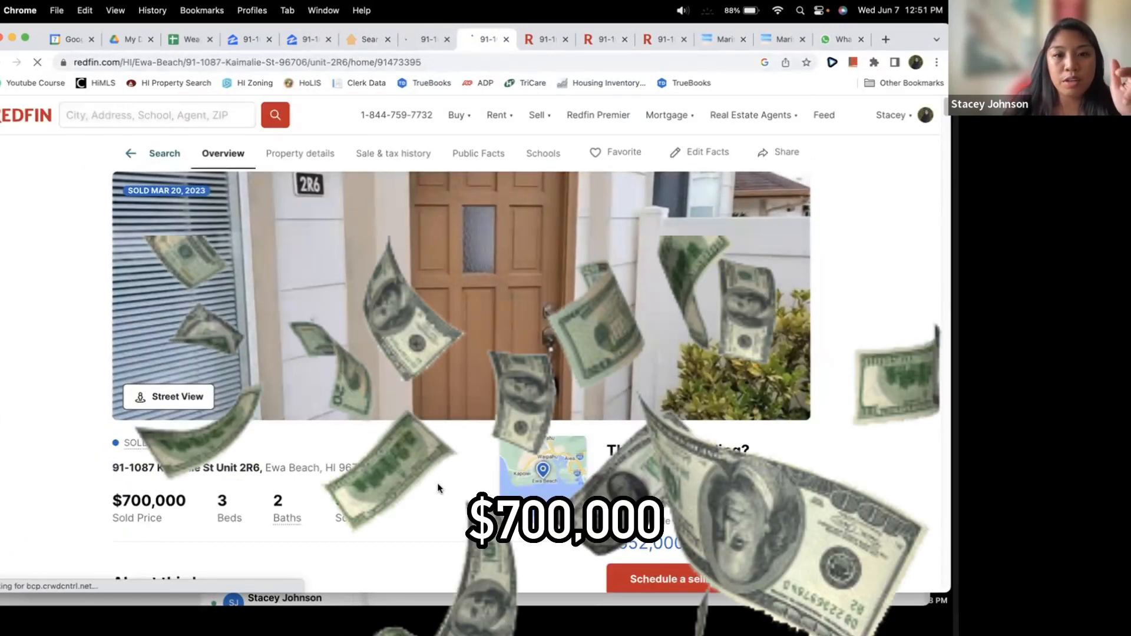
pyautogui.scroll(-3)
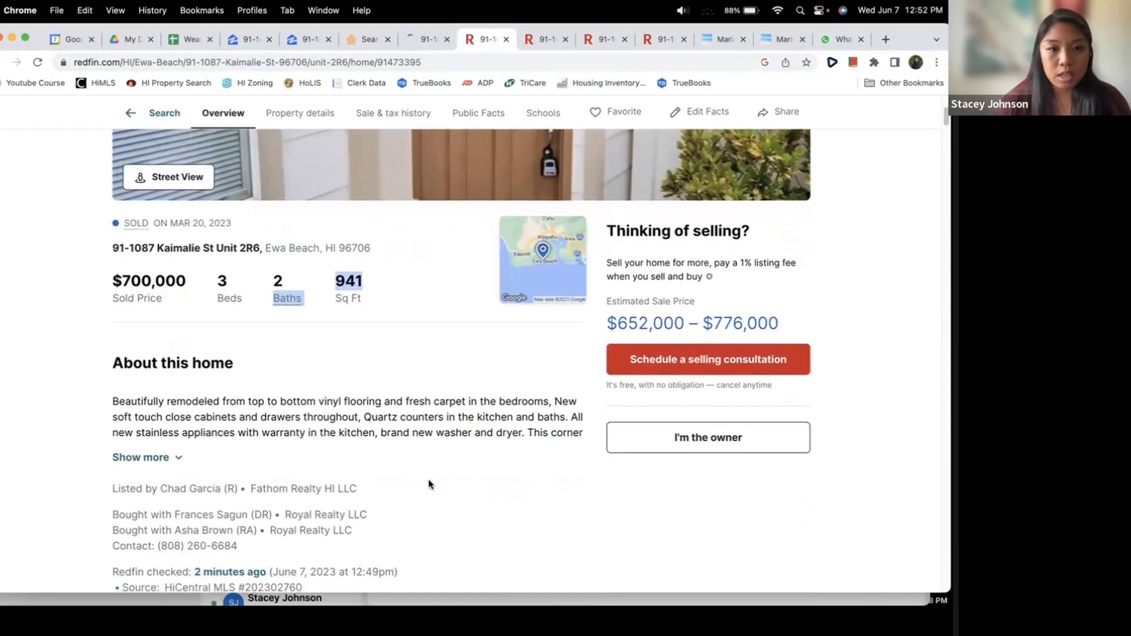
pyautogui.scroll(-3)
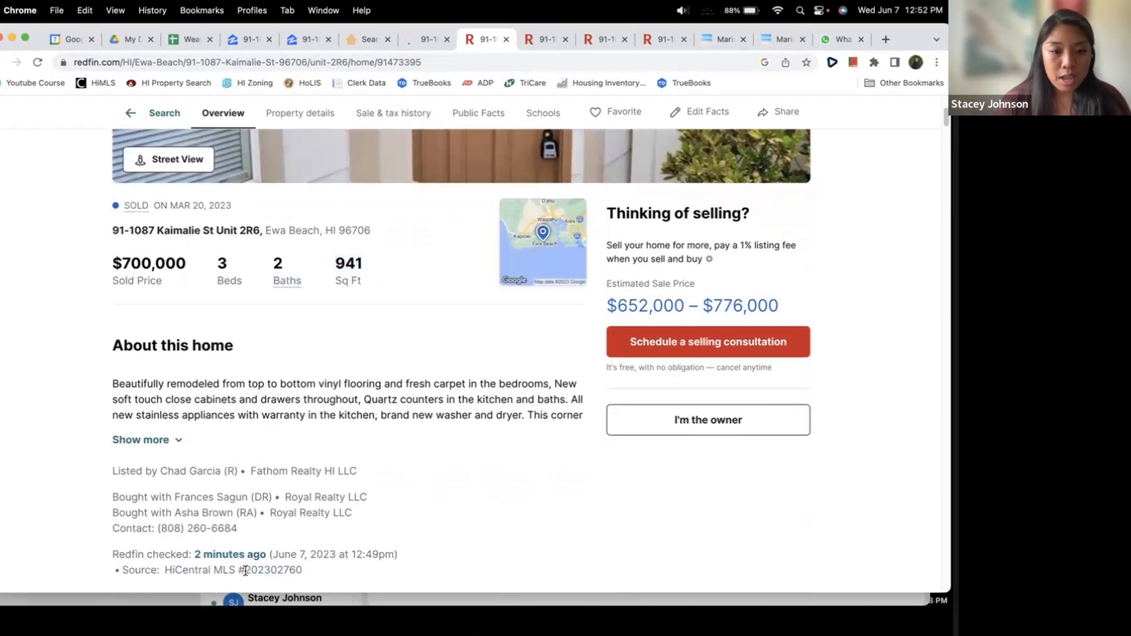
pyautogui.rightClick(278, 570)
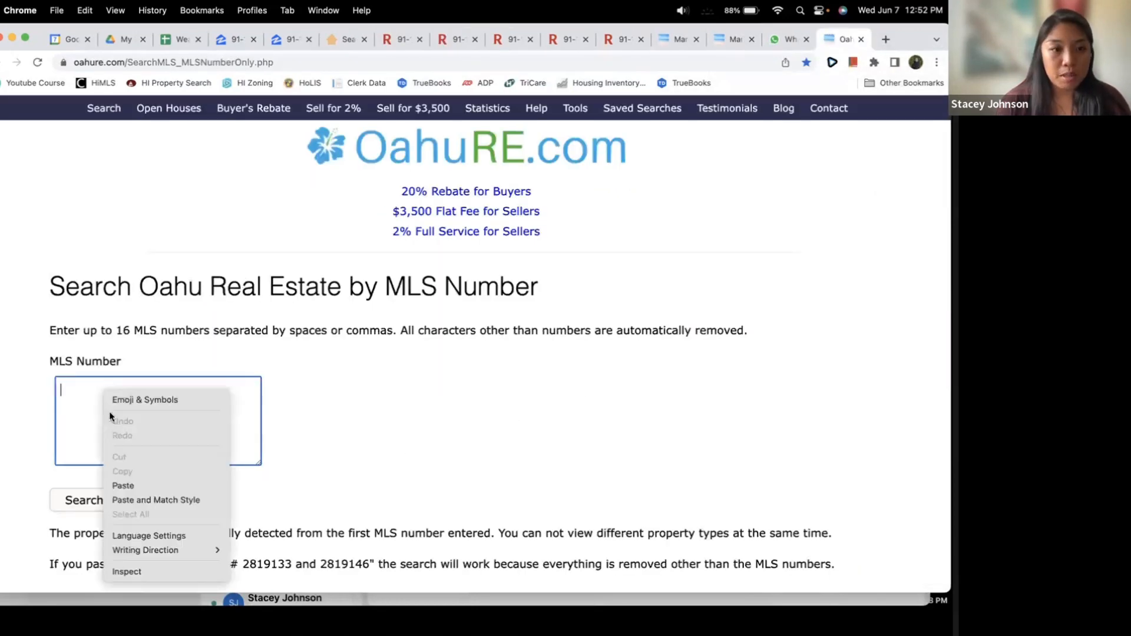
# Search OahuRE for MLS 202302760 and browse the listing's photos
pyautogui.click(122, 485)
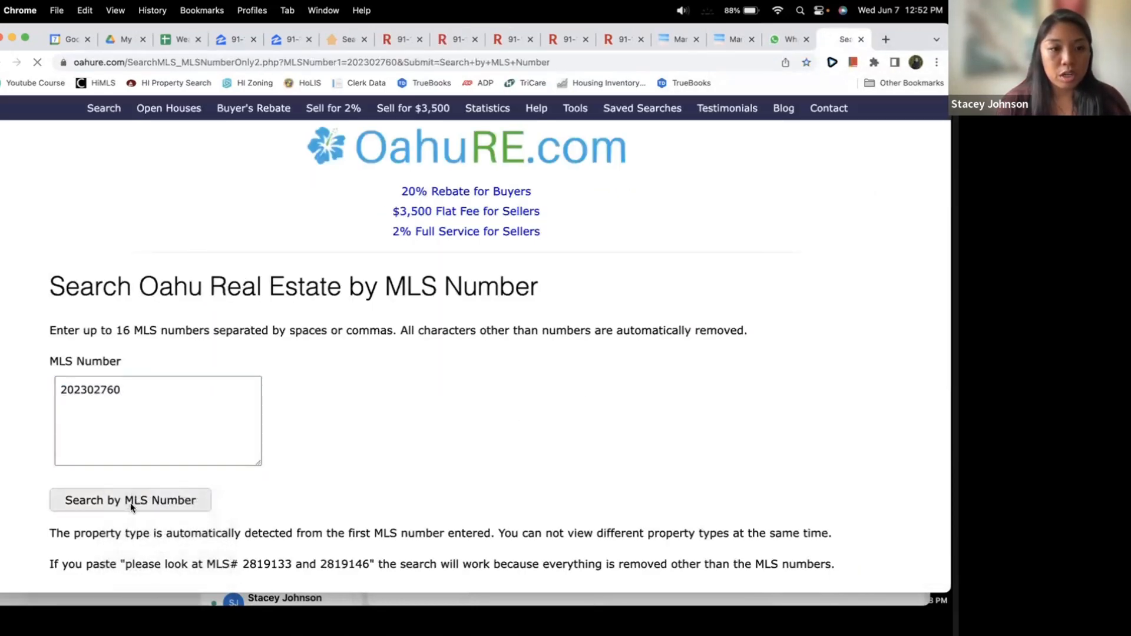
pyautogui.click(130, 501)
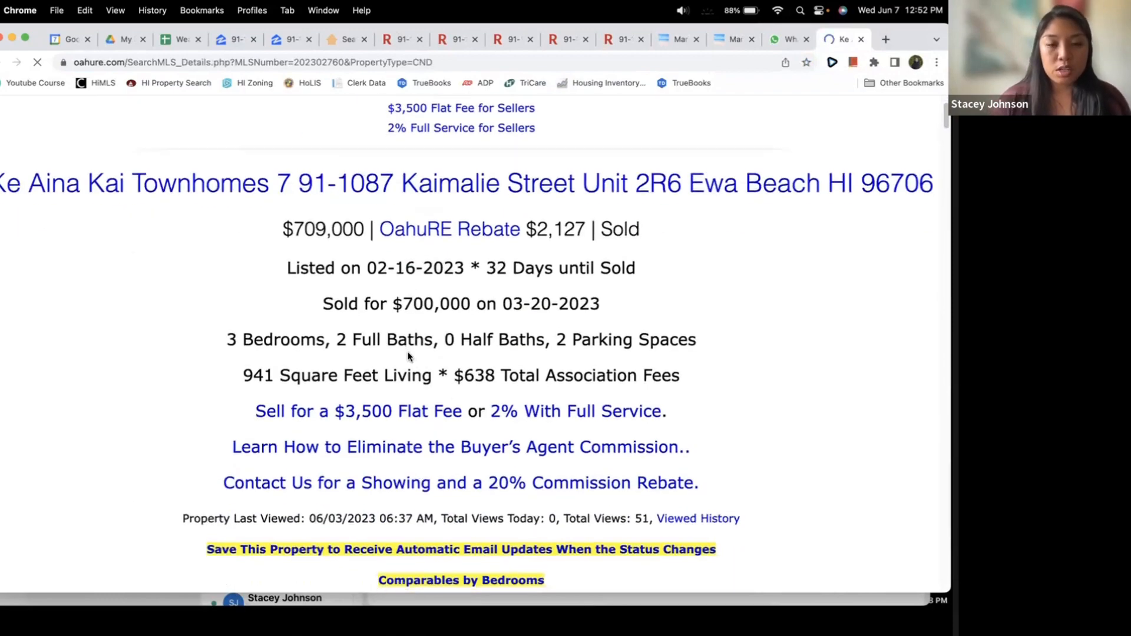
pyautogui.scroll(-3)
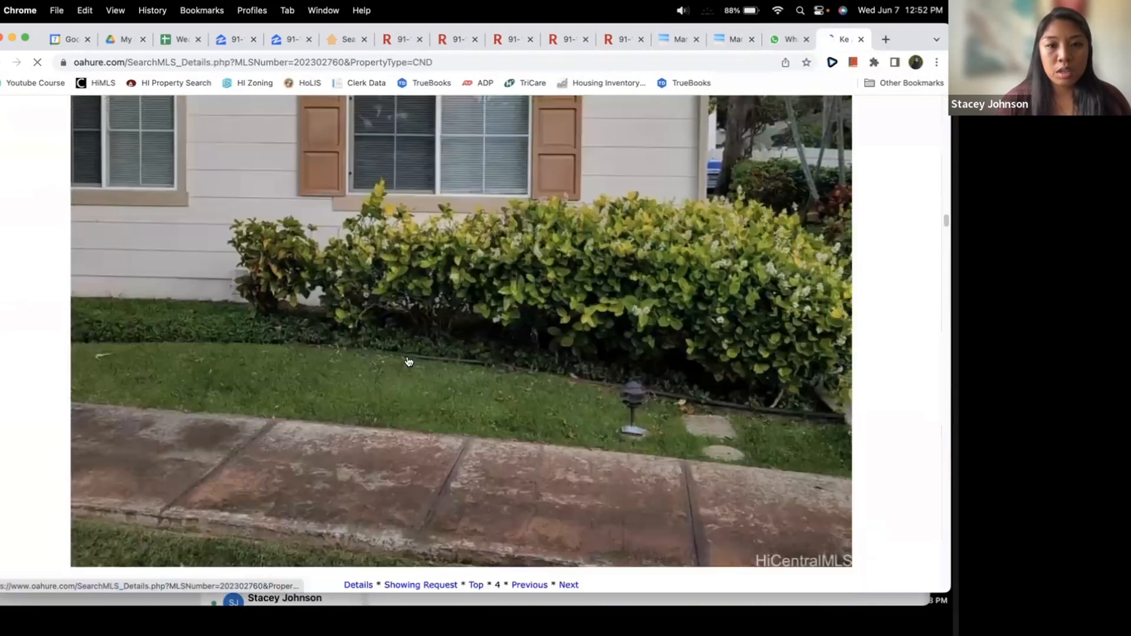
pyautogui.click(568, 585)
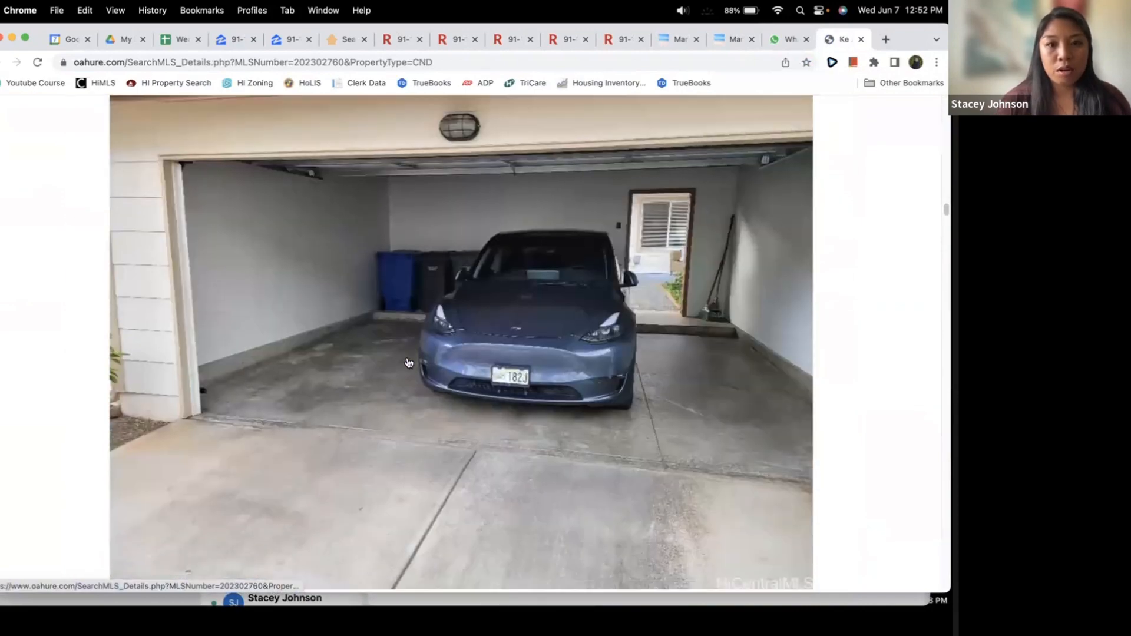
pyautogui.scroll(-3)
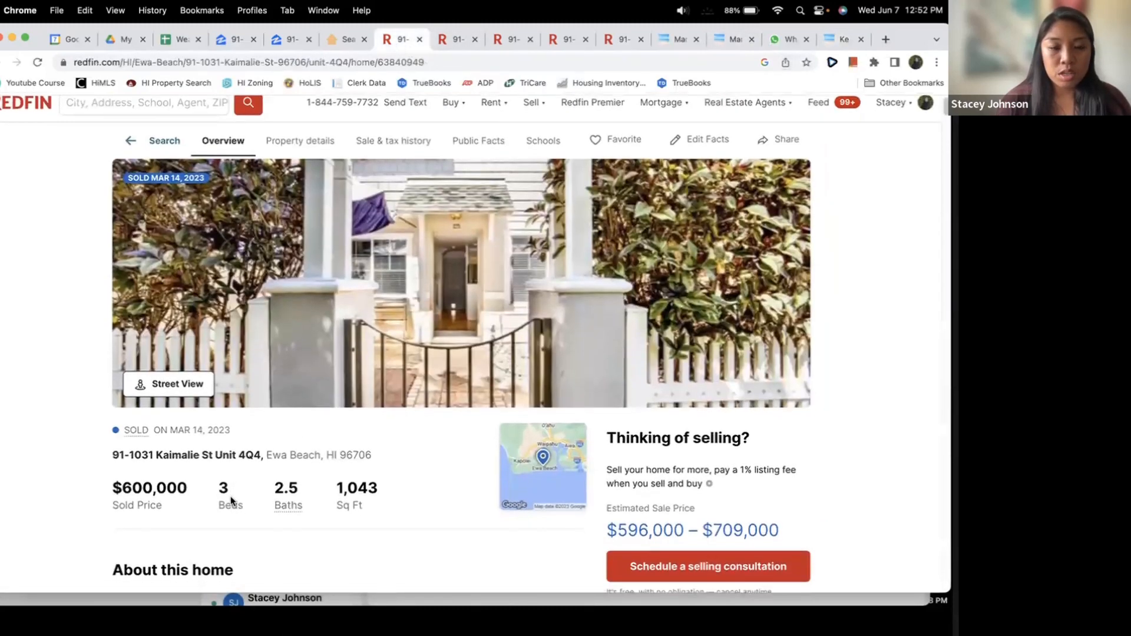
# Expand Unit 4Q4's full description: price reduction, $10k buyer credit, upgraded AC, sold as is
pyautogui.scroll(-3)
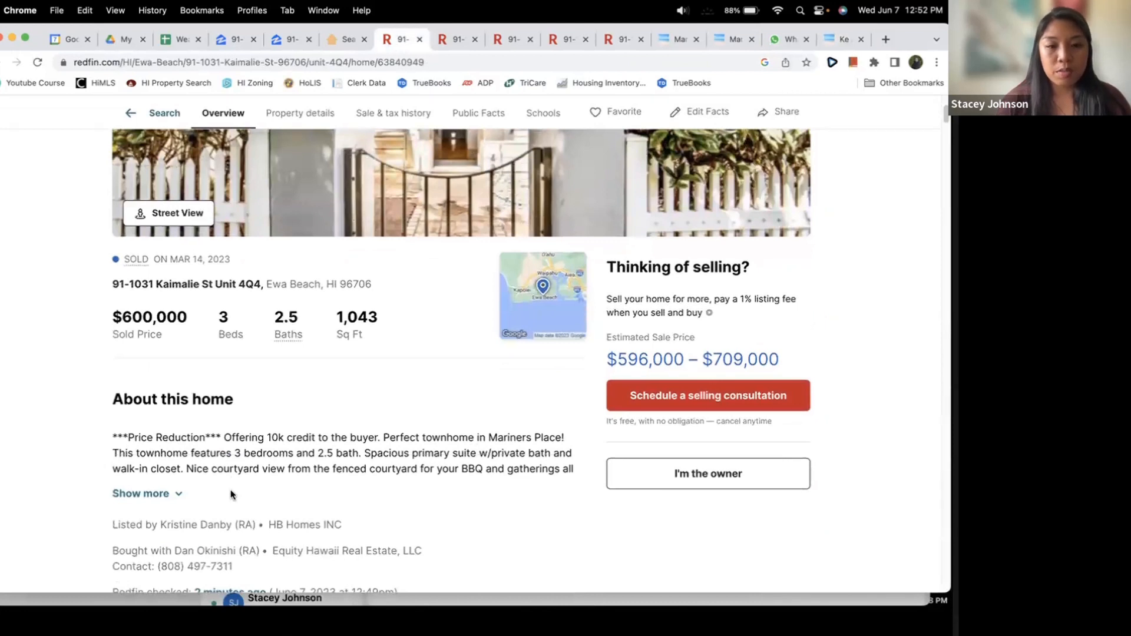
pyautogui.click(141, 494)
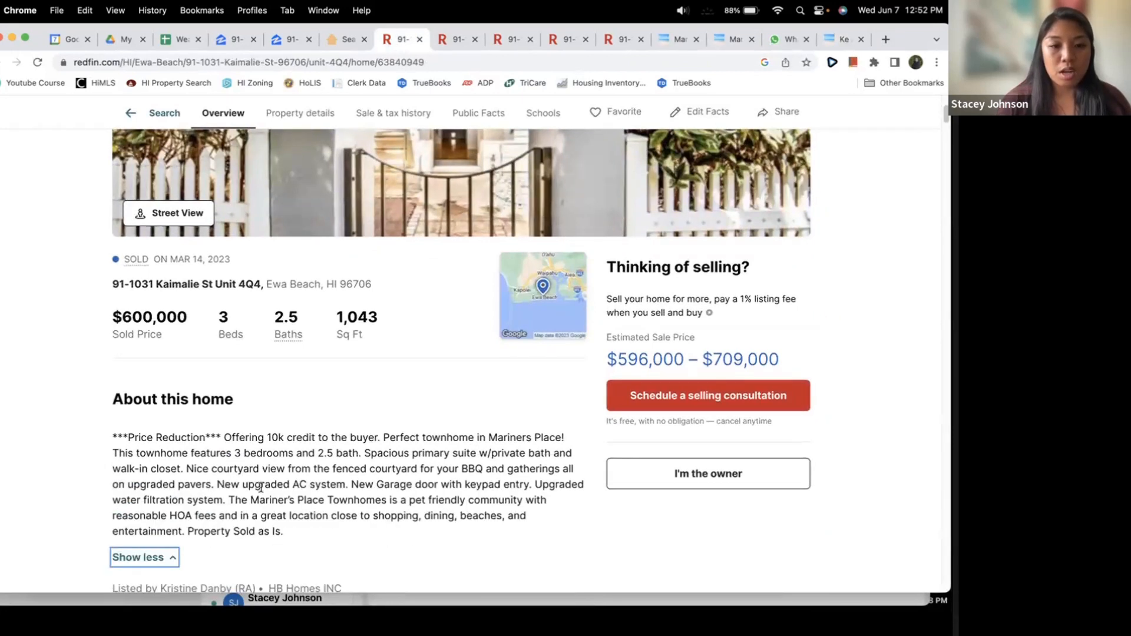
pyautogui.scroll(-3)
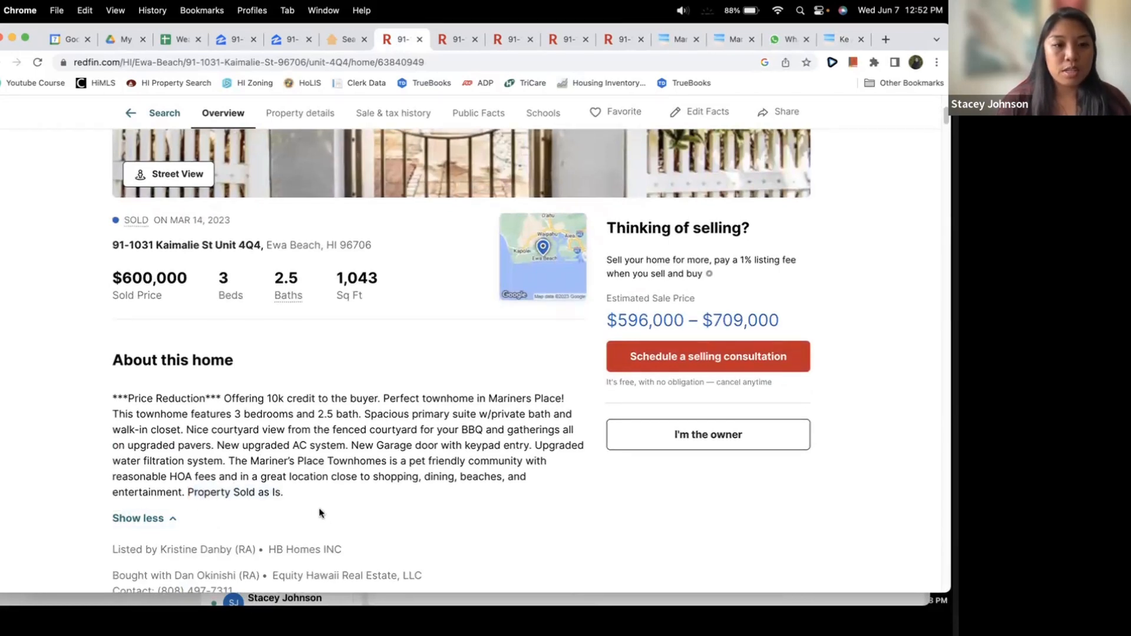
pyautogui.moveTo(205, 288)
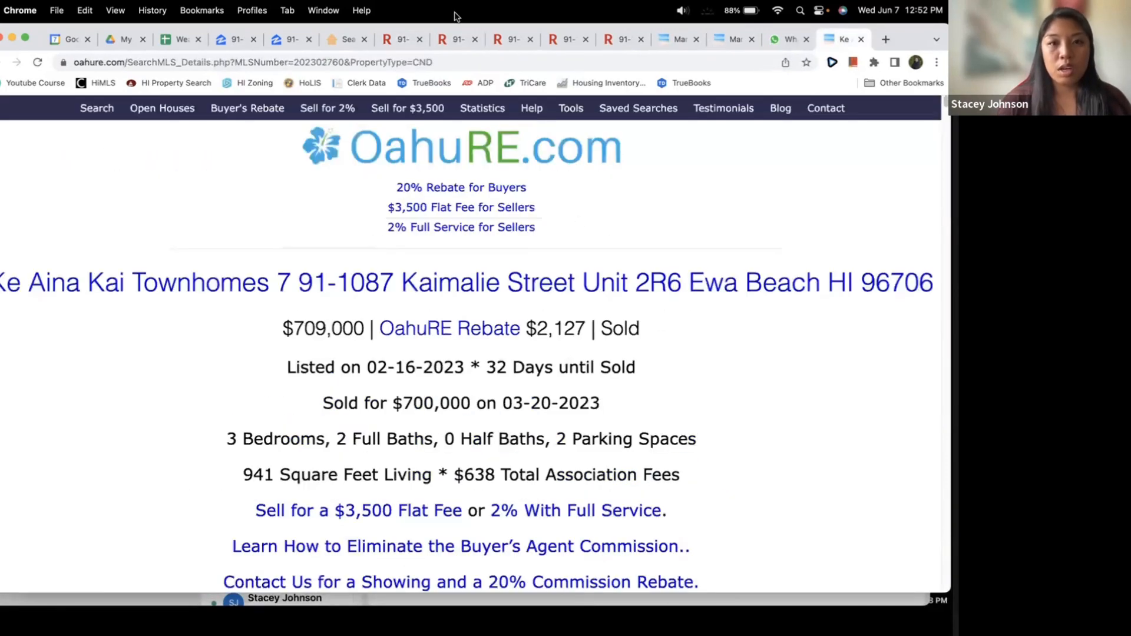
# Review Redfin's Unit 4U3 record ($660,000, 1,043 sq ft), then return to OahuRE's 2R6 listing
pyautogui.click(513, 39)
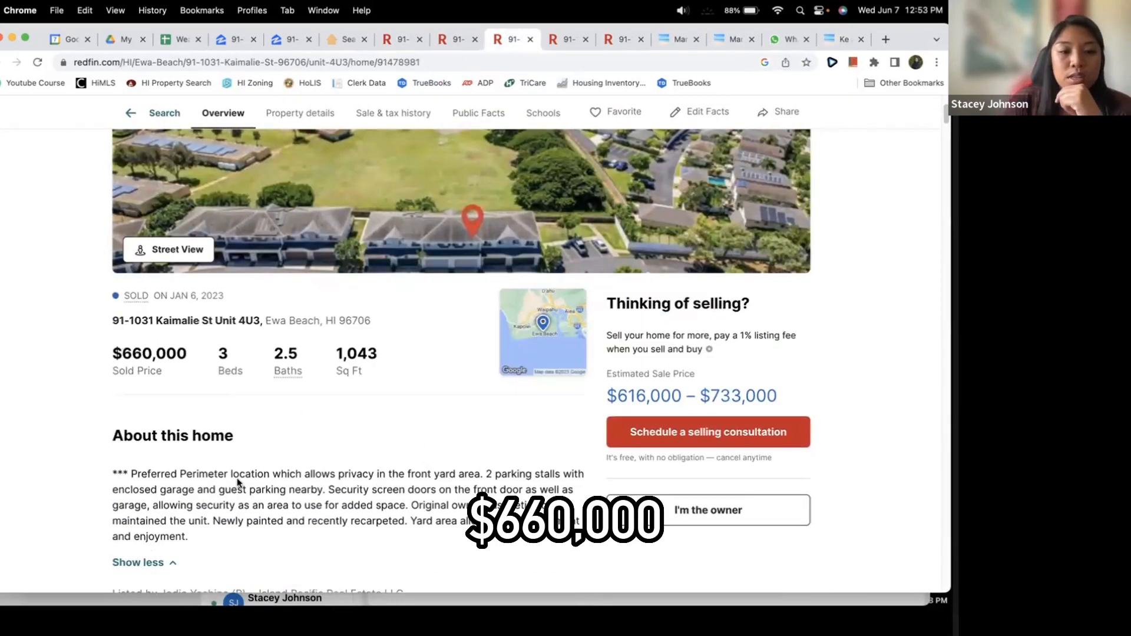
pyautogui.click(677, 39)
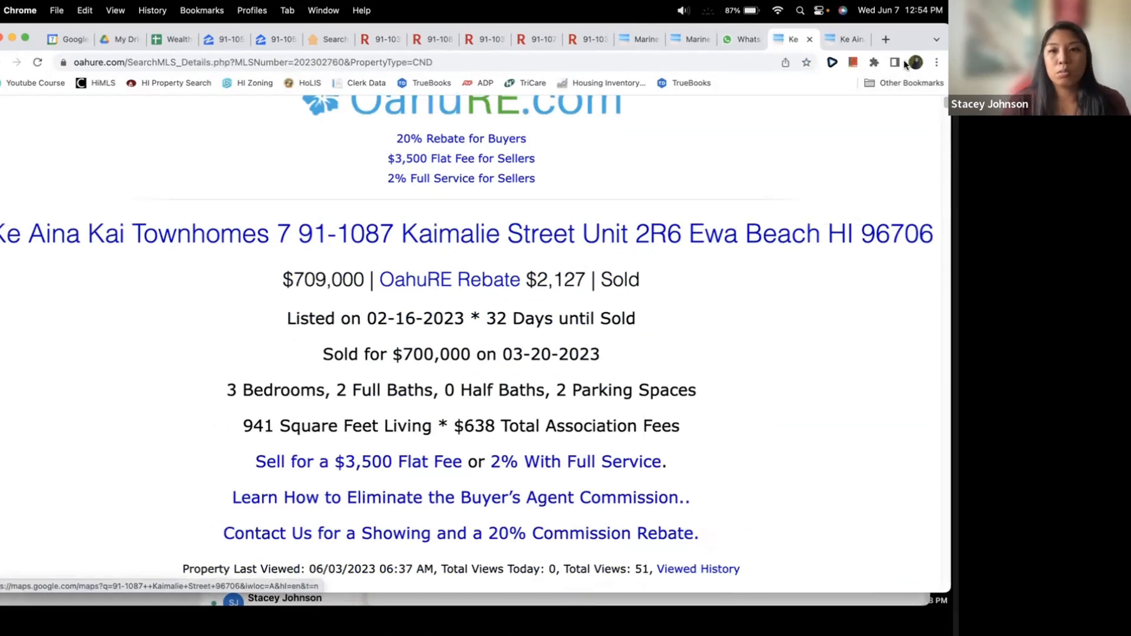
# Compare the Mariners Place 4U3 sale against the Ke Aina Kai Unit 2R6 listing
pyautogui.click(846, 39)
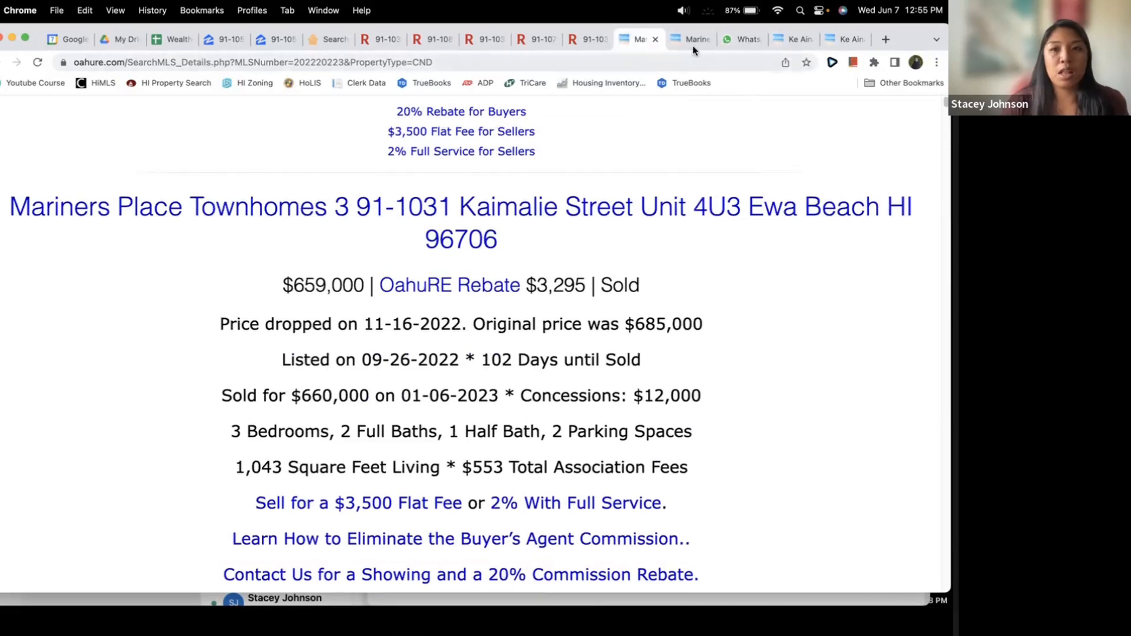
pyautogui.click(792, 39)
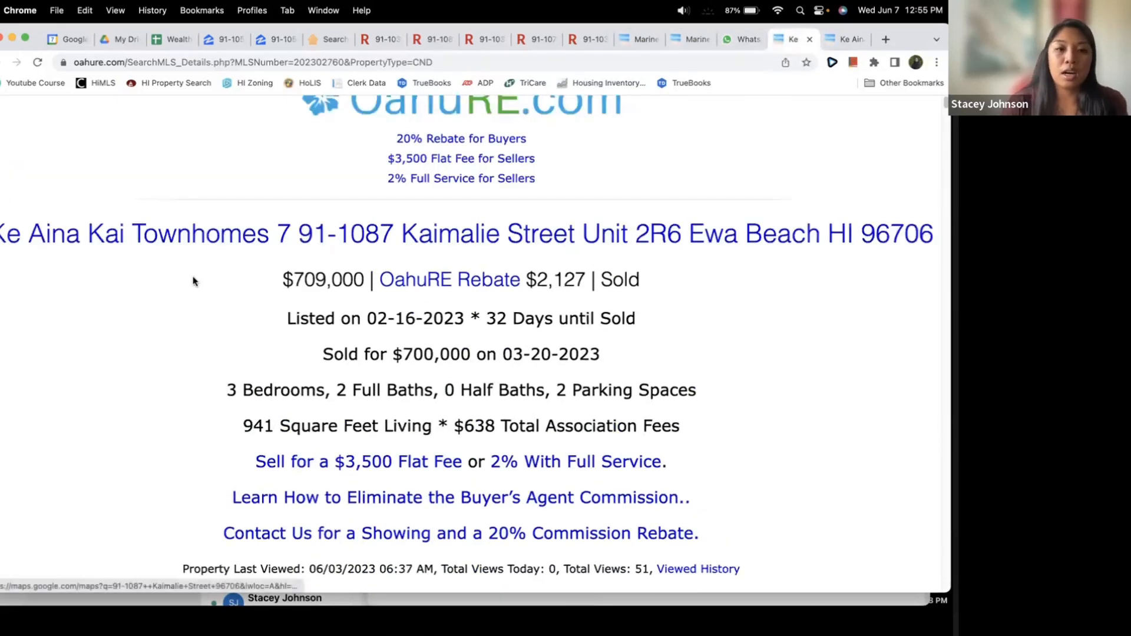
pyautogui.moveTo(223, 311)
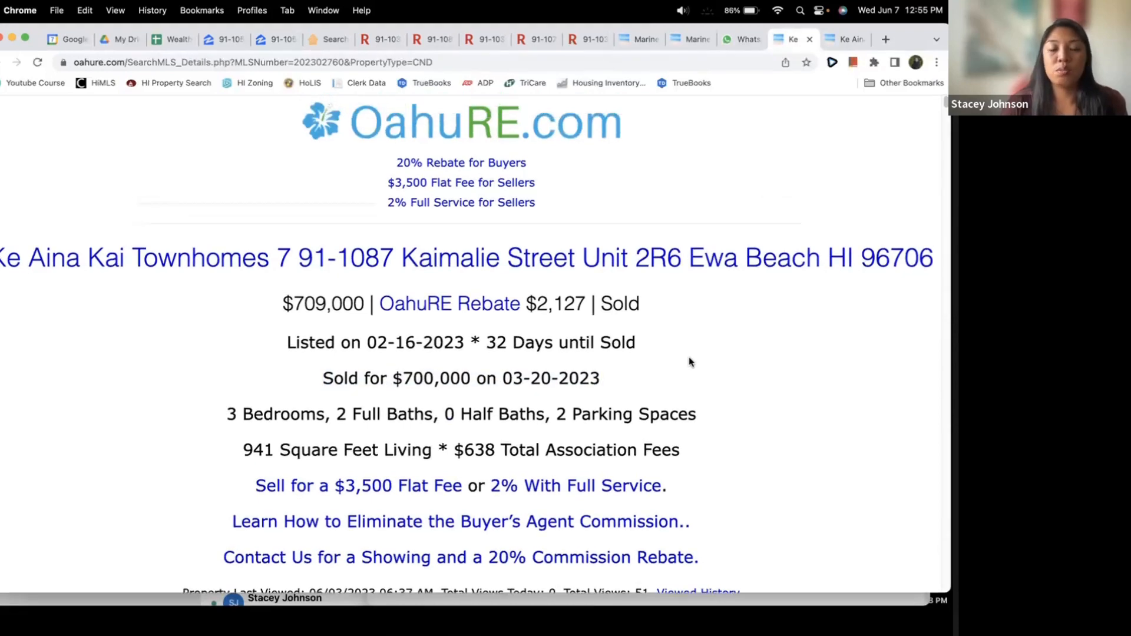
pyautogui.scroll(-3)
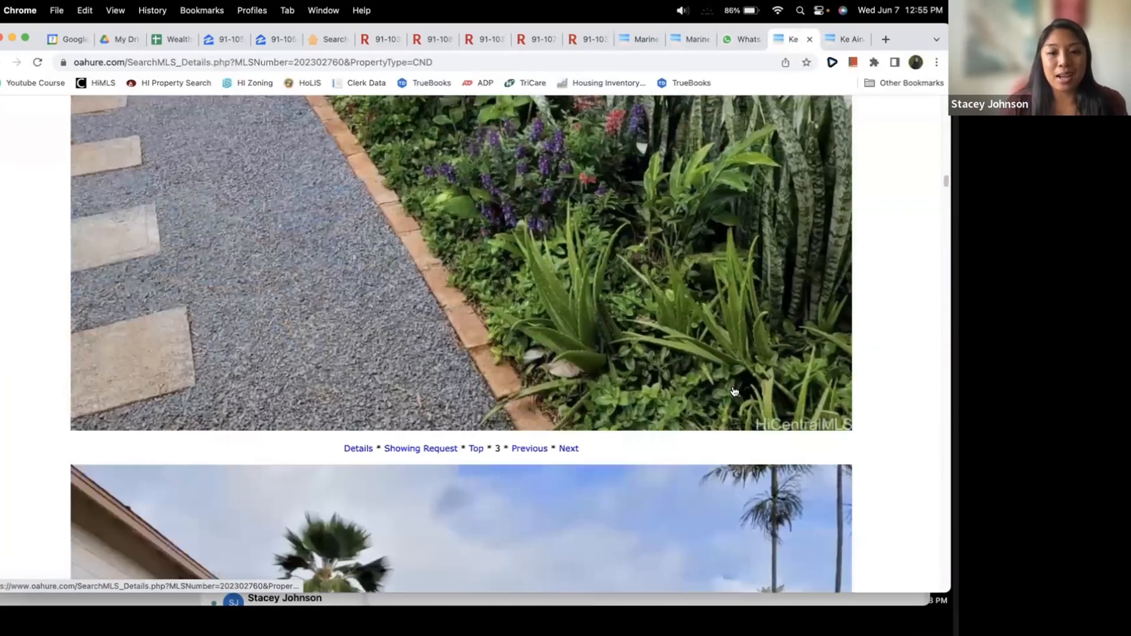
pyautogui.scroll(-3)
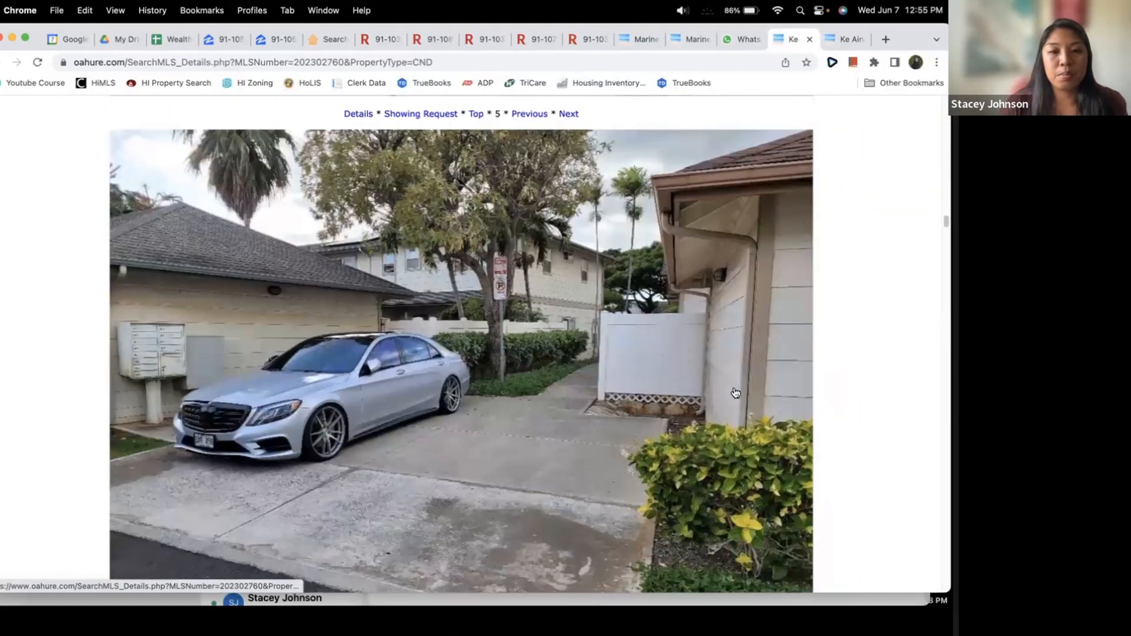
# Page through Unit 2R6's renovated interior photos up to photo 18
pyautogui.click(568, 114)
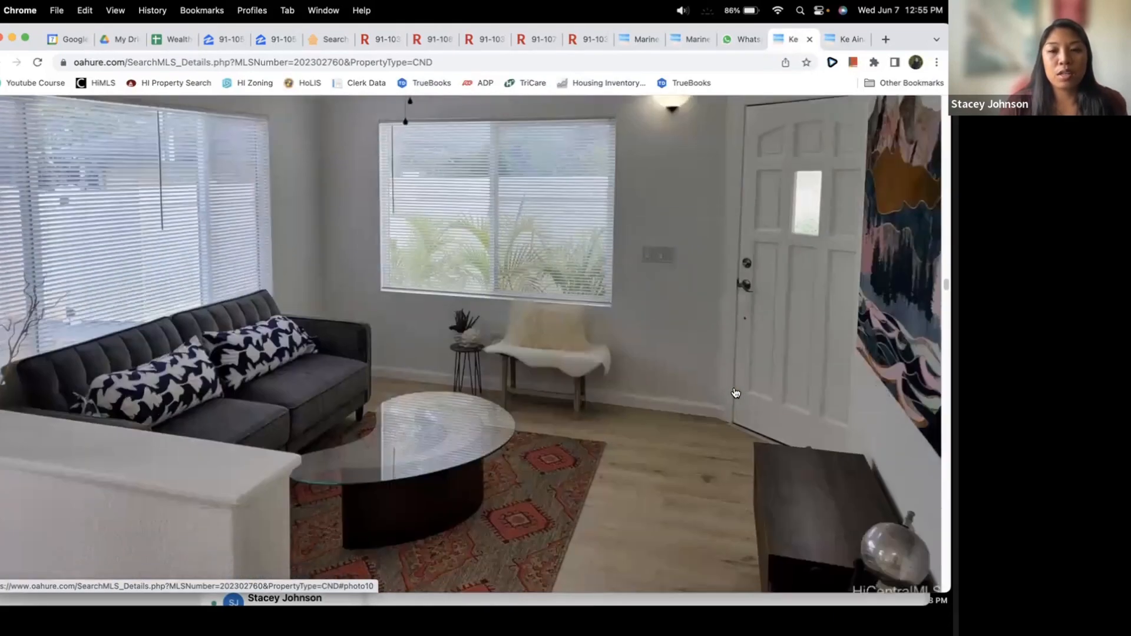
pyautogui.click(571, 565)
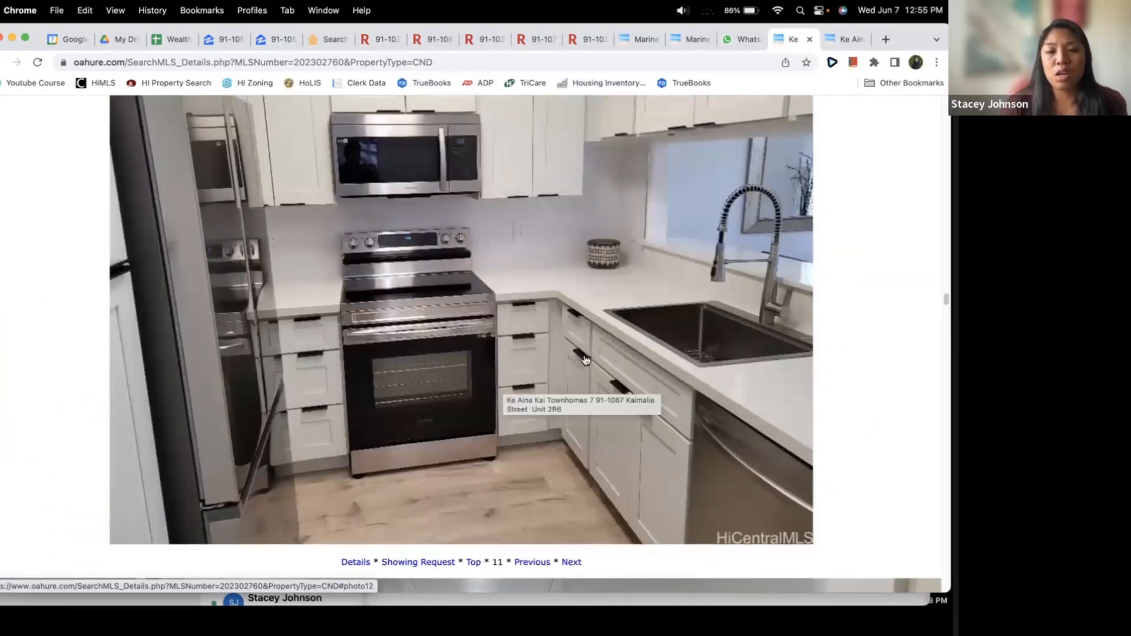
pyautogui.moveTo(414, 391)
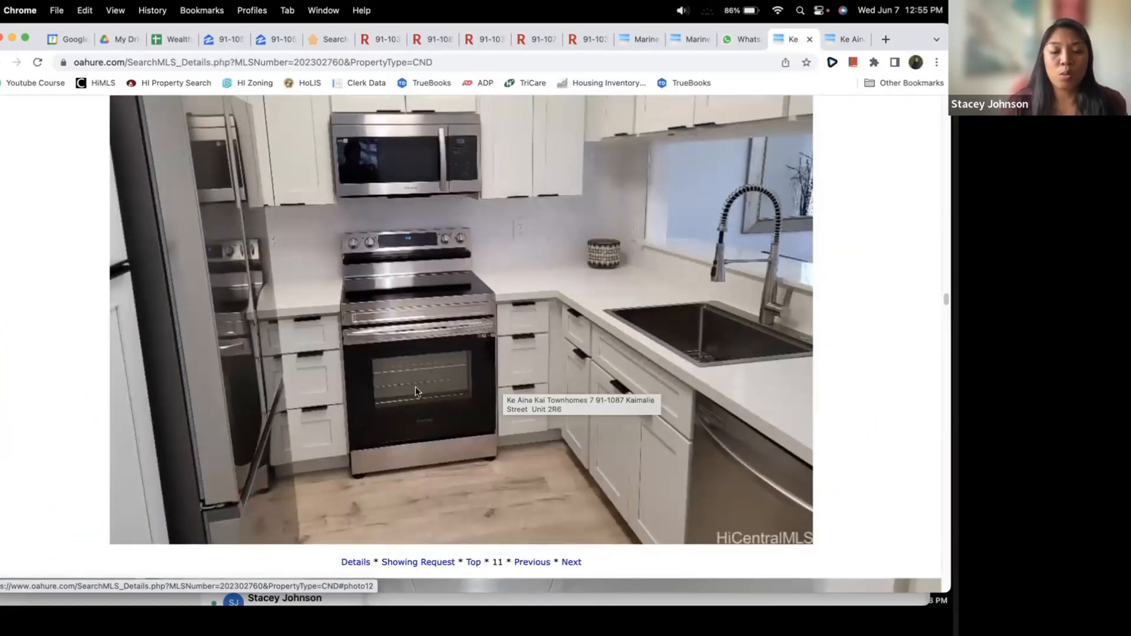
pyautogui.scroll(-3)
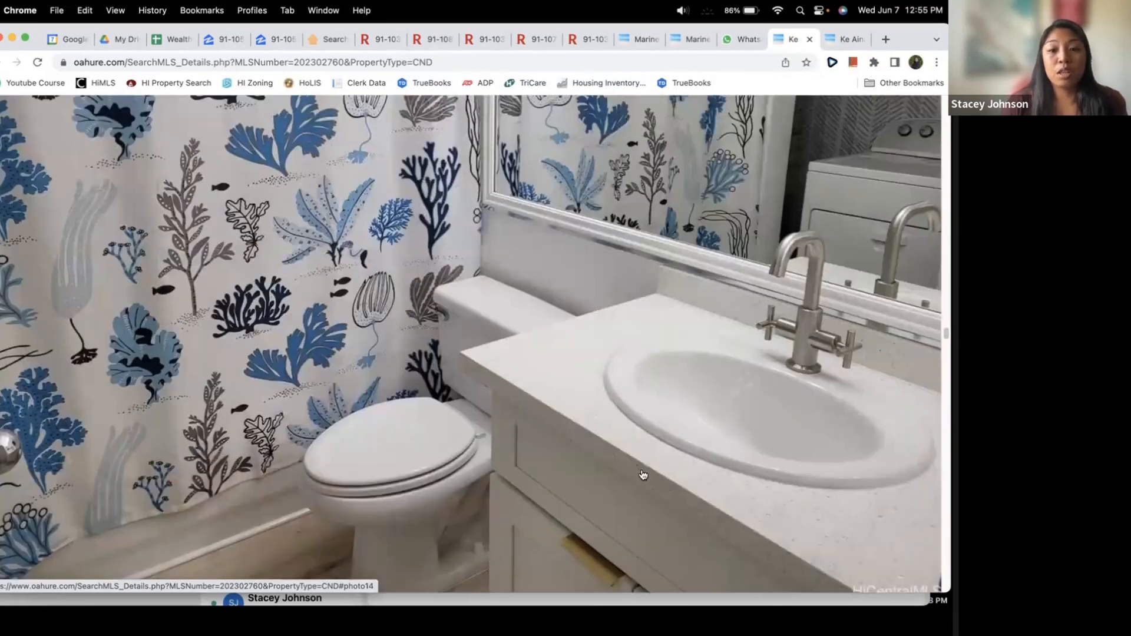
pyautogui.click(643, 475)
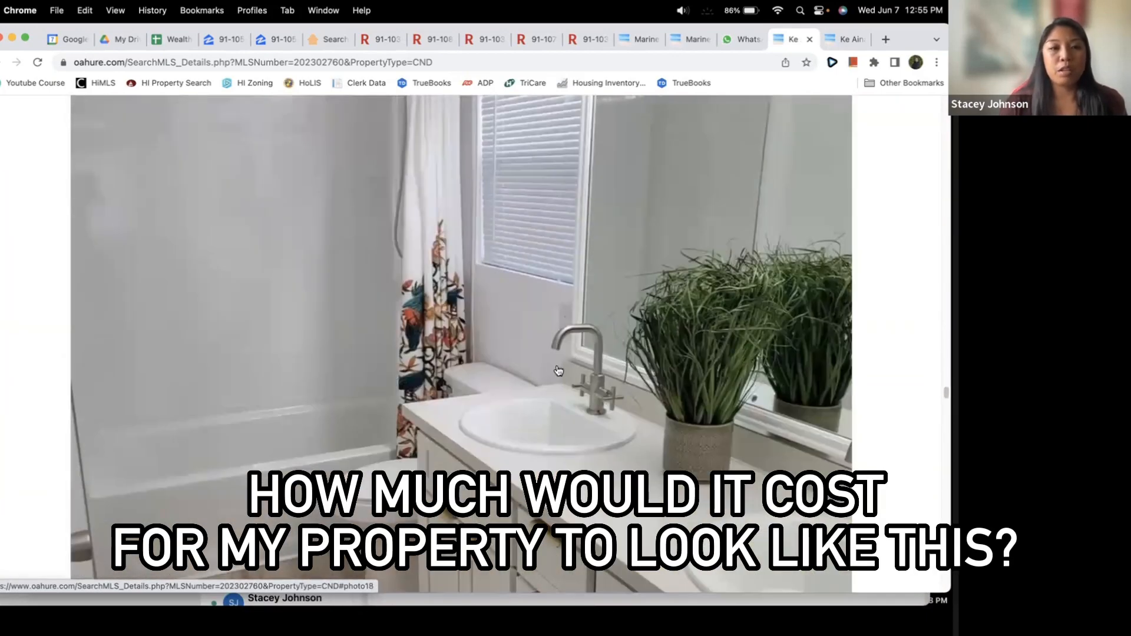
pyautogui.scroll(3)
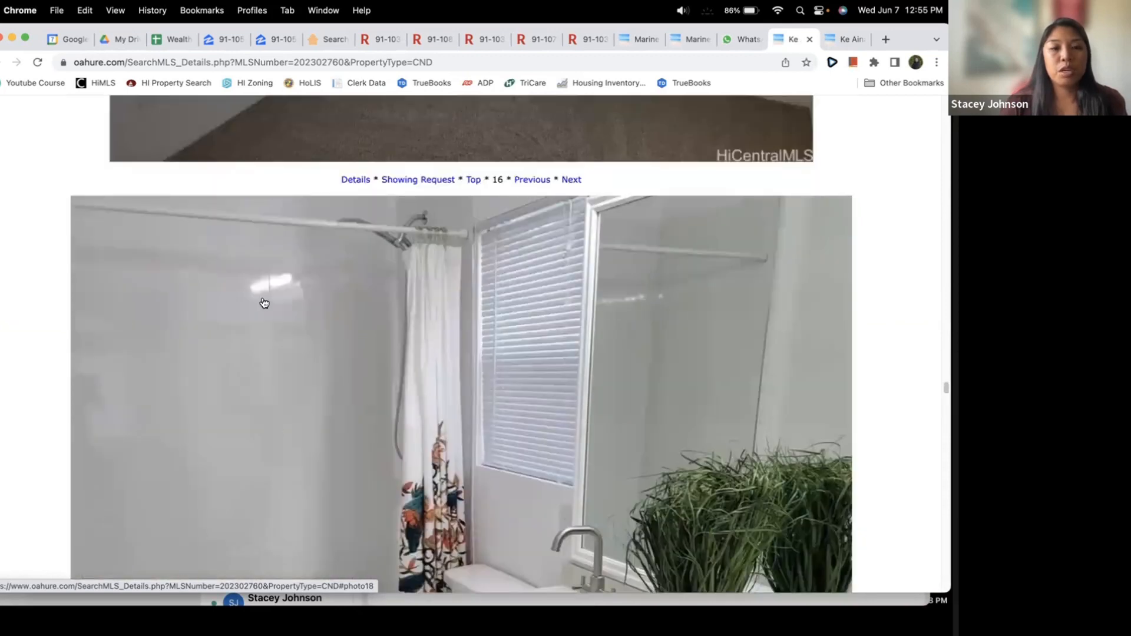
pyautogui.scroll(-3)
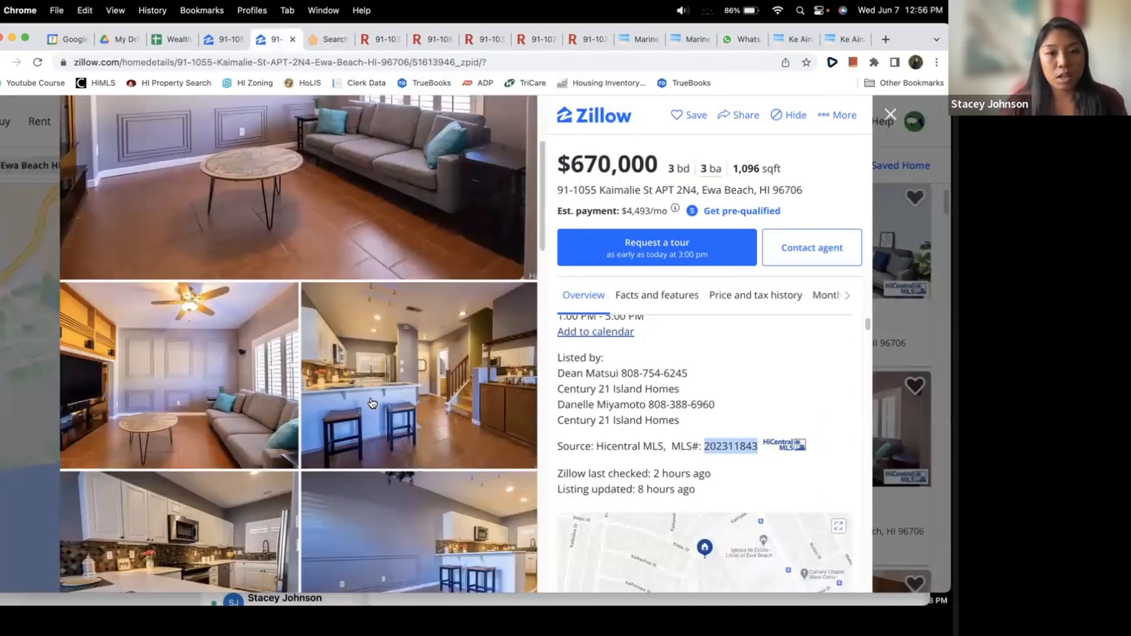
# Scroll through the APT 2N4 photo grid, then bring back PropStream's #2N4 comparables
pyautogui.scroll(-3)
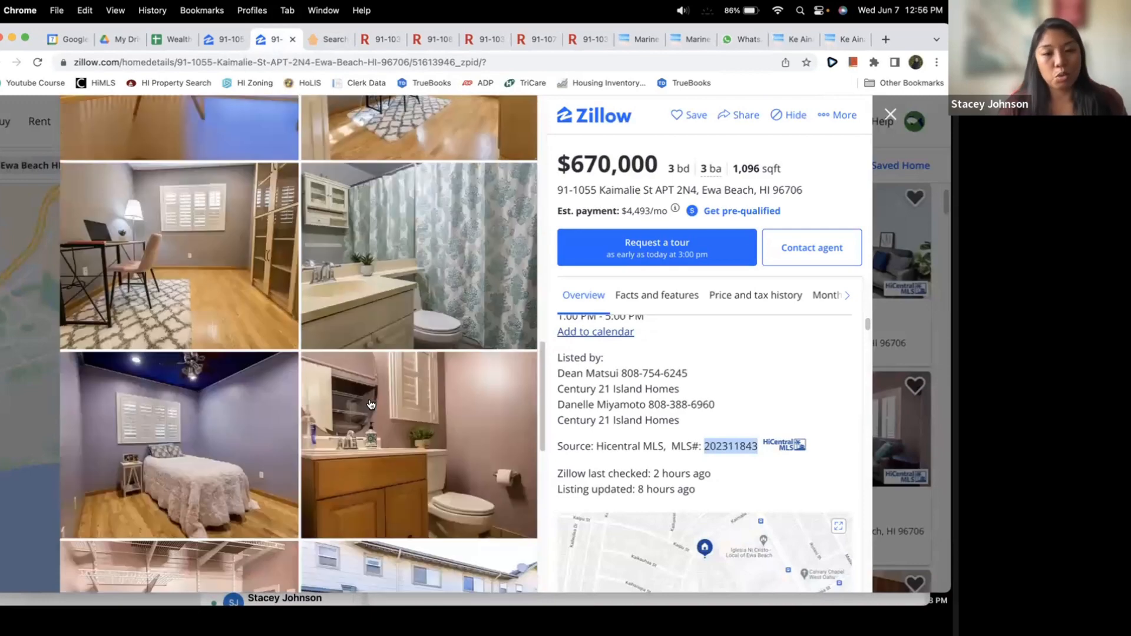
pyautogui.scroll(-3)
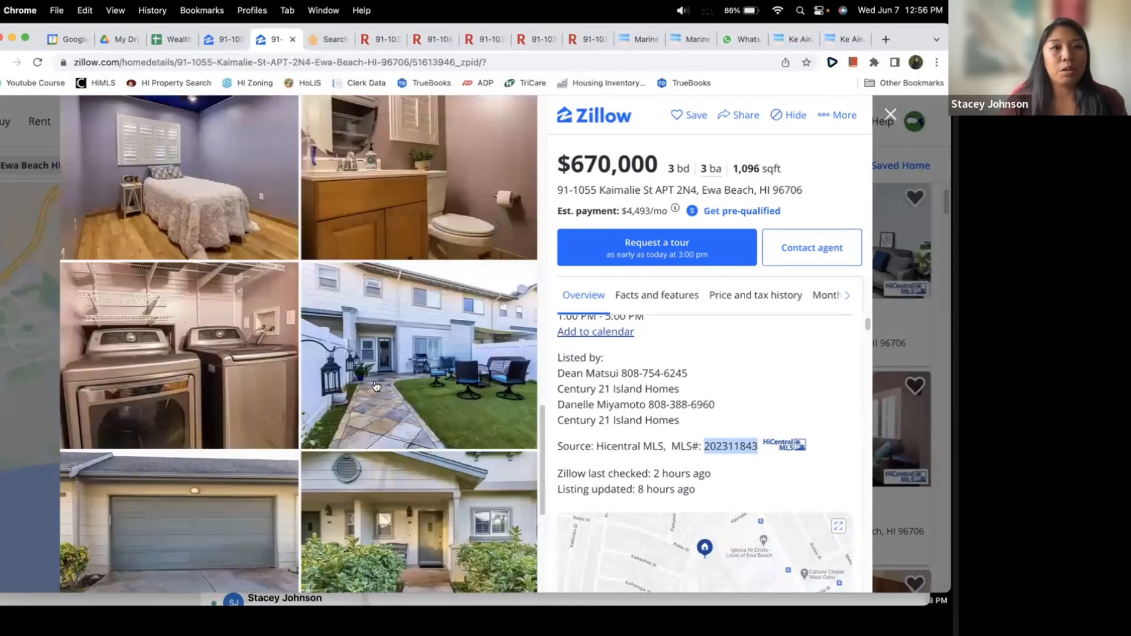
pyautogui.click(168, 39)
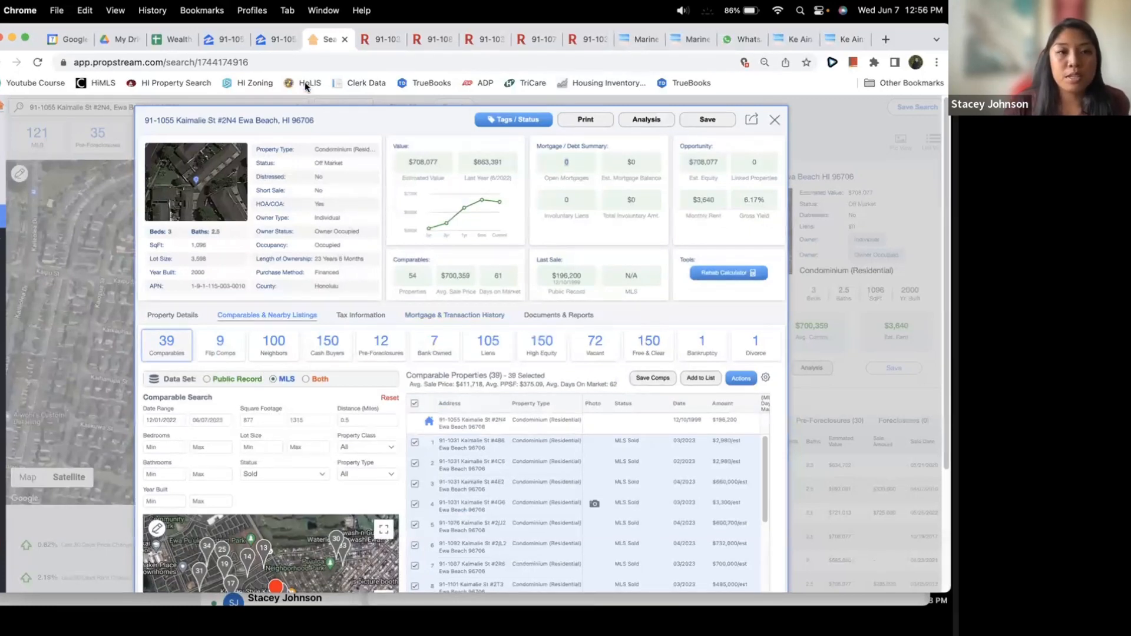
# Return to OahuRE's Ke Aina Kai Unit 2R6 listing, sold for $700,000 on 03-20-2023
pyautogui.click(785, 39)
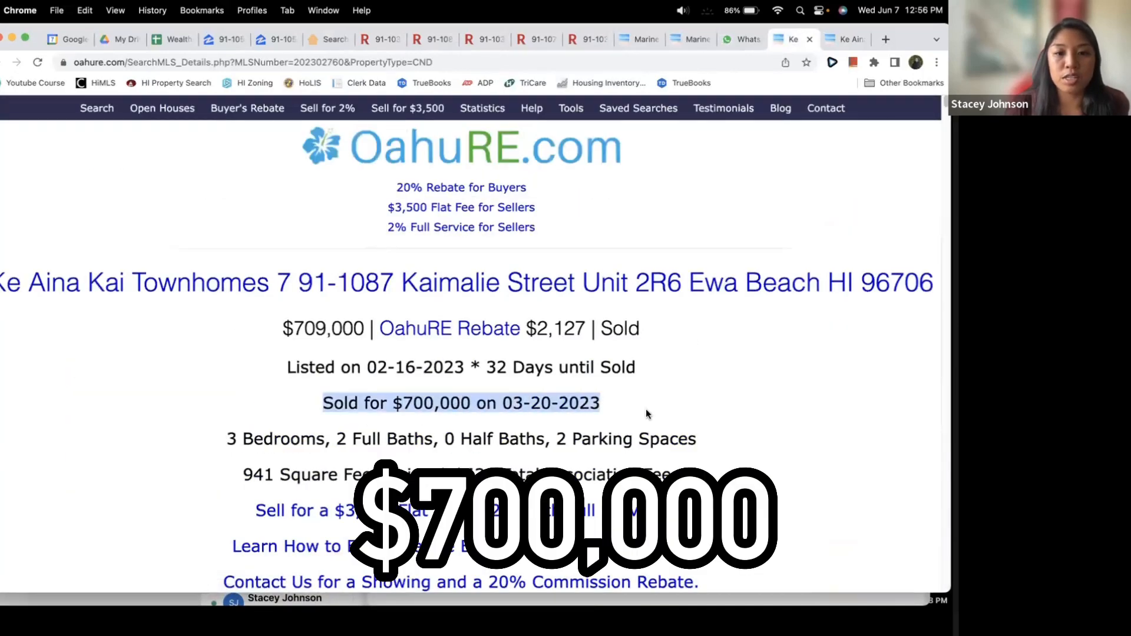
# Enter ARV 700000 and minimum profit 70000, raising total costs to $158,400
pyautogui.click(171, 39)
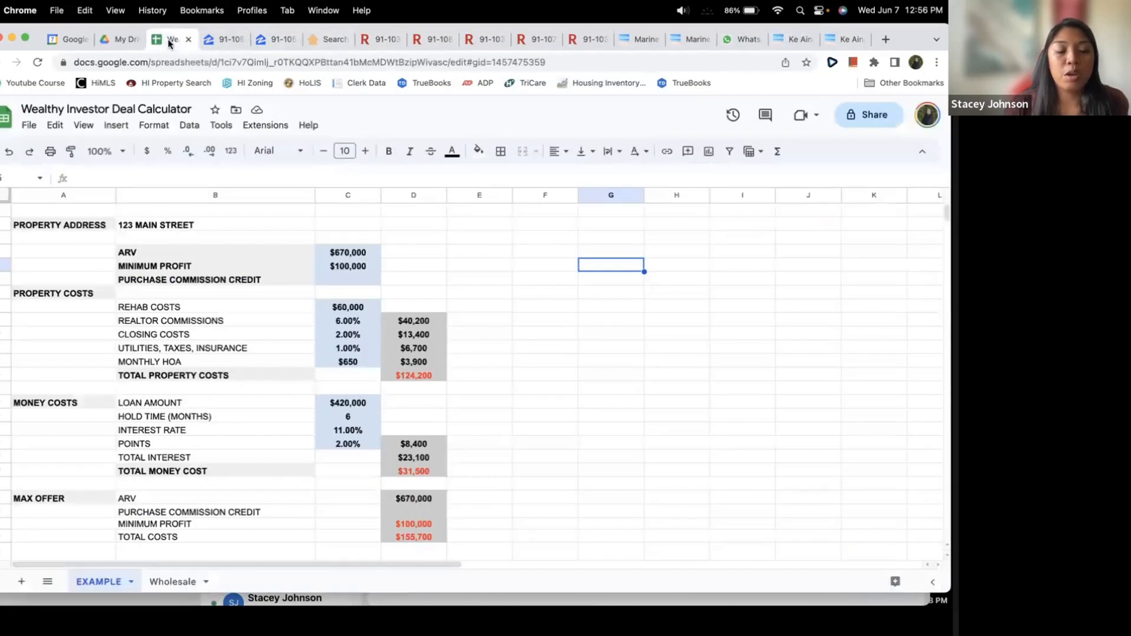
pyautogui.click(348, 251)
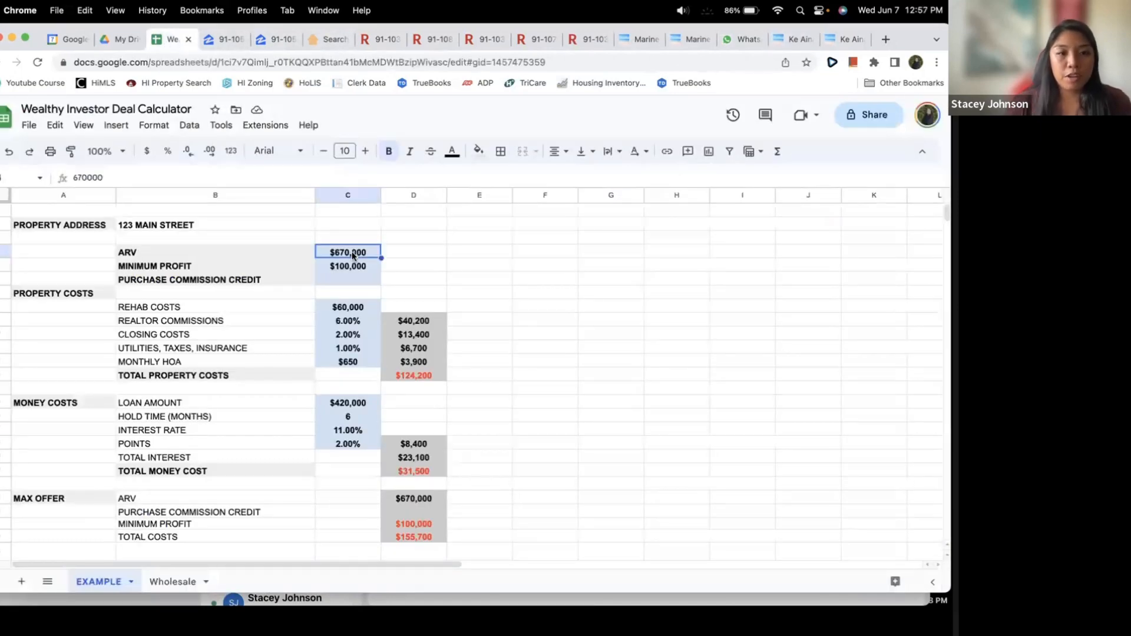
pyautogui.write('700')
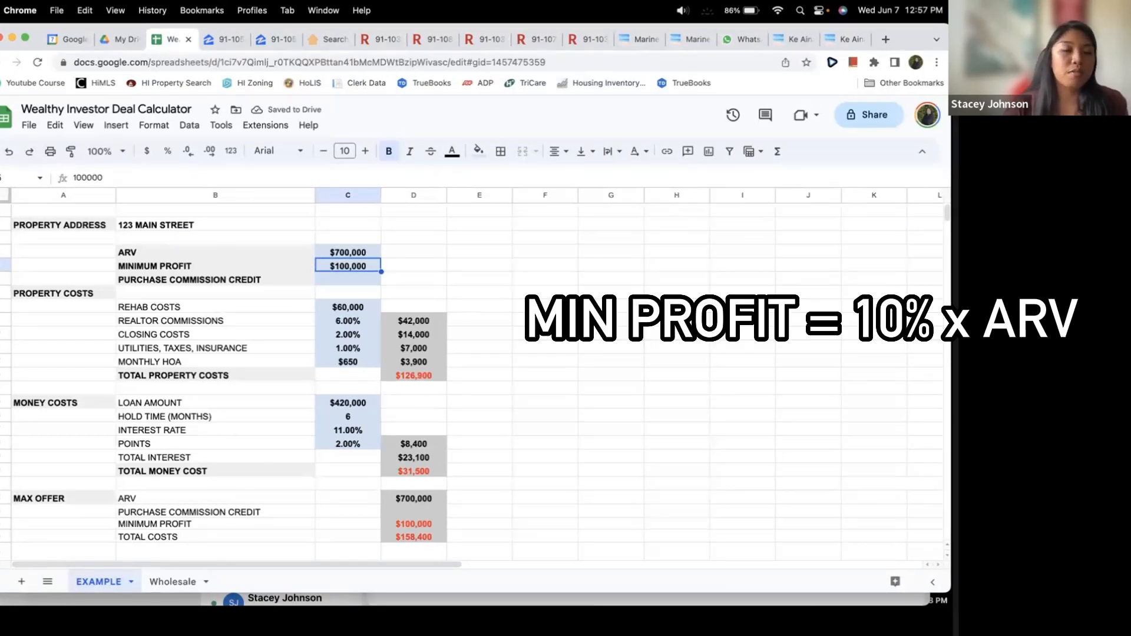
pyautogui.write('70000')
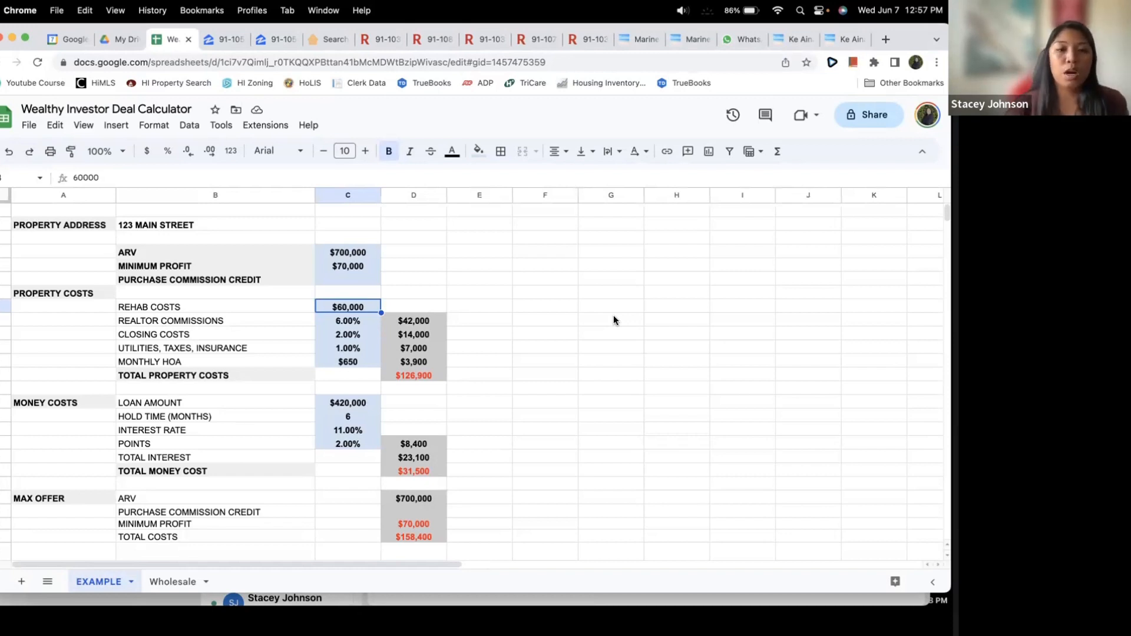
pyautogui.moveTo(475, 355)
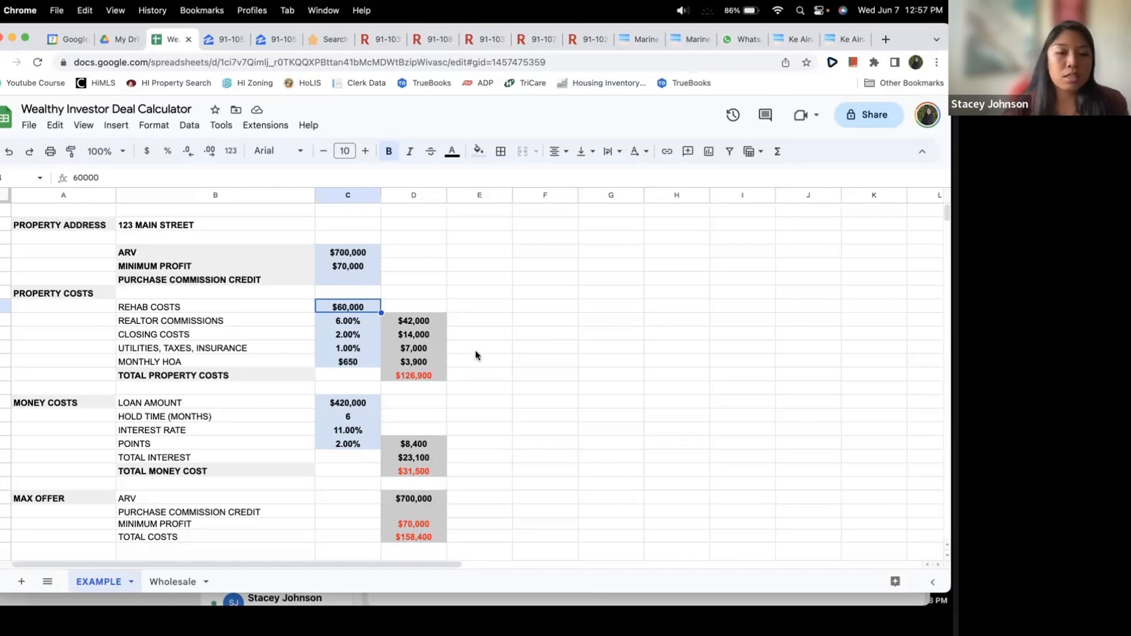
pyautogui.moveTo(386, 334)
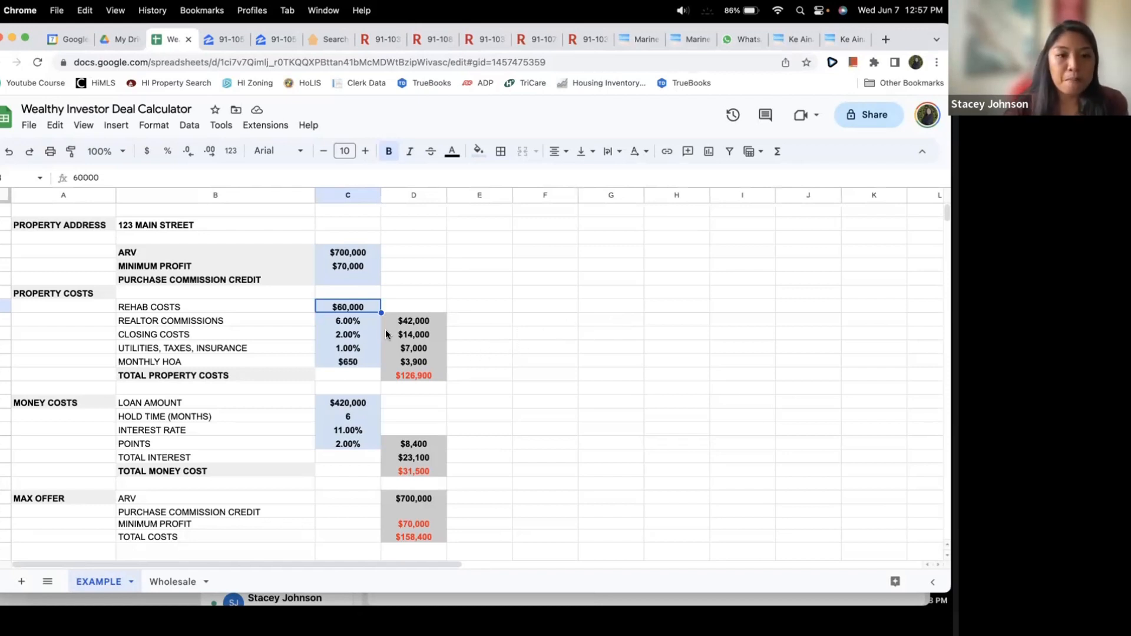
# Review the realtor commission, closing cost, and utilities/taxes/insurance rates in the calculator
pyautogui.click(347, 320)
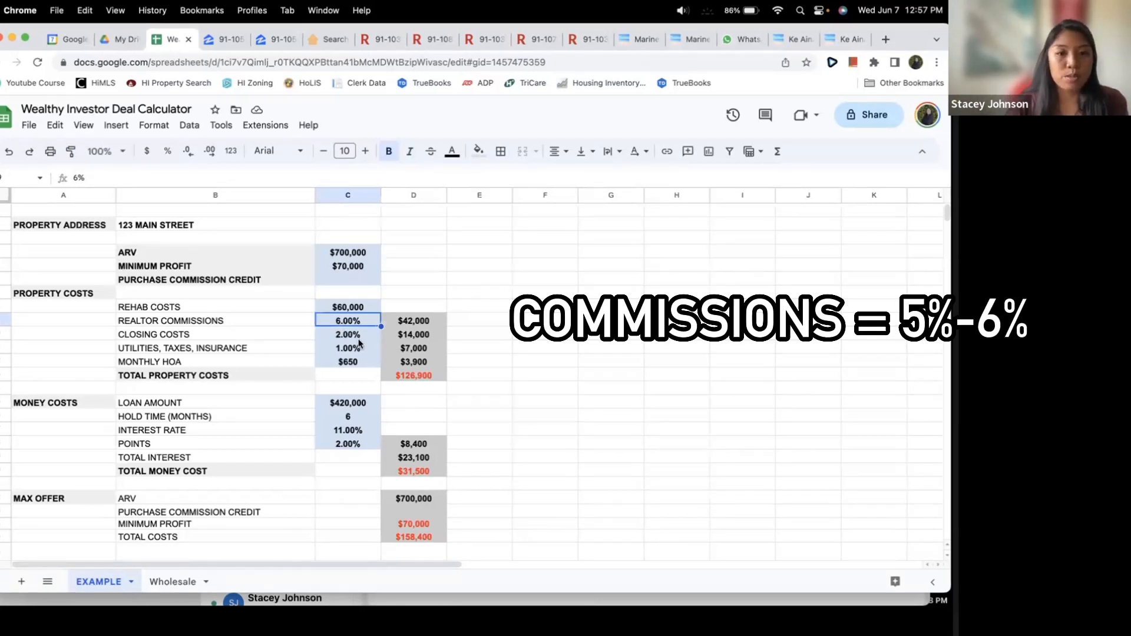
pyautogui.click(347, 334)
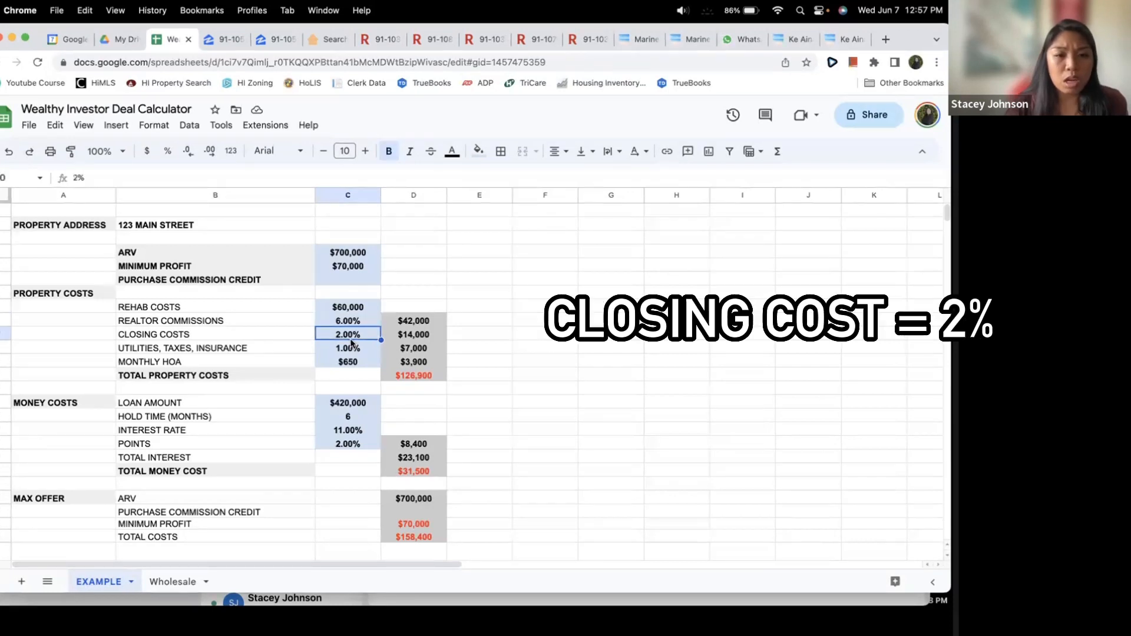
pyautogui.click(347, 348)
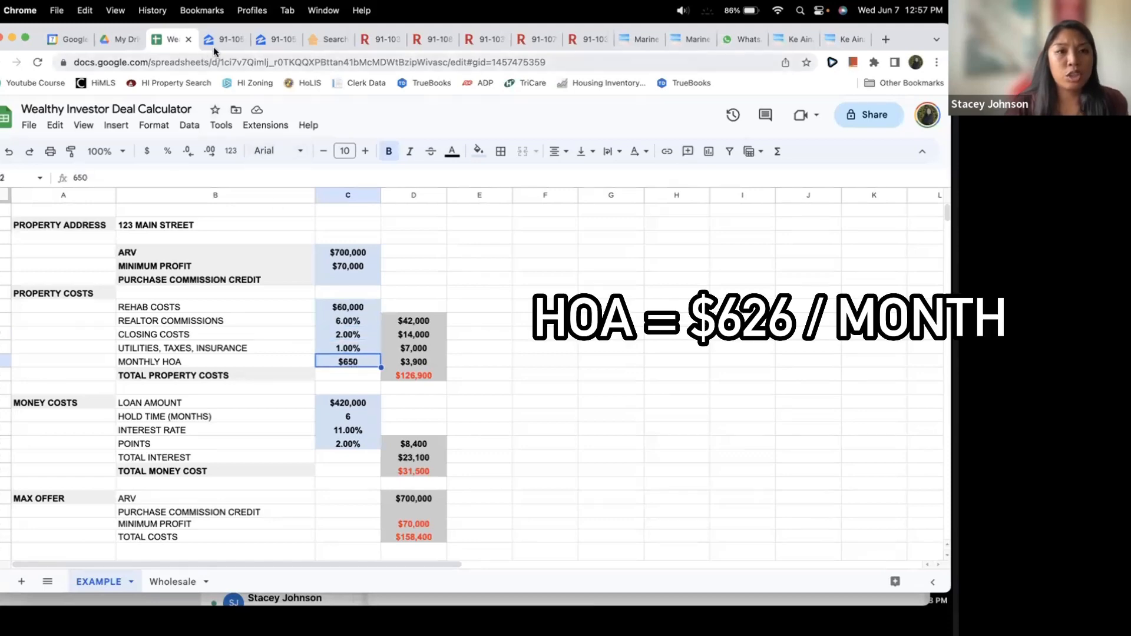
# Confirm the $626 monthly HOA on Zillow's Kaimalie St listing and return to the spreadsheet
pyautogui.click(222, 39)
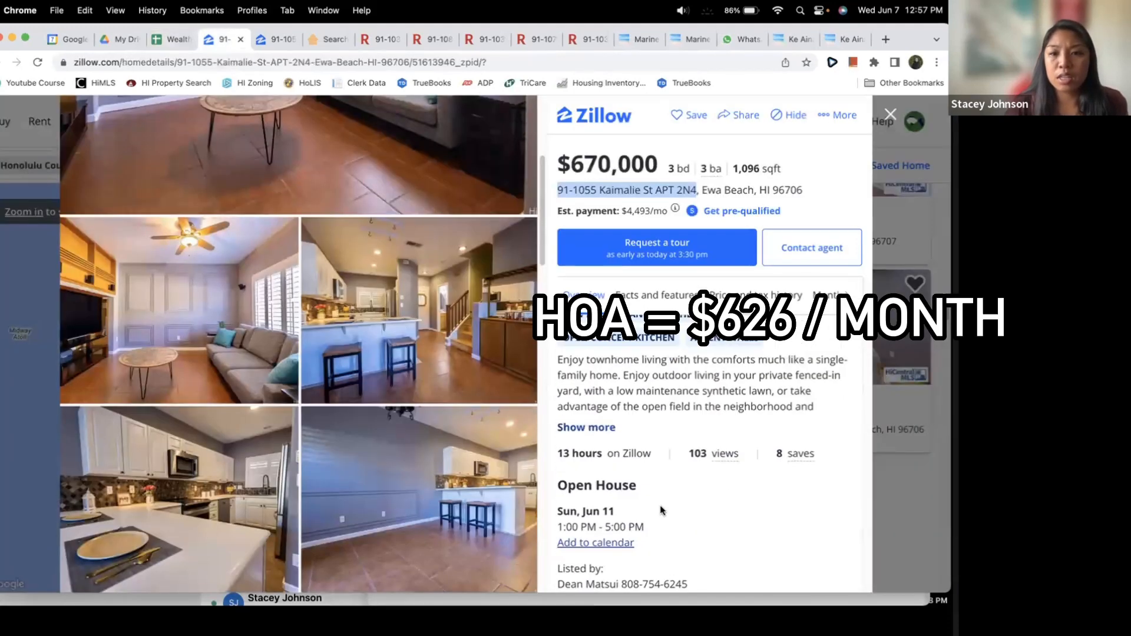
pyautogui.scroll(-3)
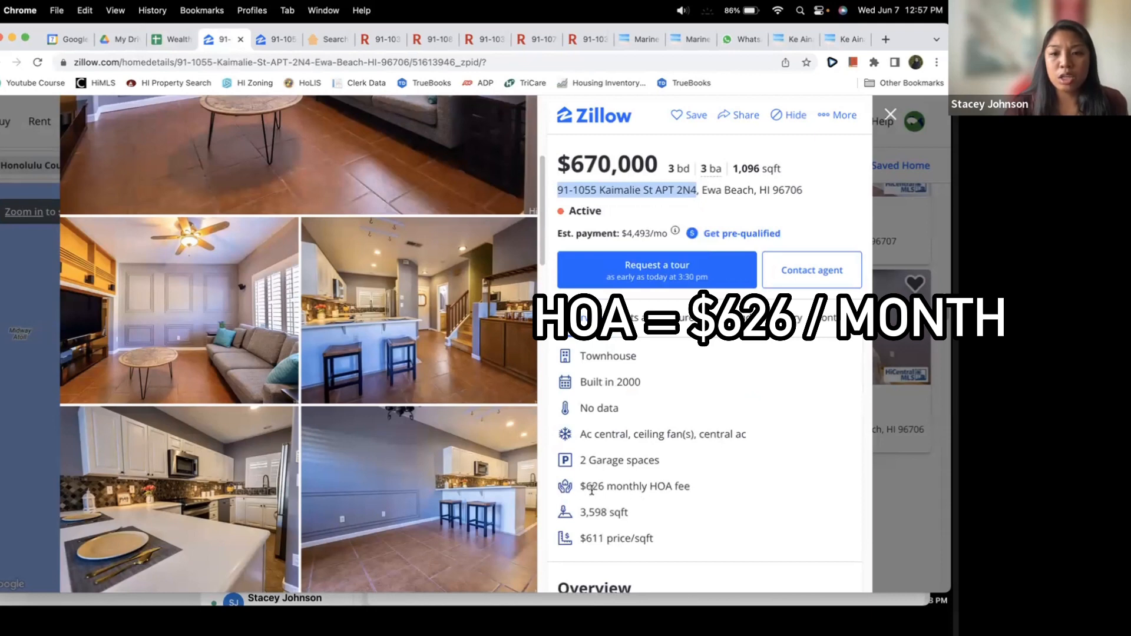
pyautogui.doubleClick(634, 486)
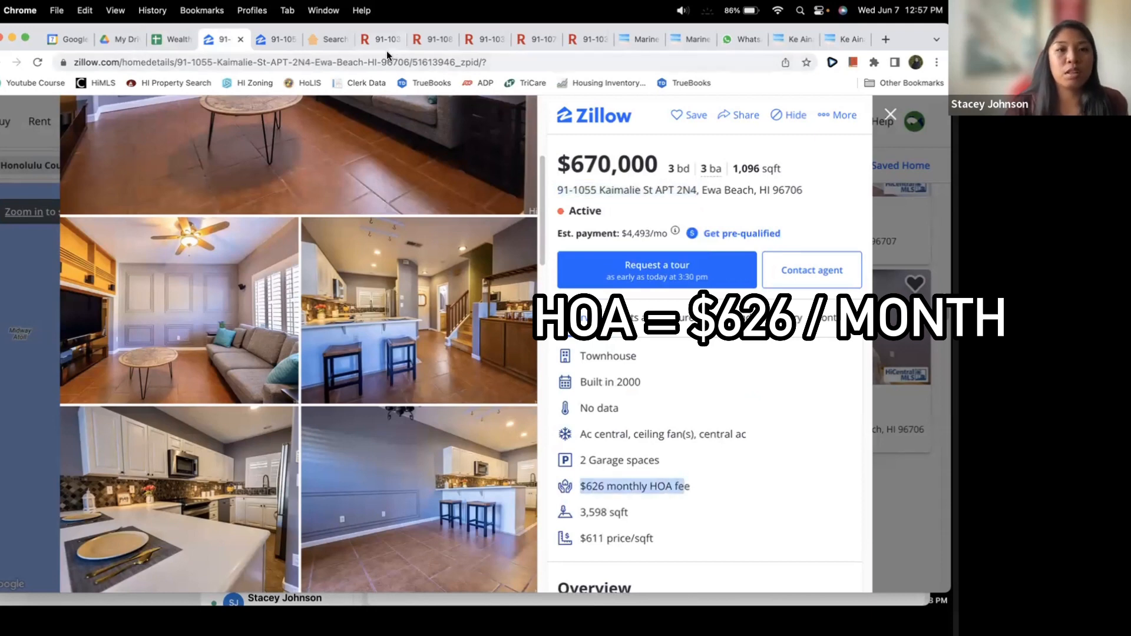
pyautogui.click(171, 39)
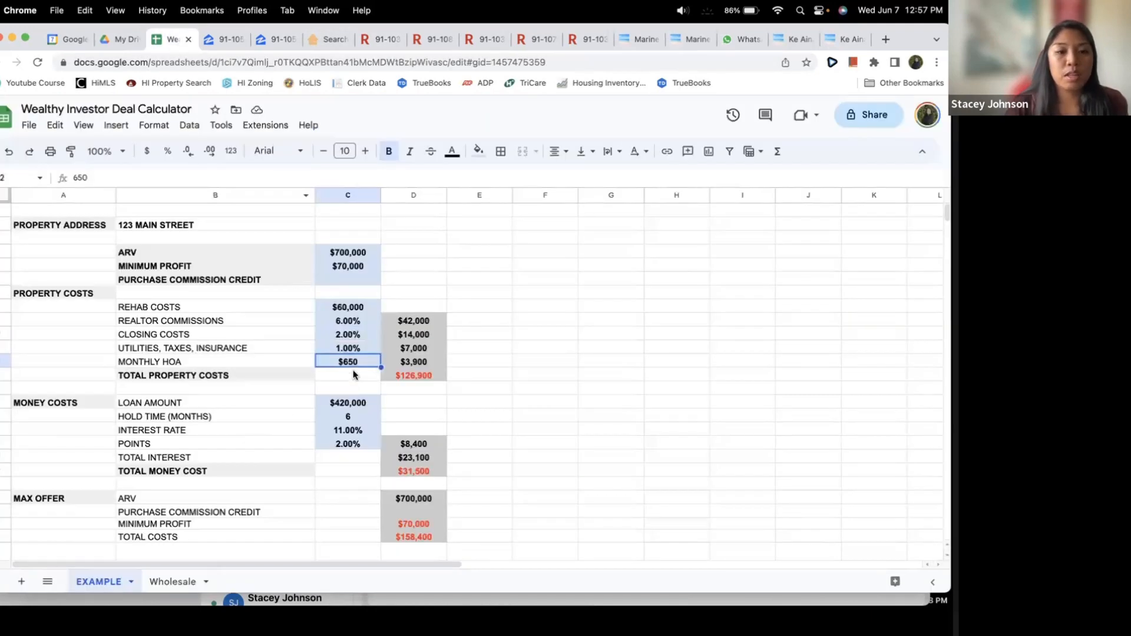
# Enter $626 HOA, check a comparable's days until sold, and re-enter 6-month hold time
pyautogui.write('626')
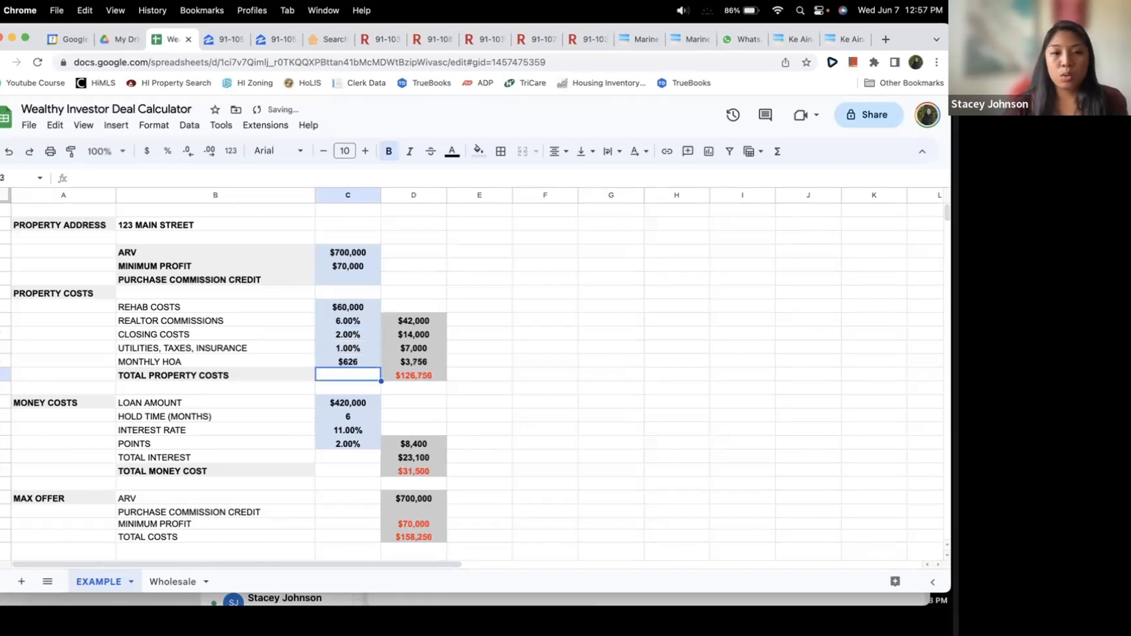
pyautogui.click(413, 375)
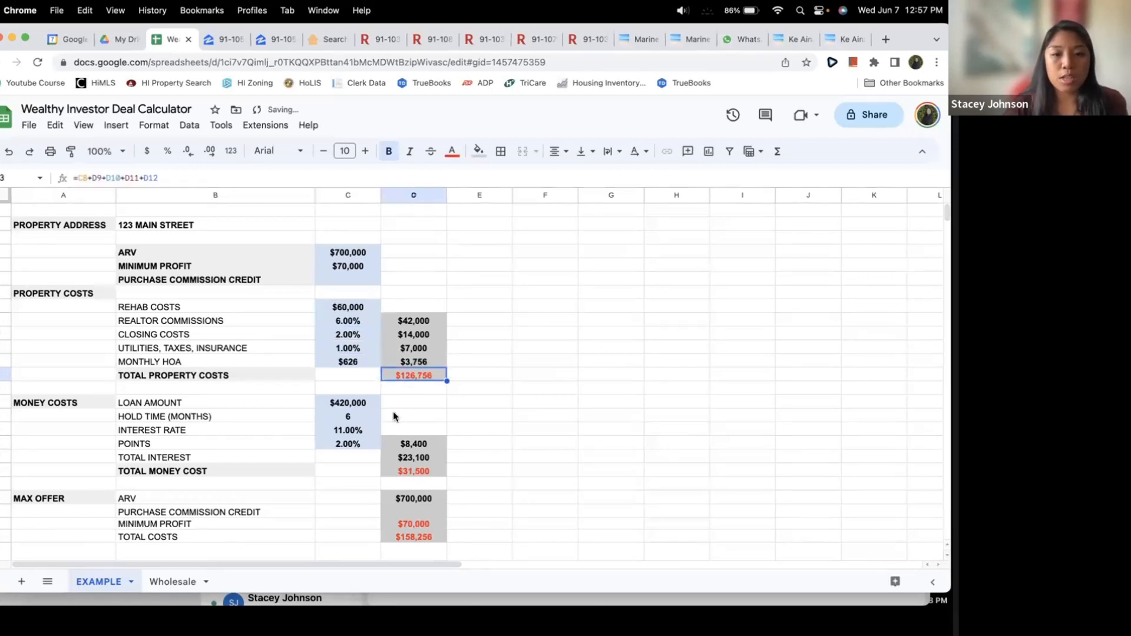
pyautogui.click(347, 417)
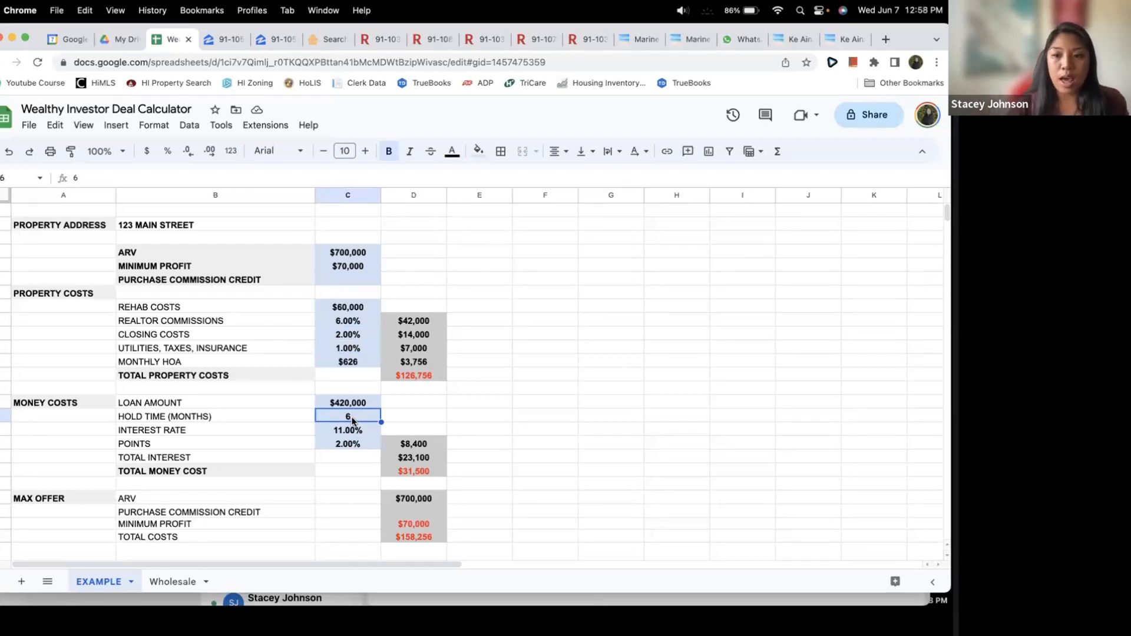
pyautogui.click(790, 39)
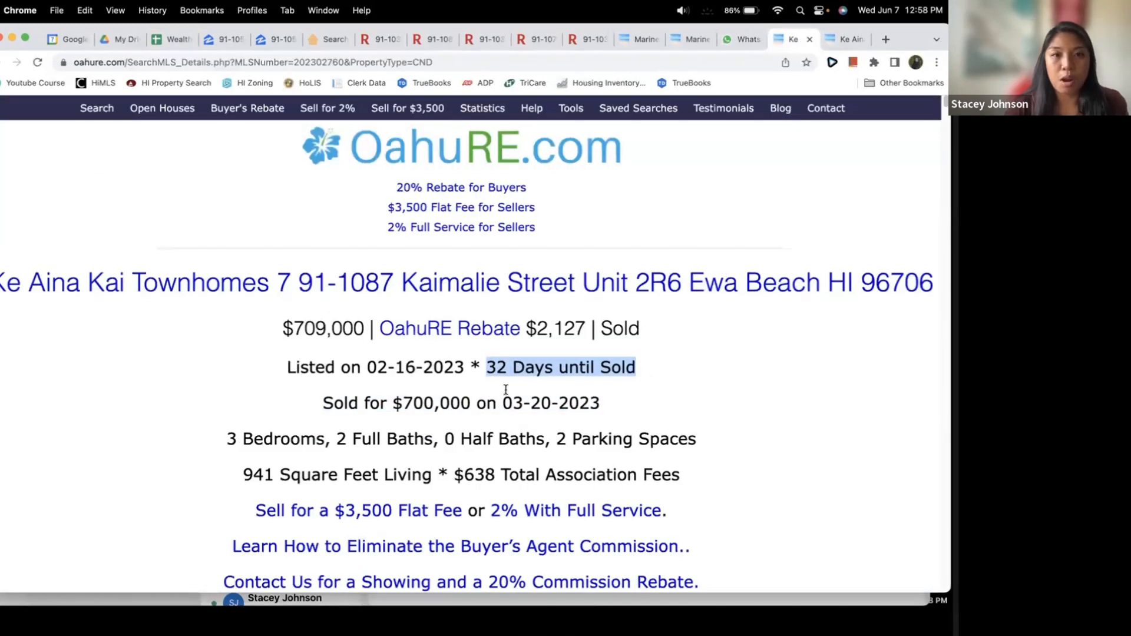
pyautogui.click(171, 39)
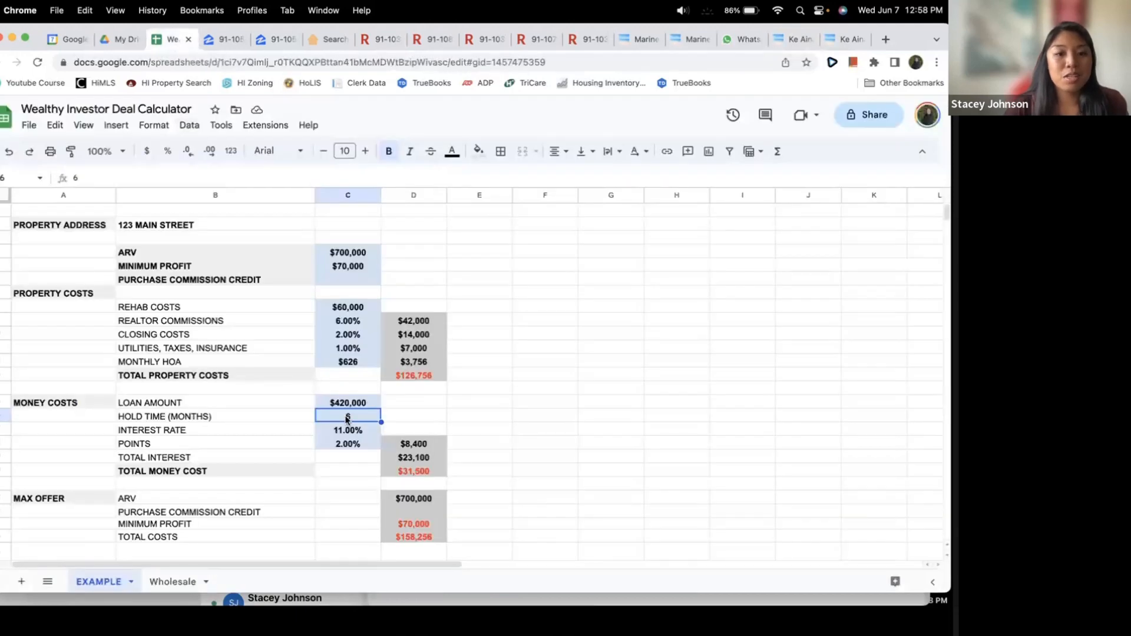
pyautogui.write('6')
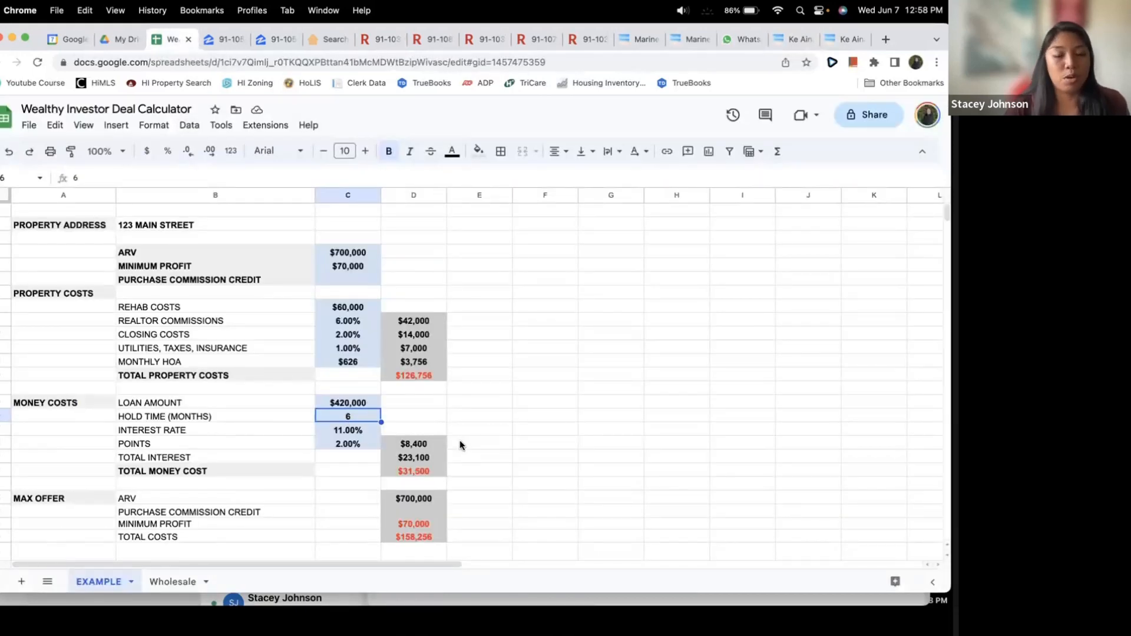
pyautogui.moveTo(637, 366)
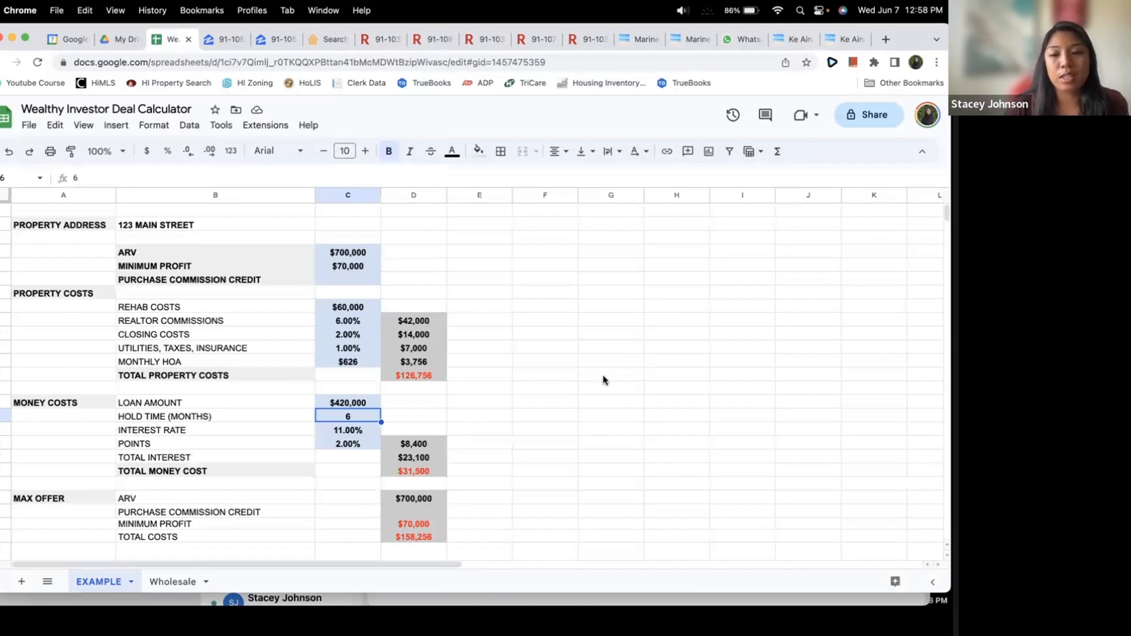
pyautogui.moveTo(355, 421)
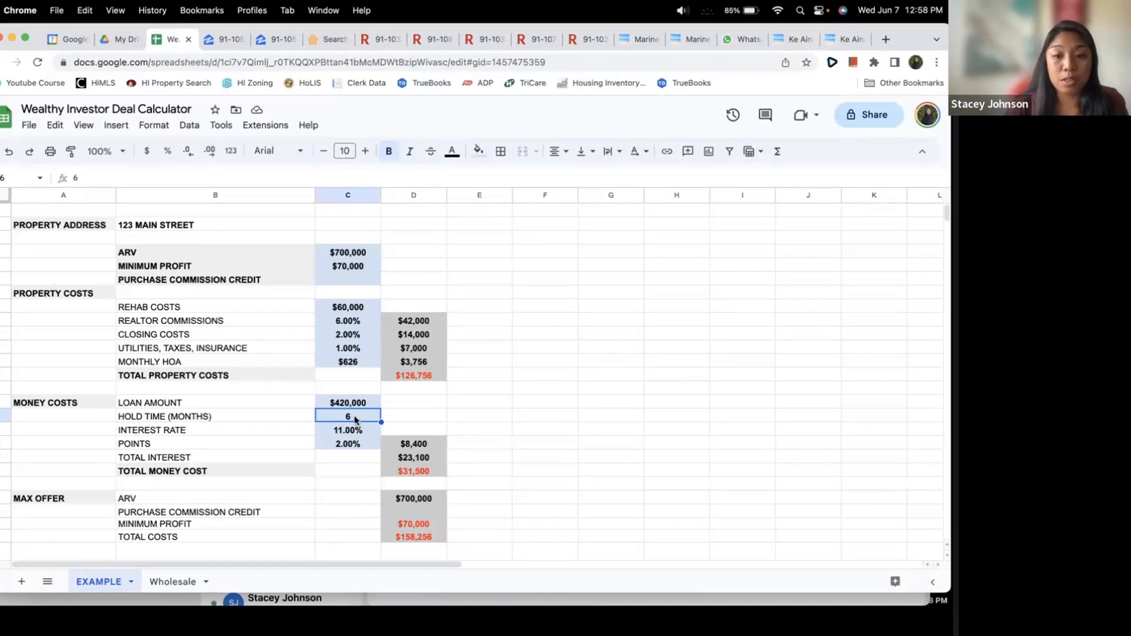
# Enter 530000 as the loan amount, raising money cost to $39,750
pyautogui.click(347, 403)
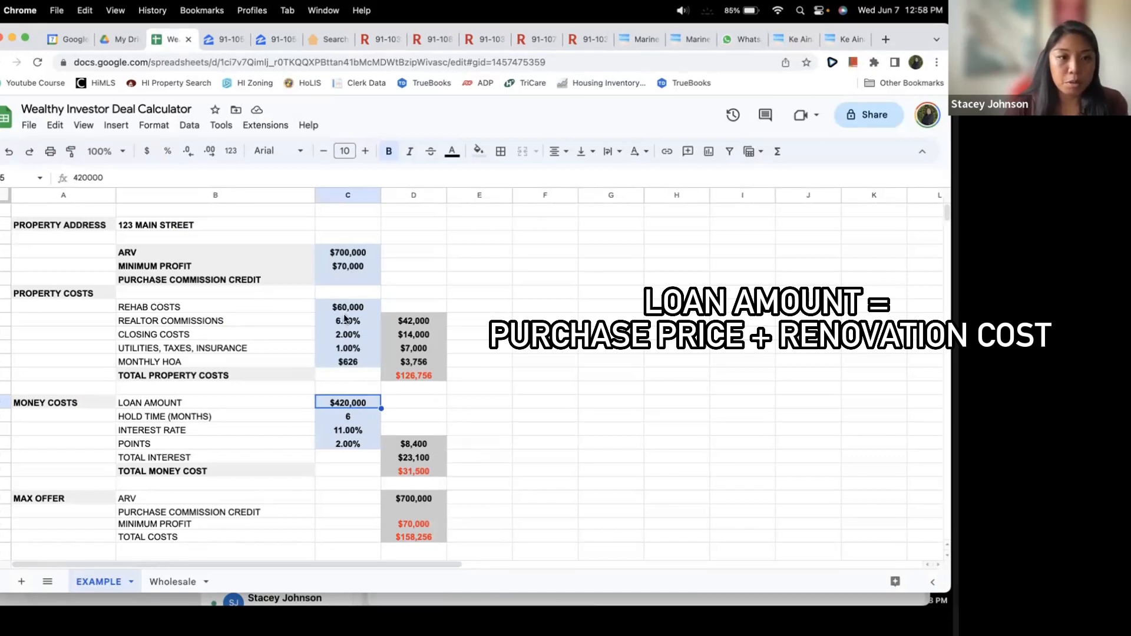
pyautogui.scroll(-3)
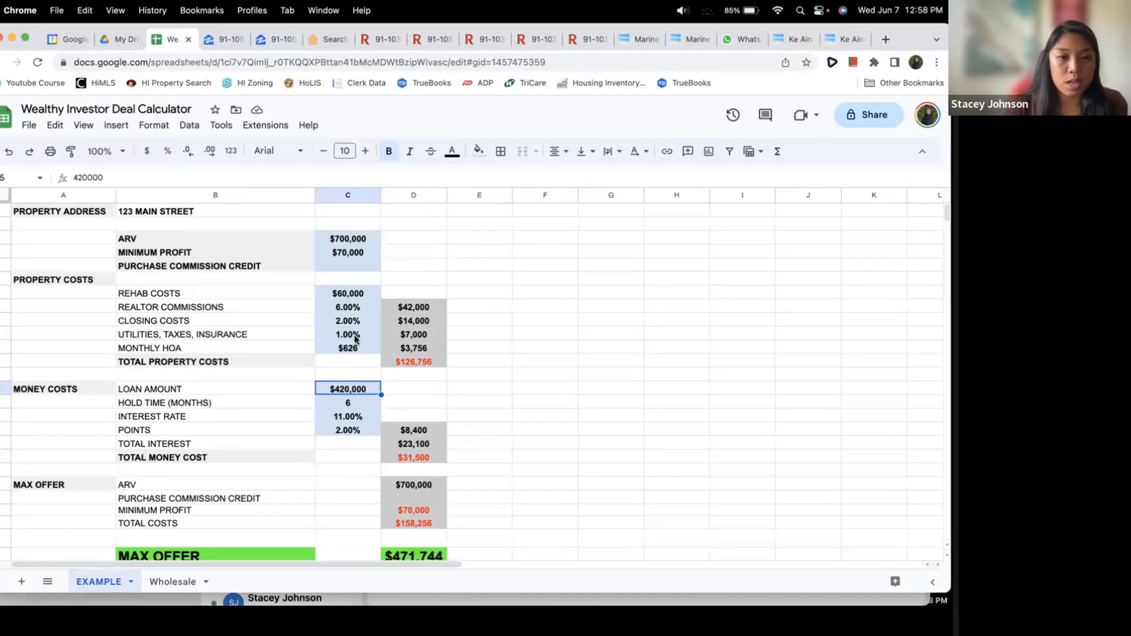
pyautogui.scroll(-3)
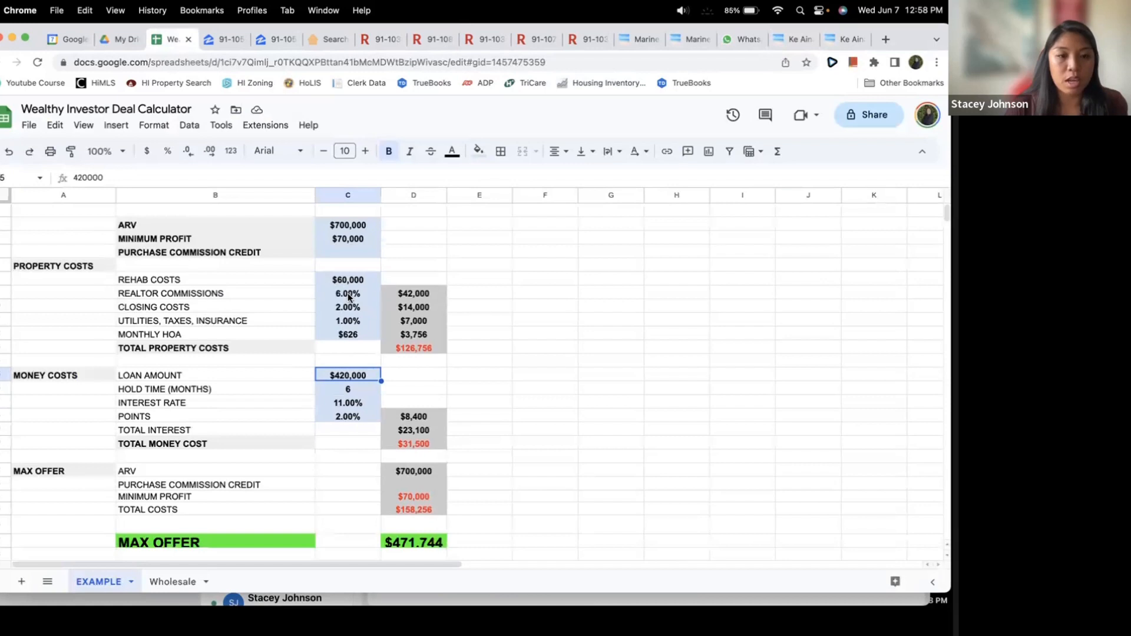
pyautogui.moveTo(361, 486)
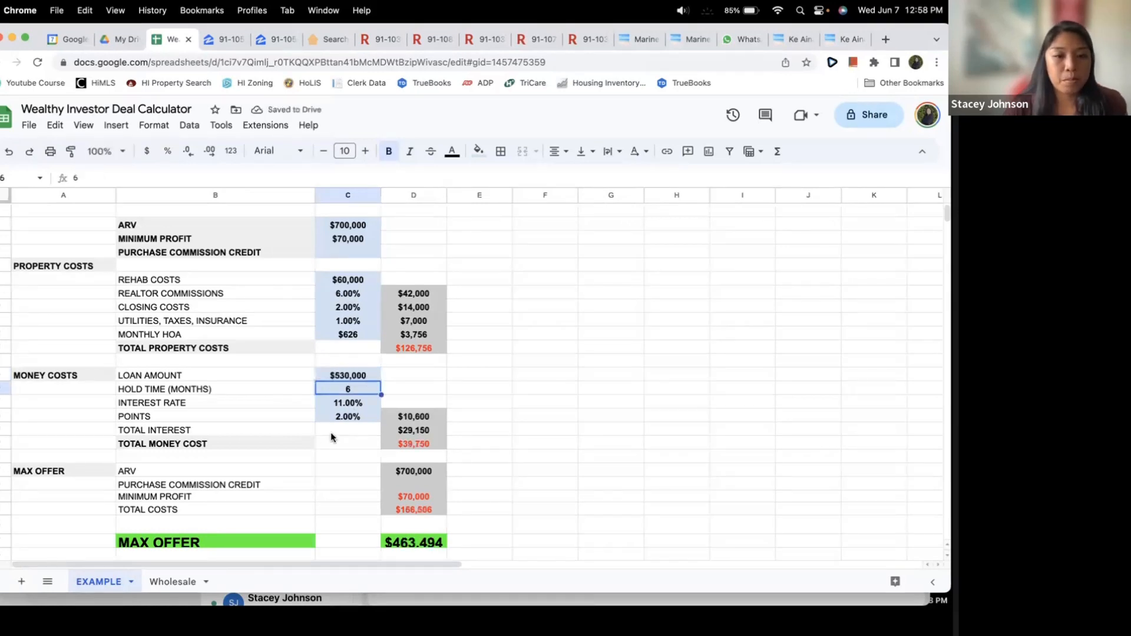
pyautogui.click(347, 402)
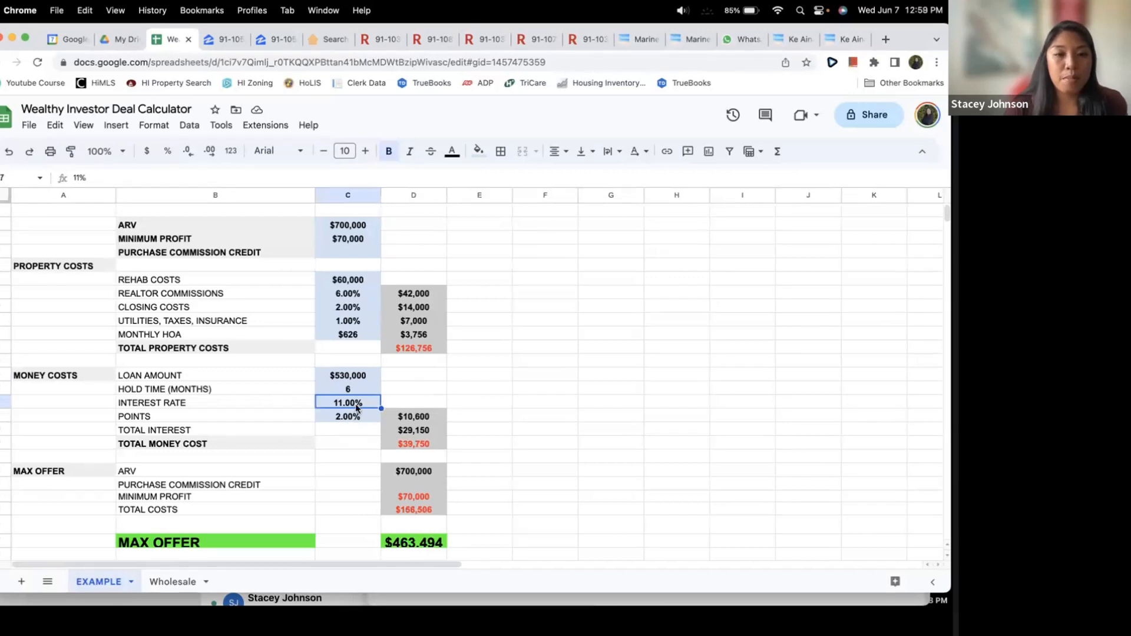
pyautogui.moveTo(352, 379)
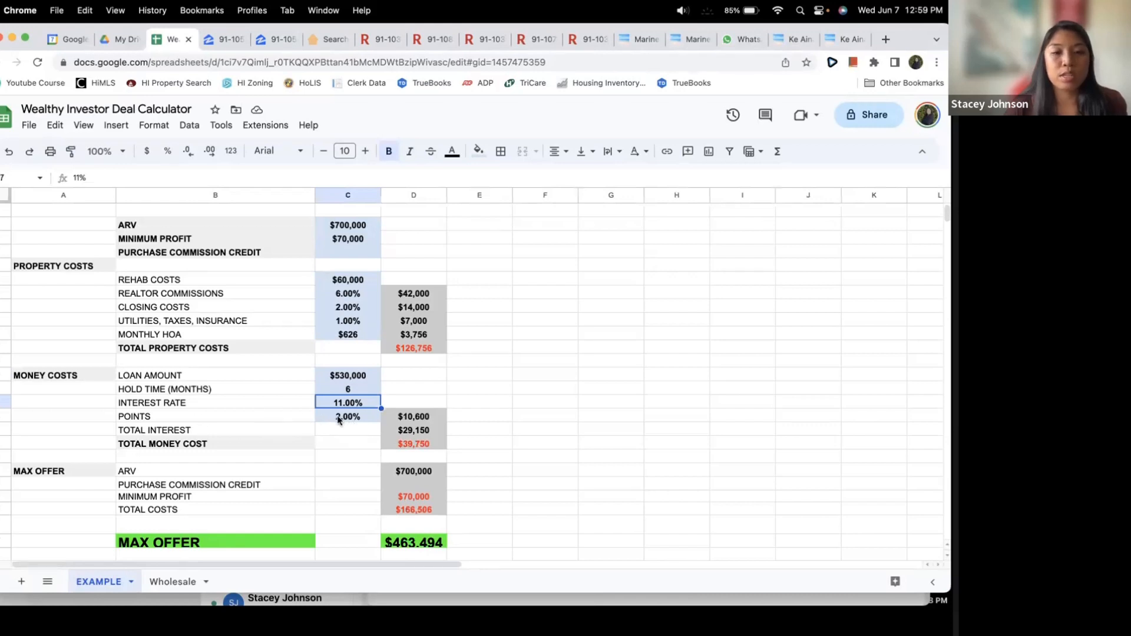
pyautogui.moveTo(343, 425)
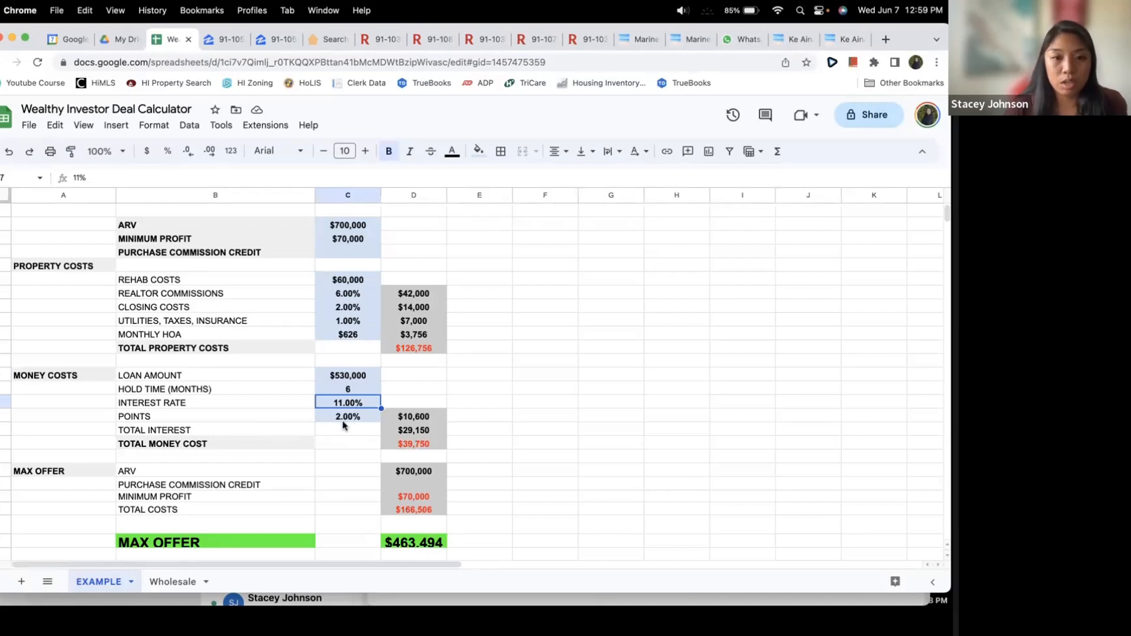
# Check the max offer and minimum profit cells, then enter a $463,000 purchase price
pyautogui.click(347, 417)
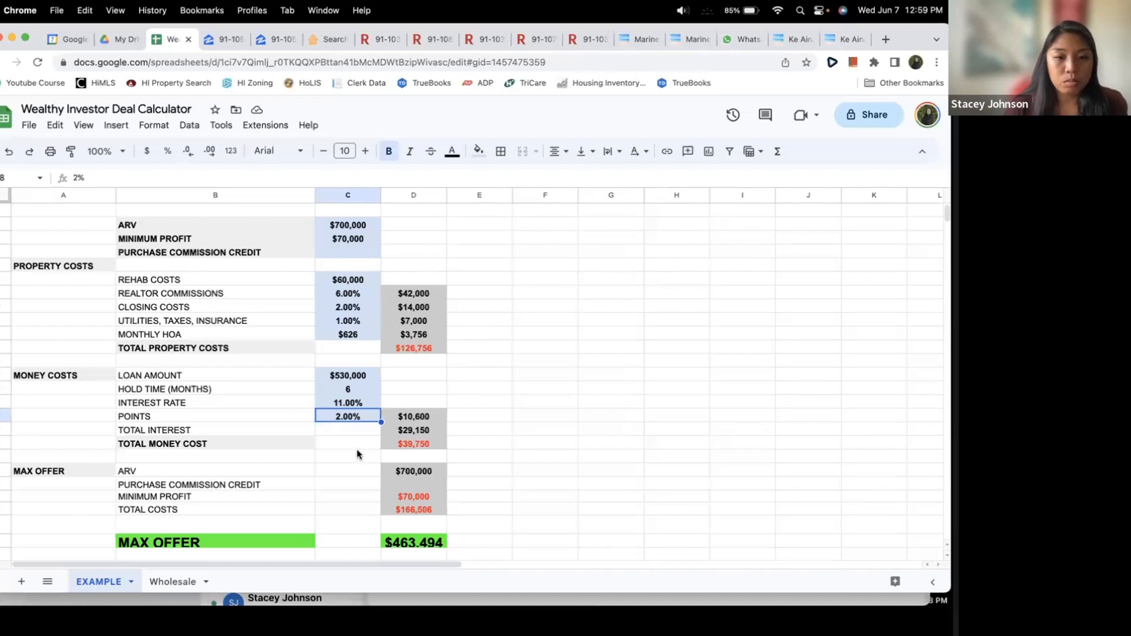
pyautogui.scroll(-3)
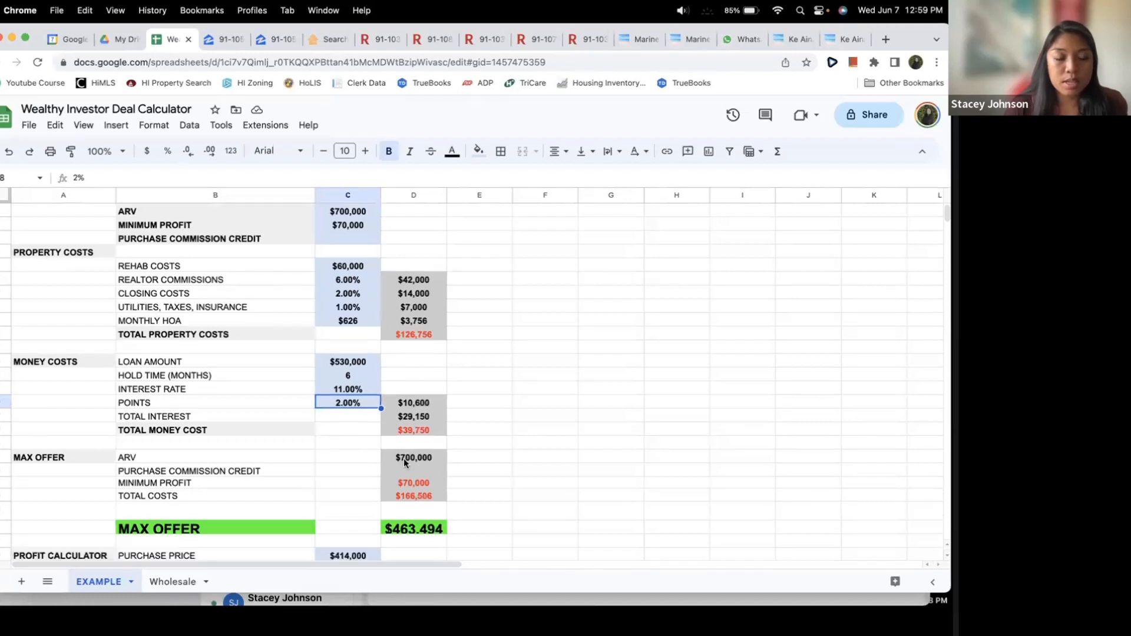
pyautogui.click(414, 457)
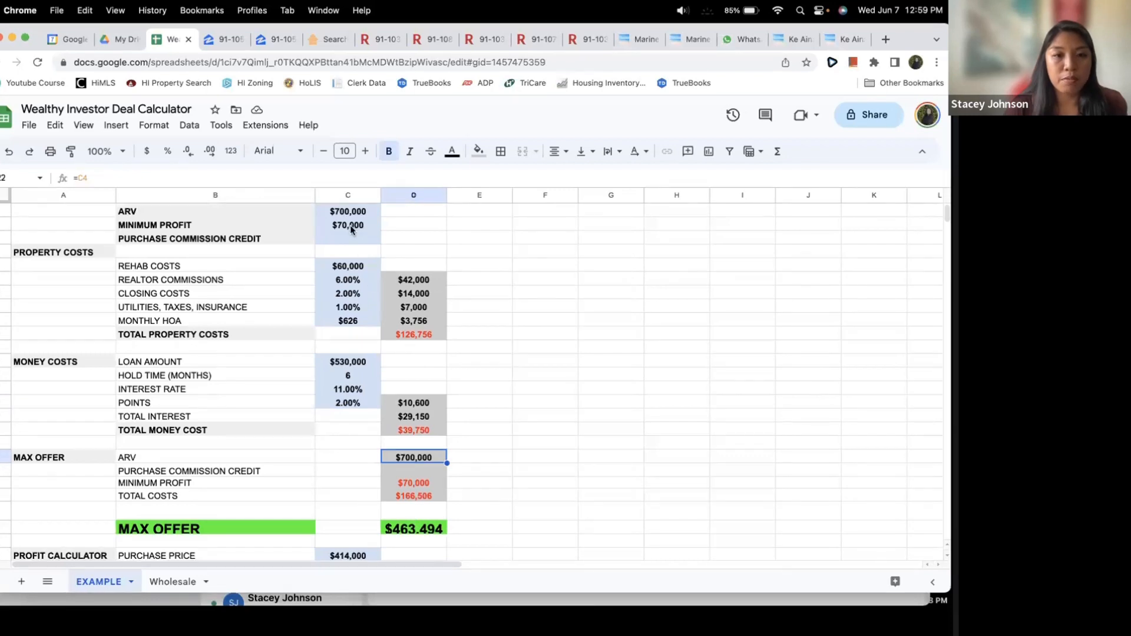
pyautogui.click(347, 225)
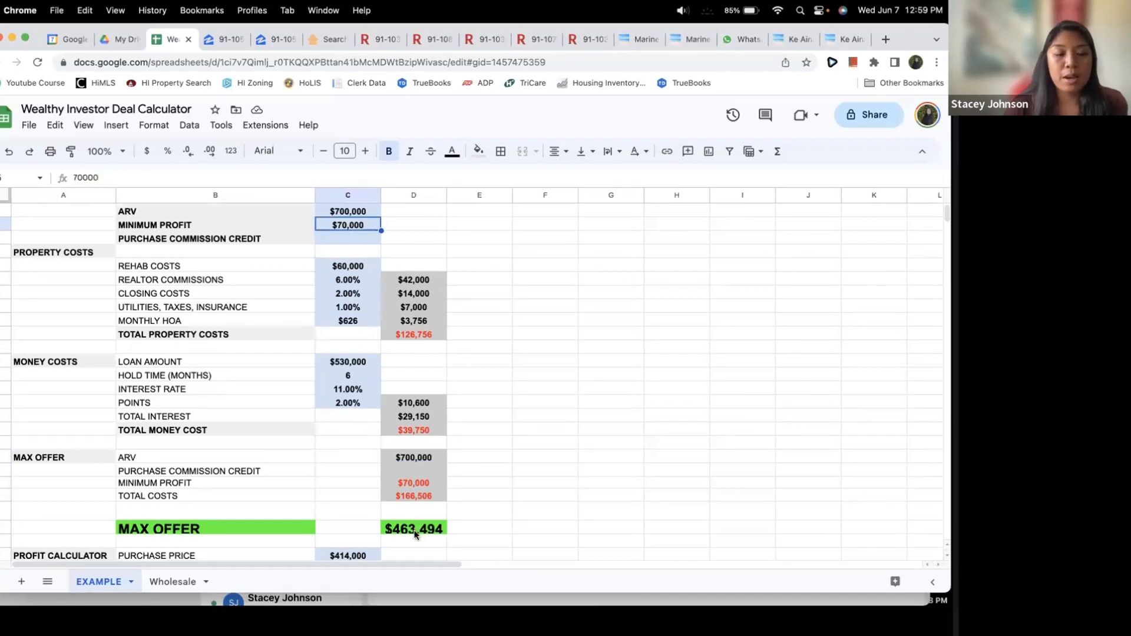
pyautogui.scroll(-3)
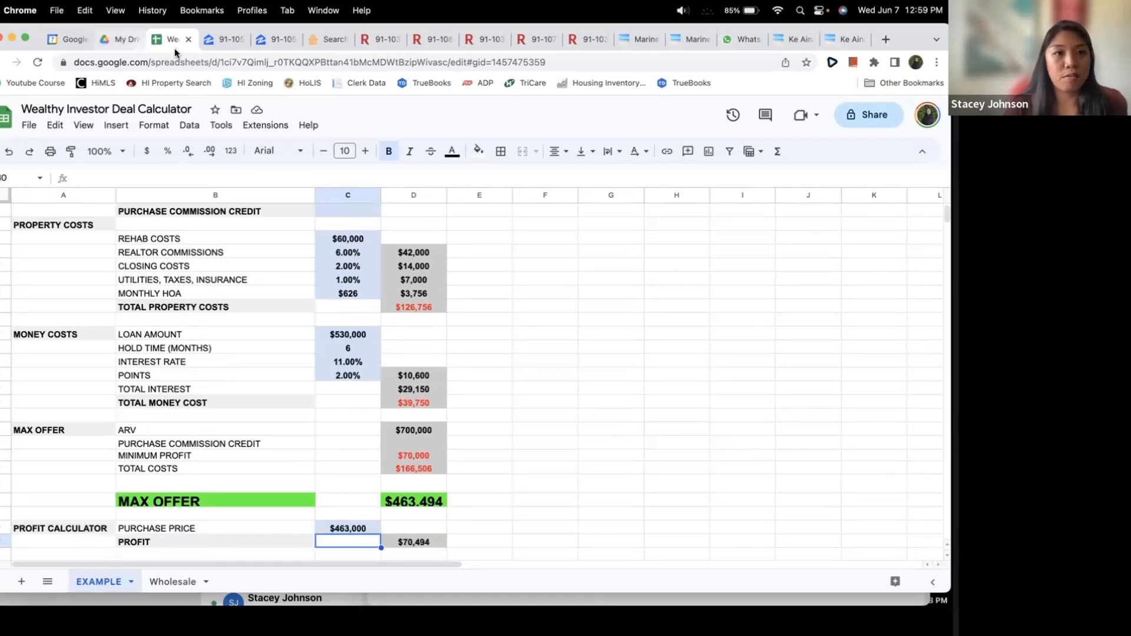
pyautogui.click(222, 39)
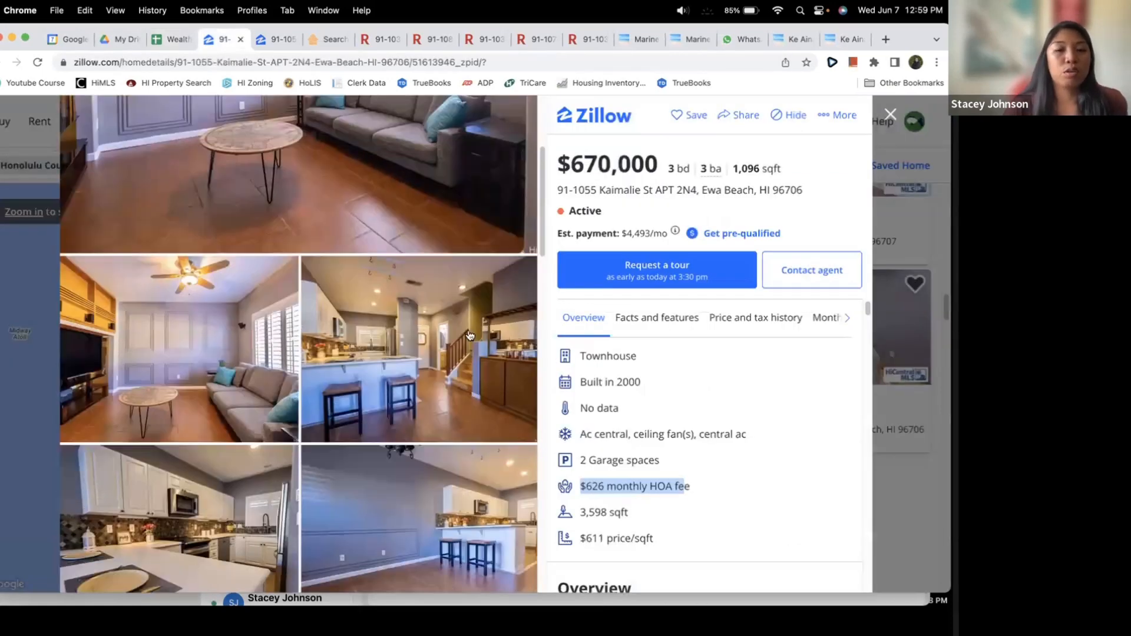